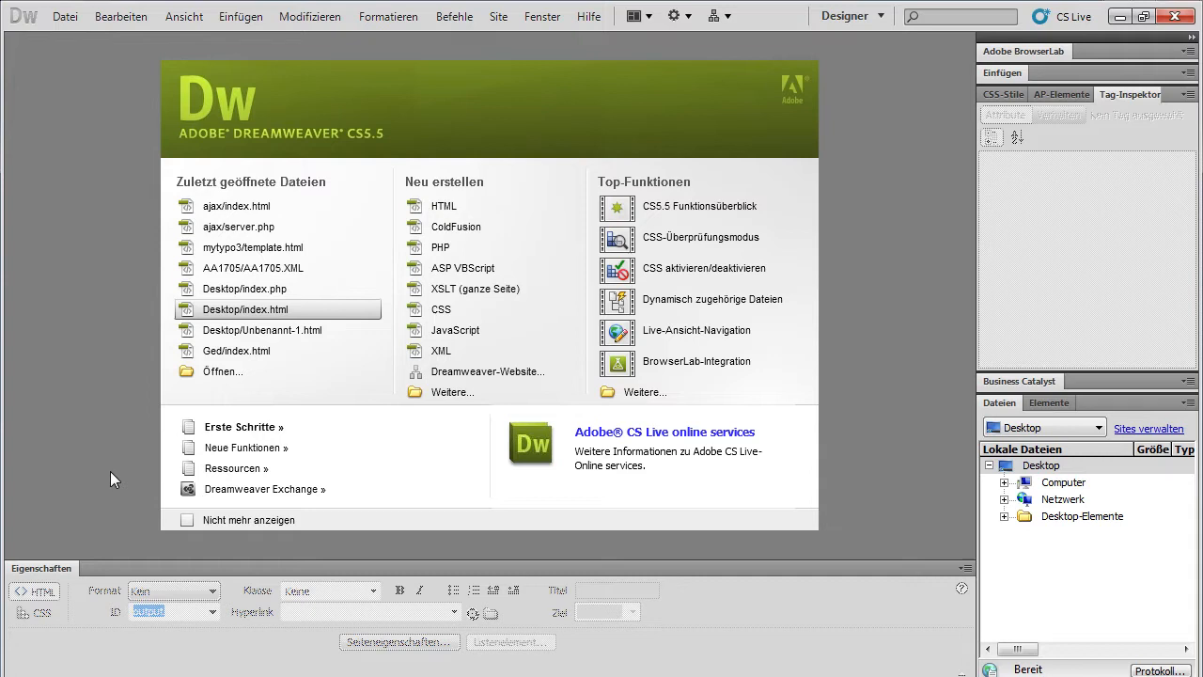
mouse_move(15, 14)
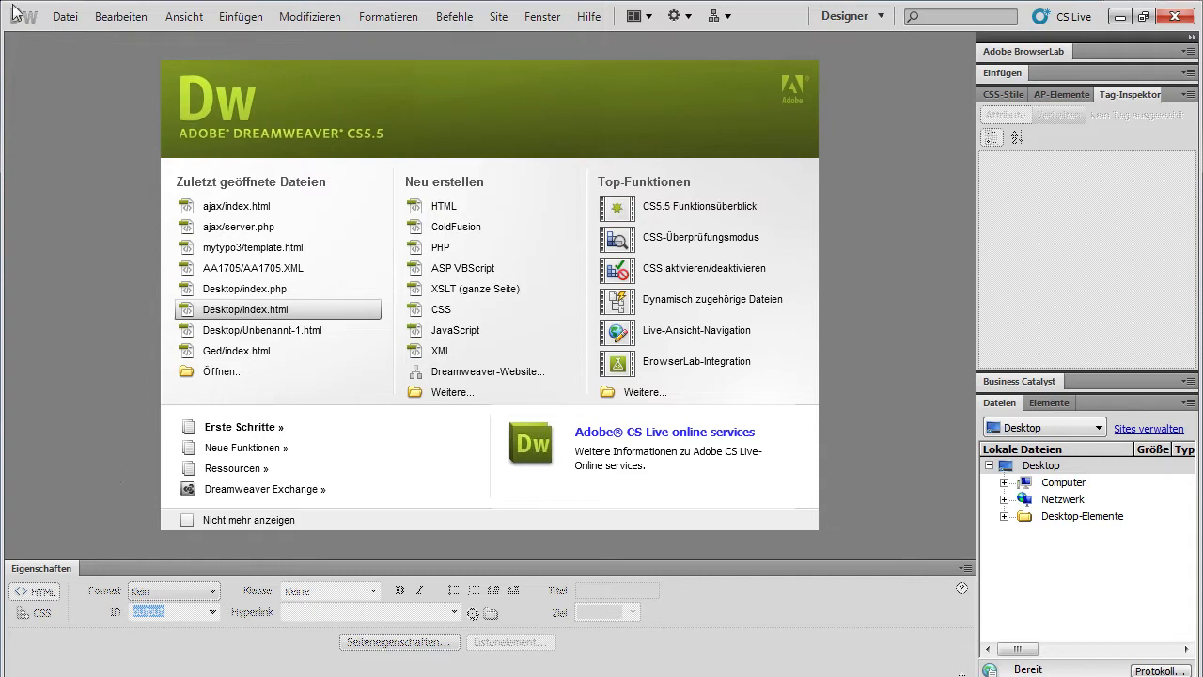
Start a new blank HTML page and save it as 'index' in the ajax folder
click(443, 205)
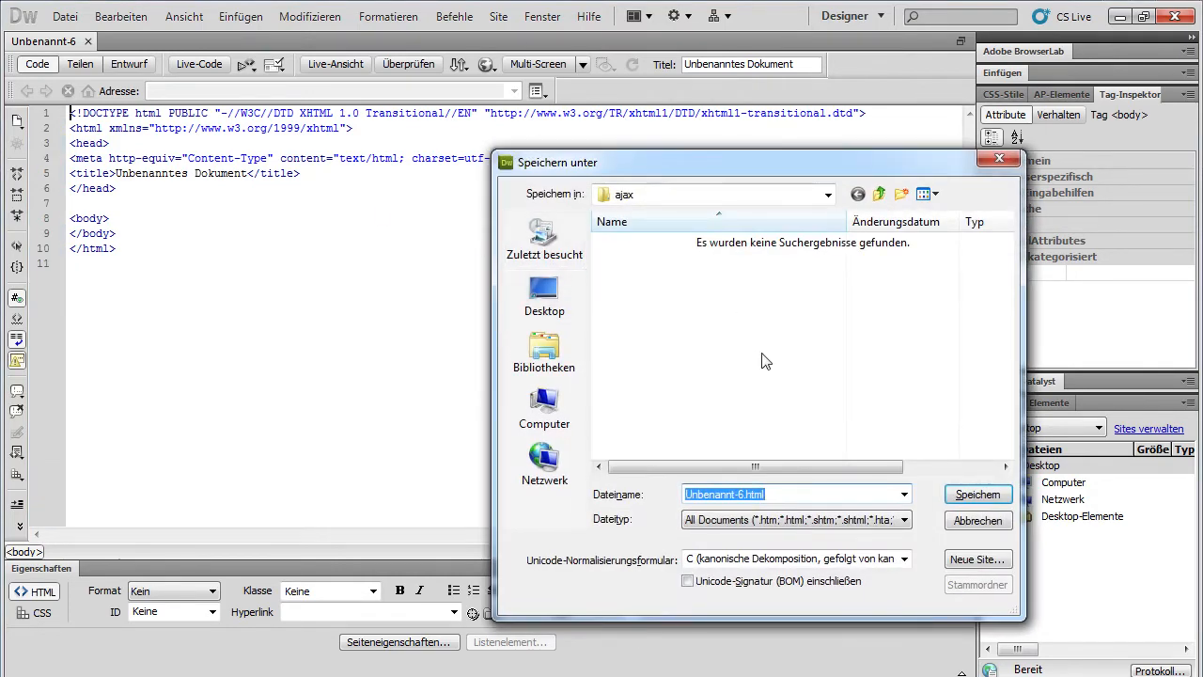
text(ind)
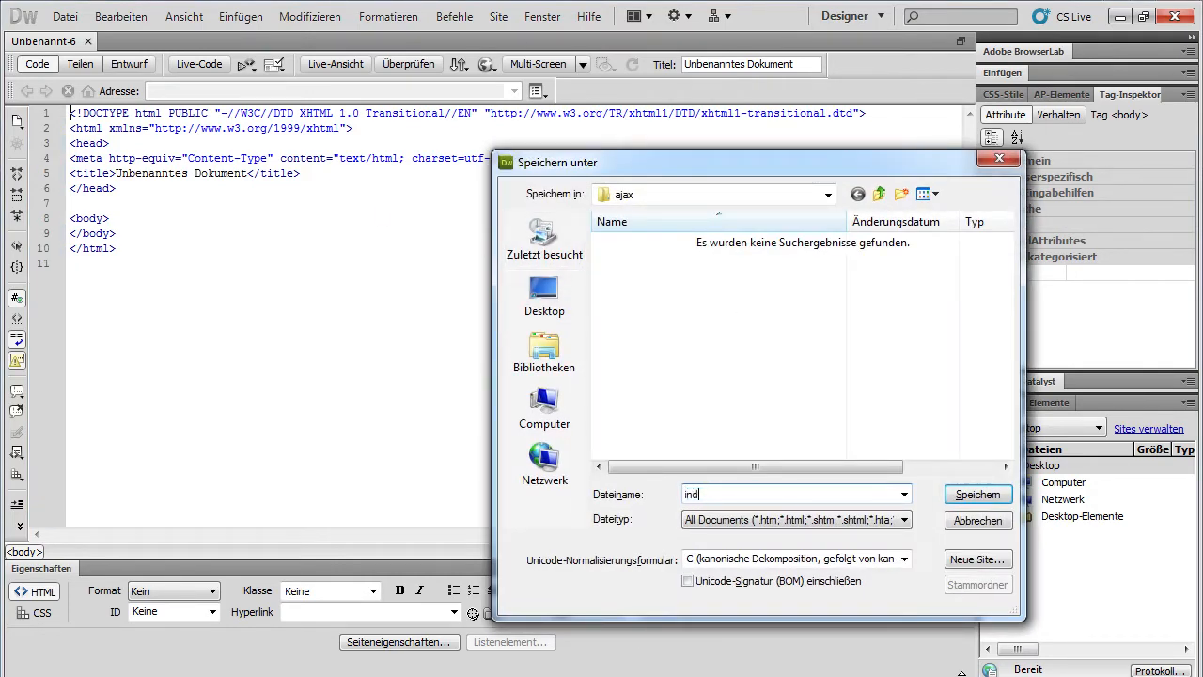
click(977, 494)
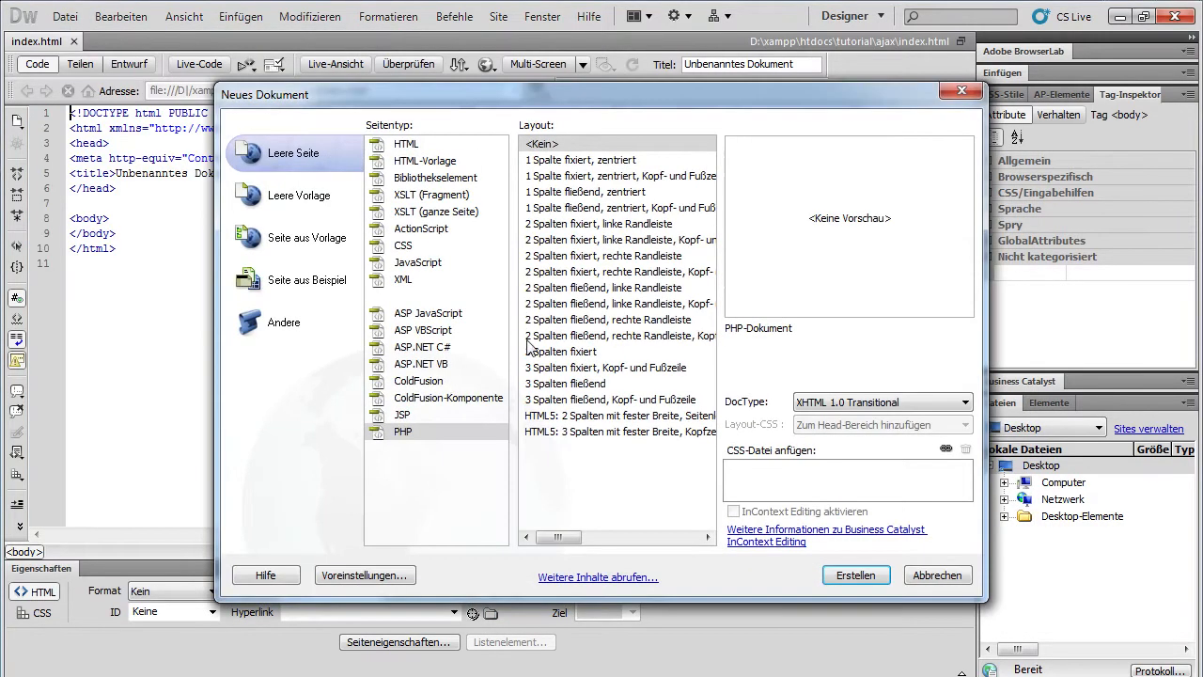
Create a blank PHP document, save it as 'server' in ajax, and return to index.html
click(854, 575)
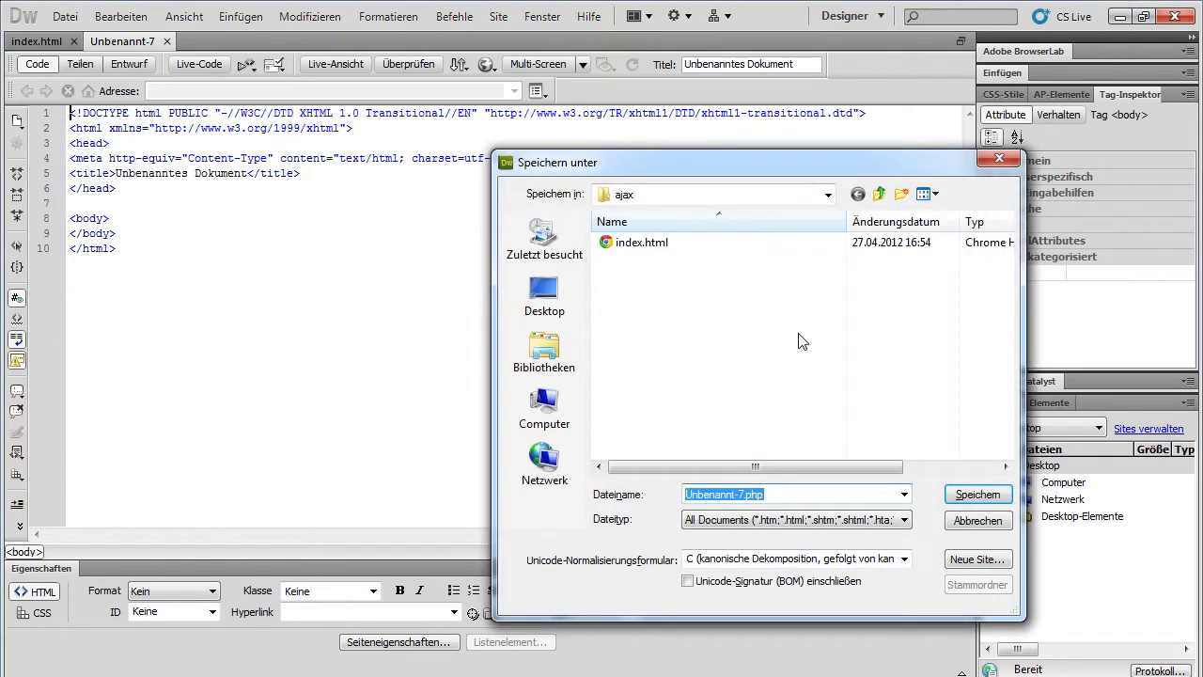
text(server)
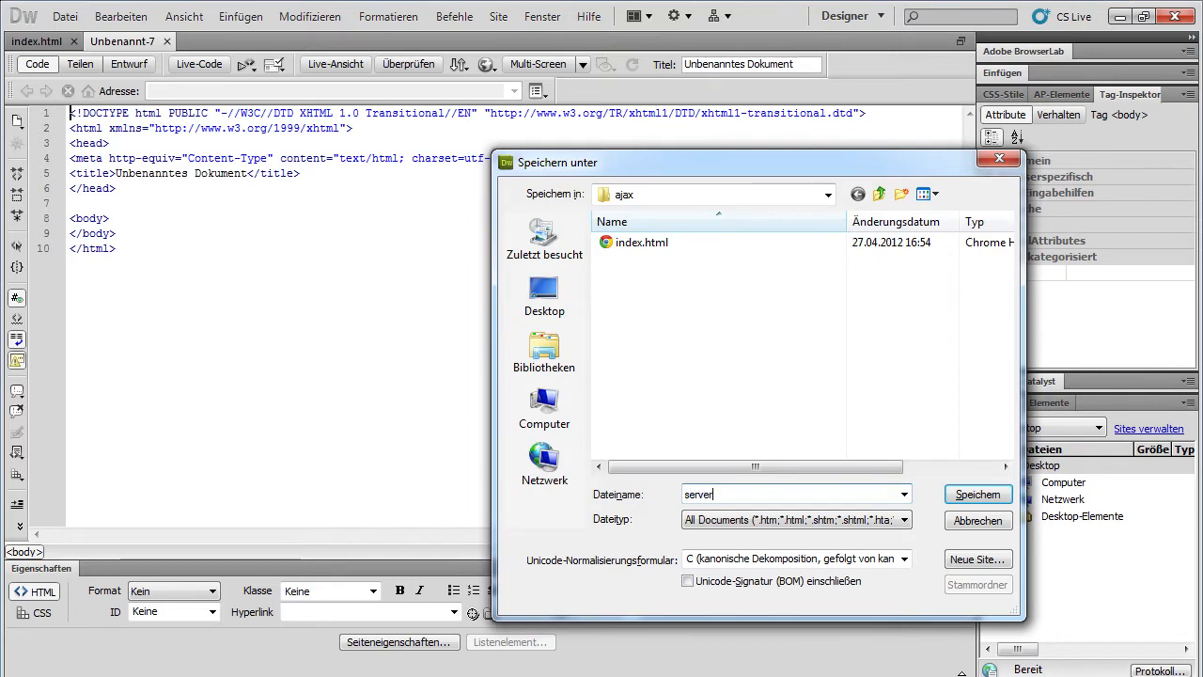
click(977, 494)
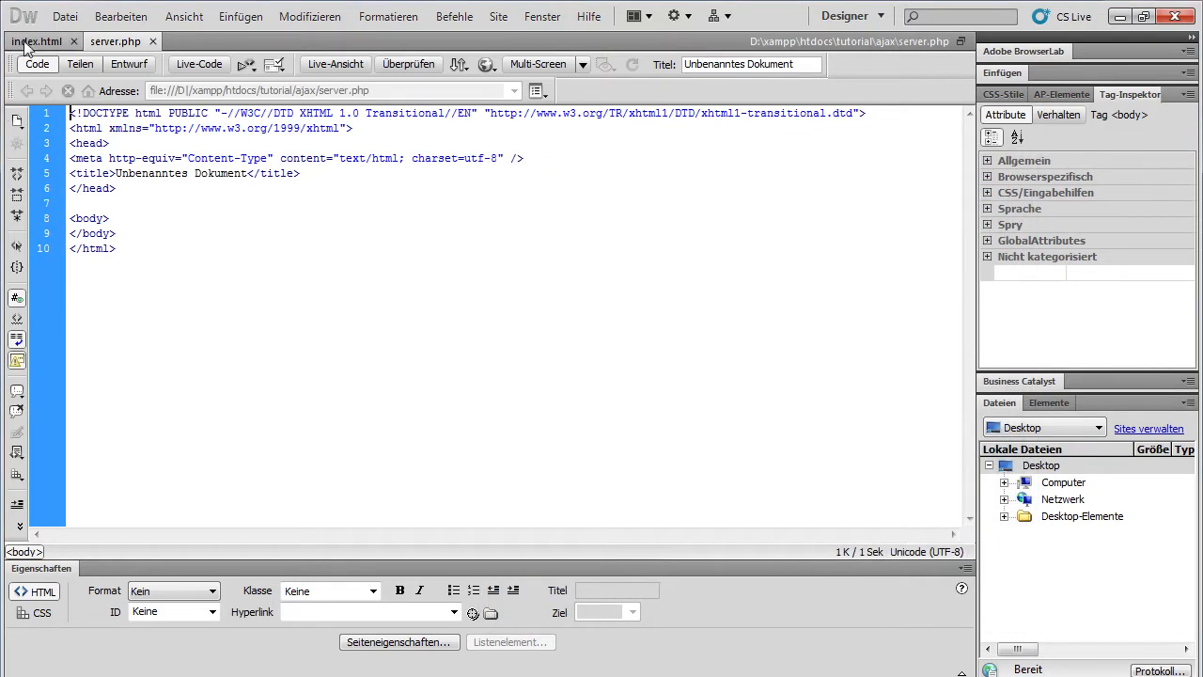
click(37, 42)
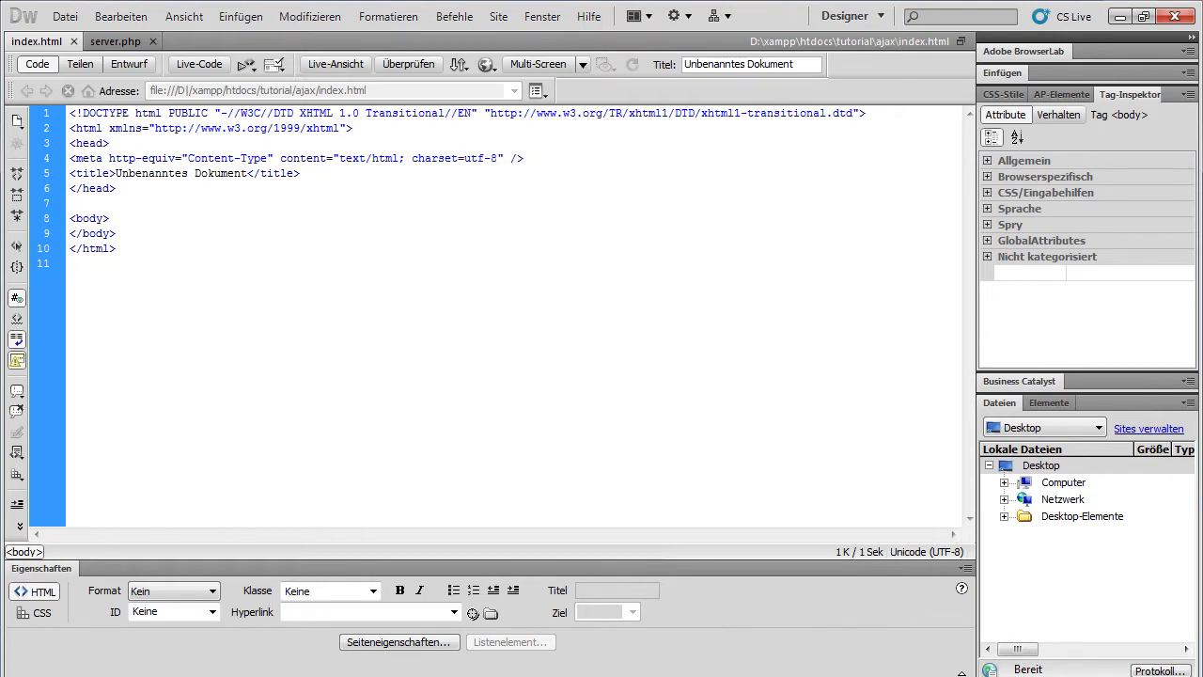
Type an <input type="text"> tag right after the opening body tag
click(107, 219)
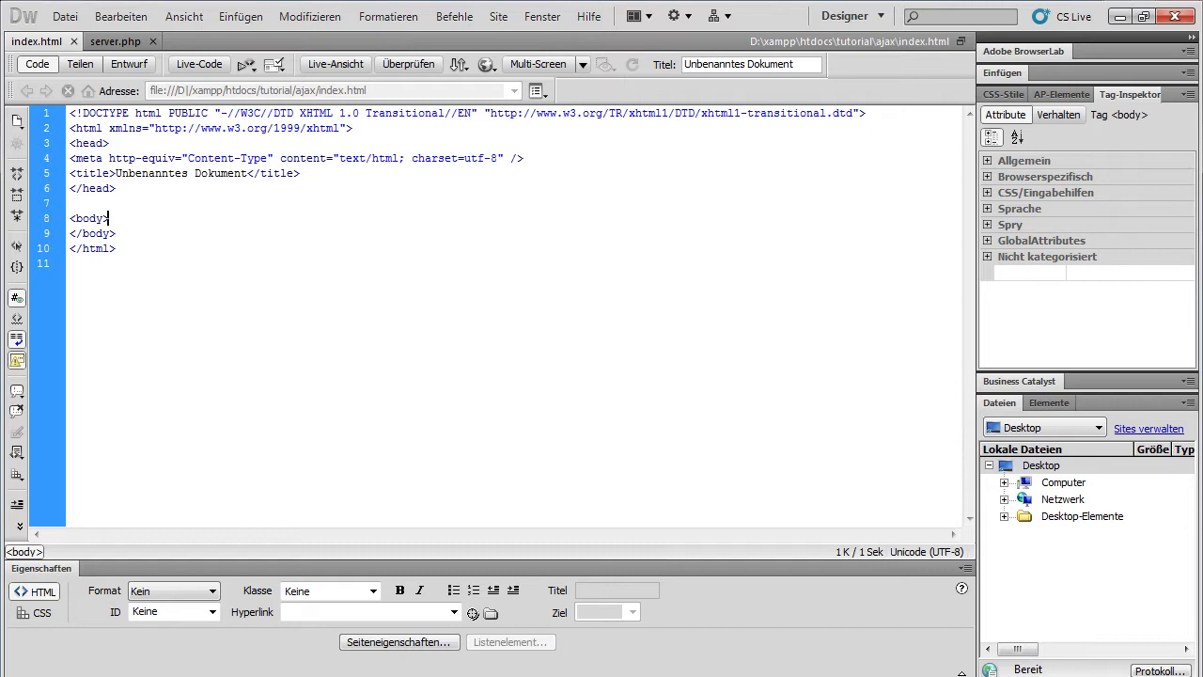
text(<)
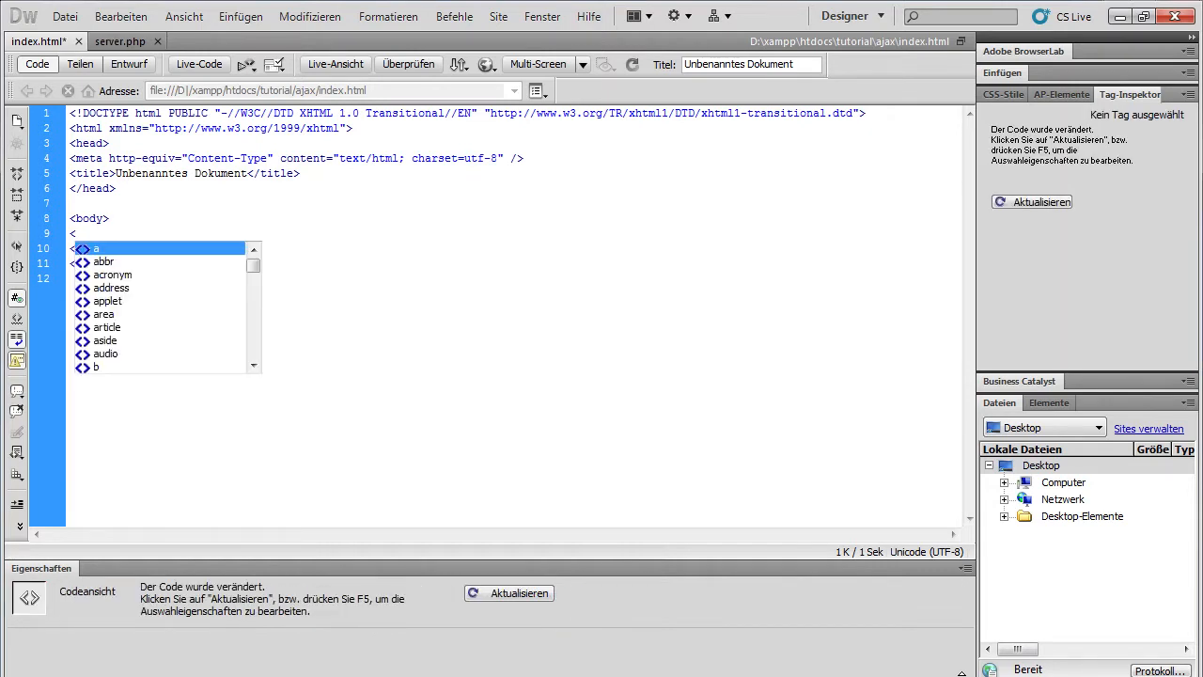
text(in)
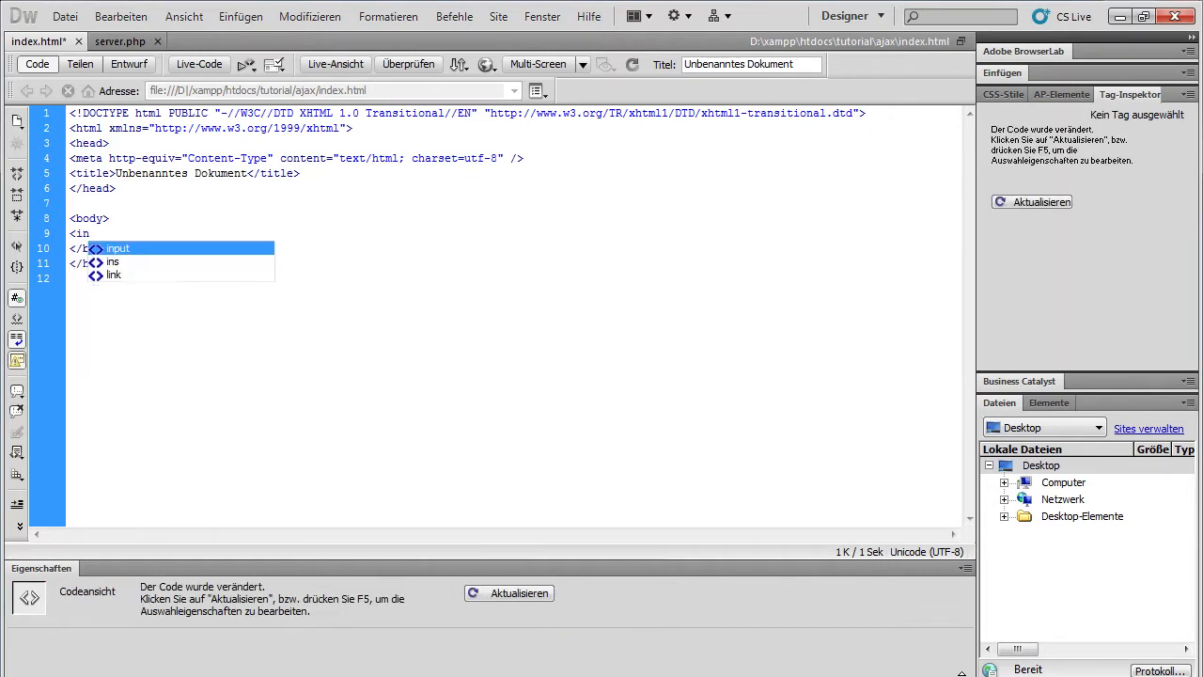
text(type="text" />)
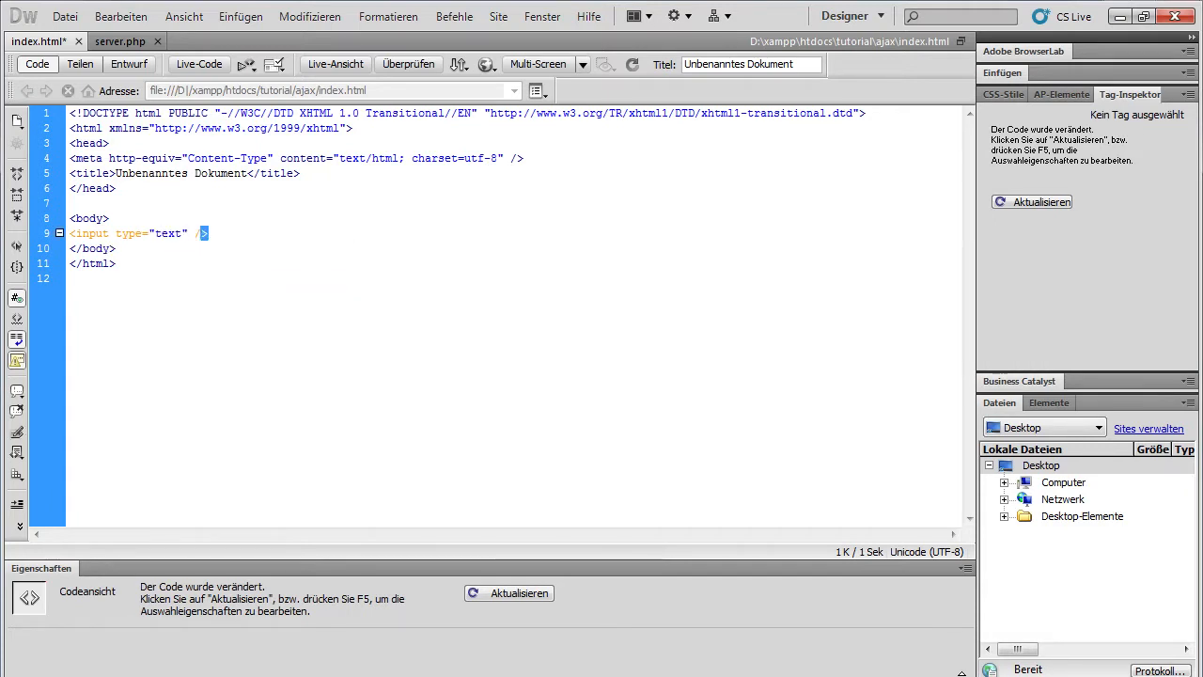
Duplicate the input line and give the two fields ids 'input' and 'output'
triple_click(140, 233)
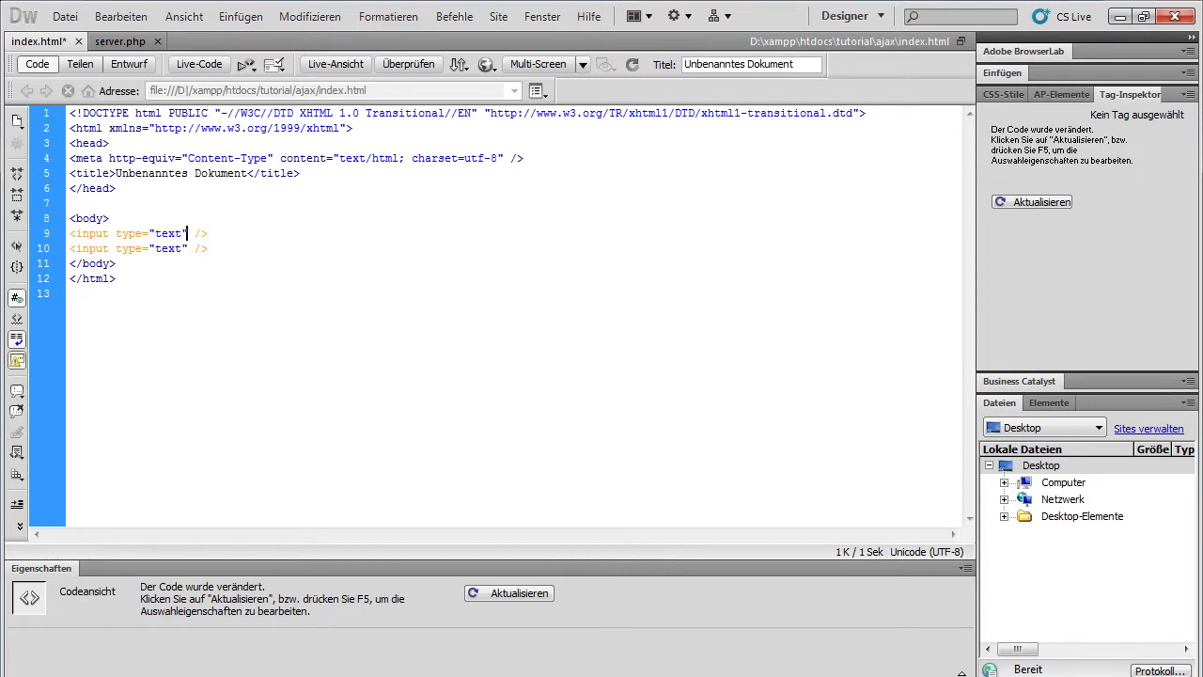
text(id=")
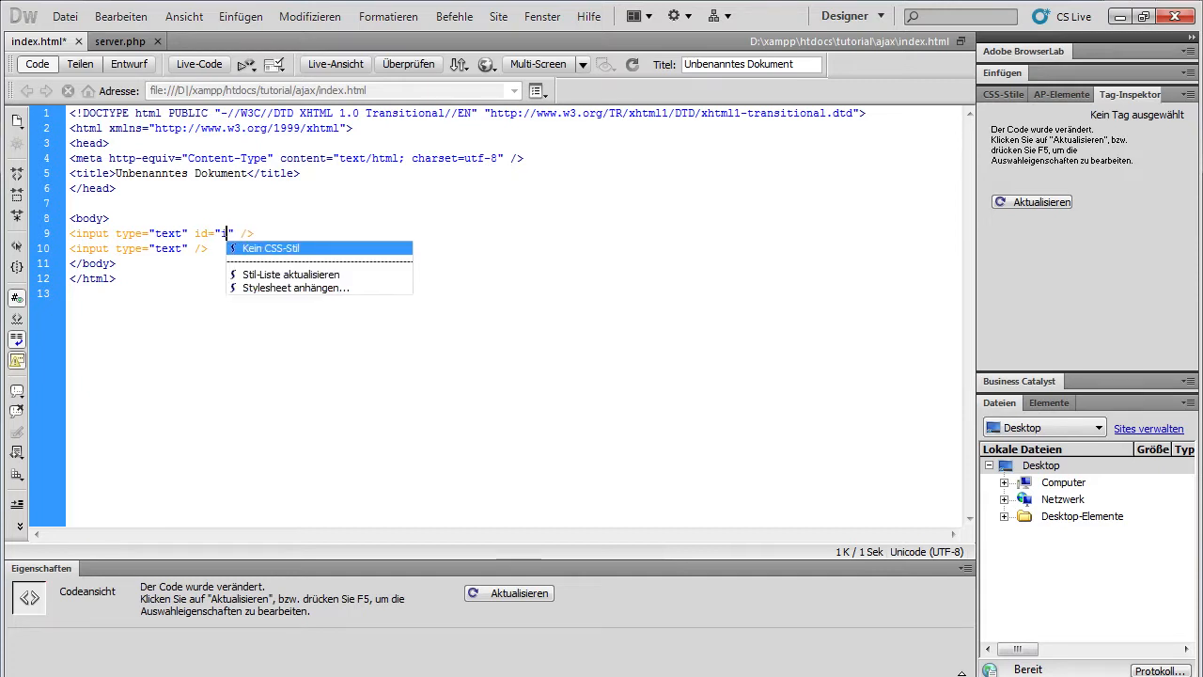
text(input)
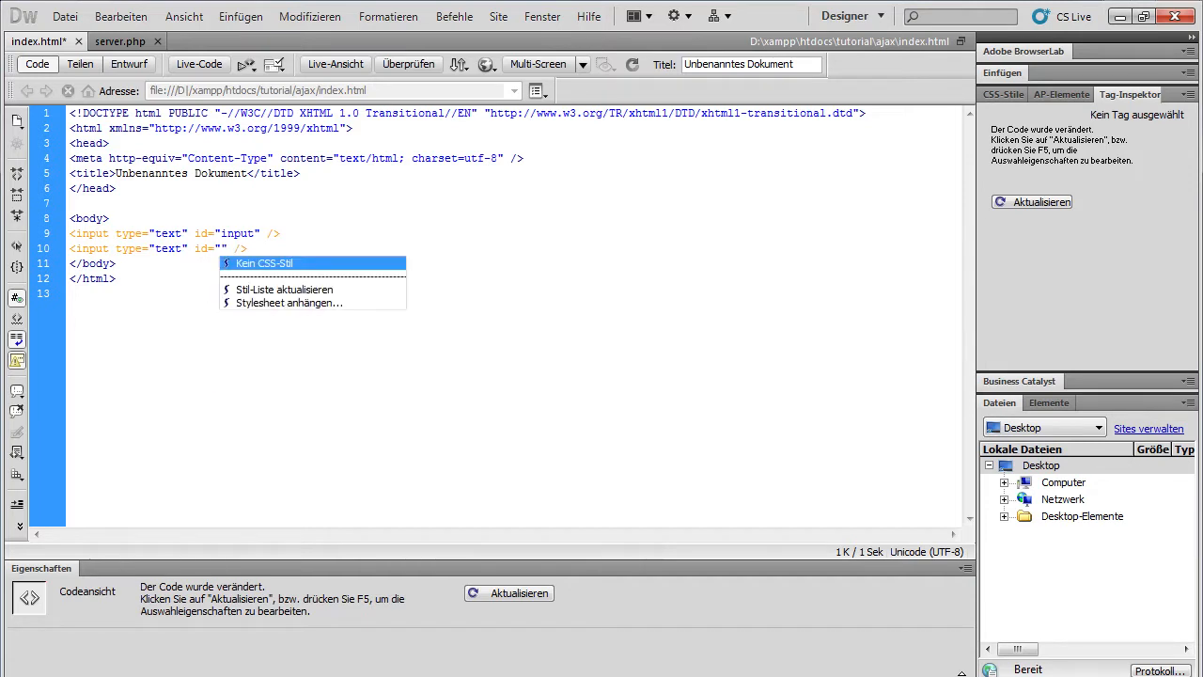
text(output)
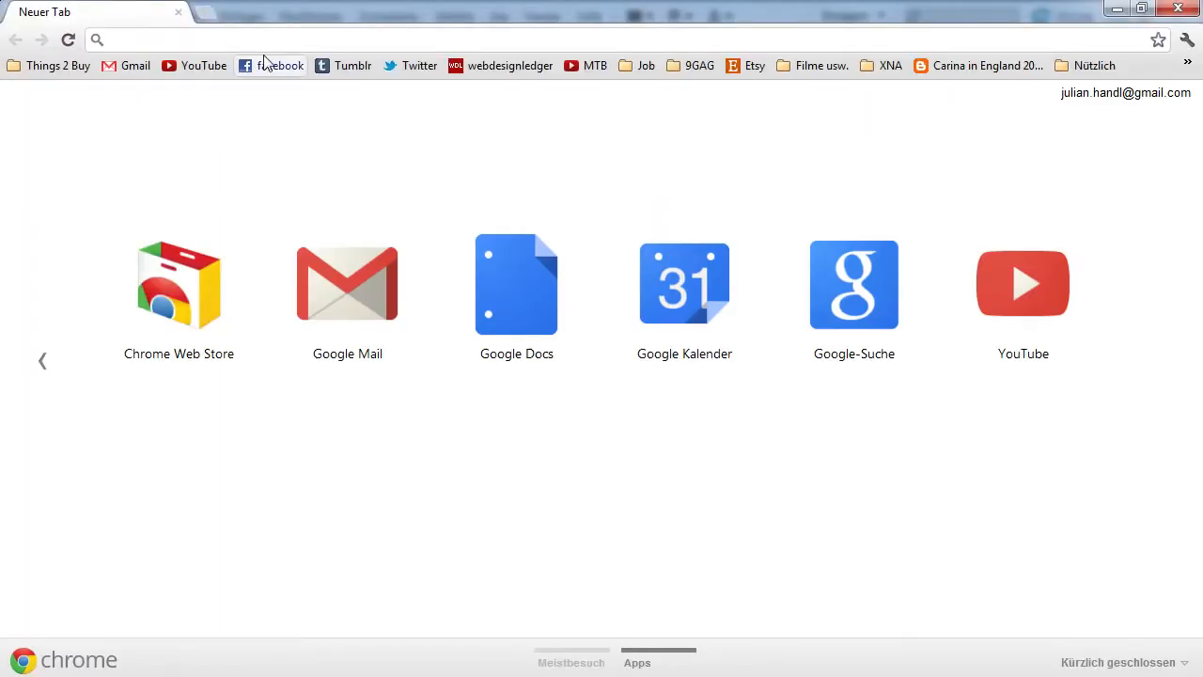
Open localhost/tutorial/ajax in Chrome, type 'asdf' in the first field, then reload
text(localo)
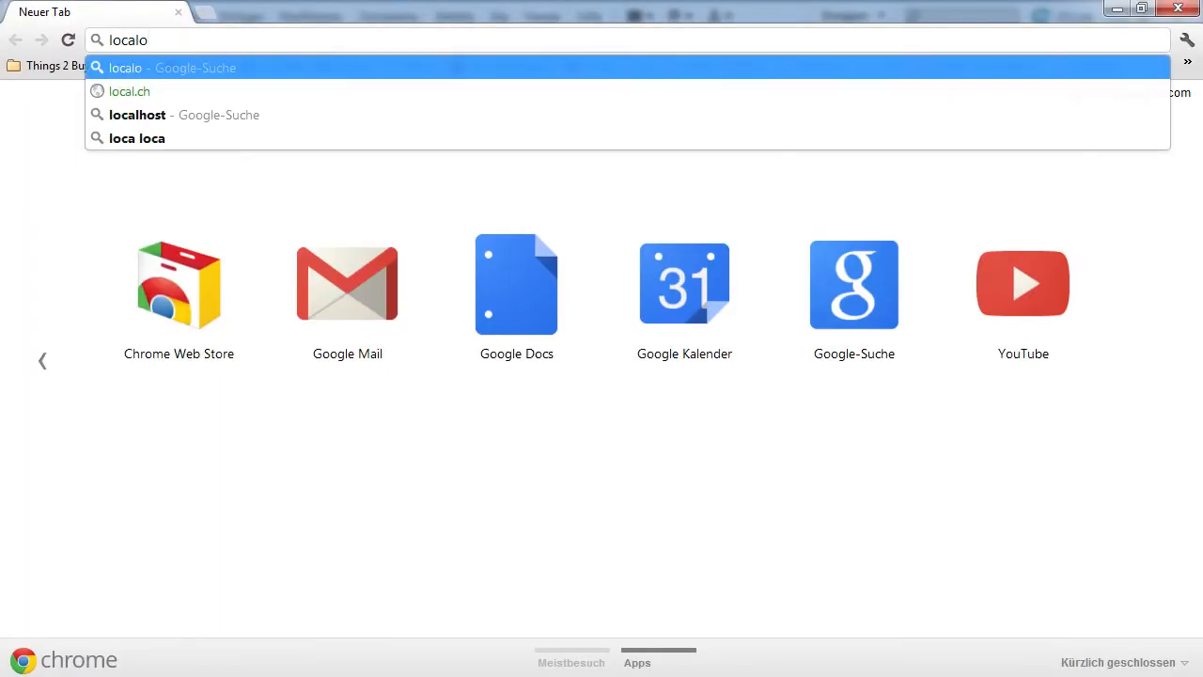
key(Backspace)
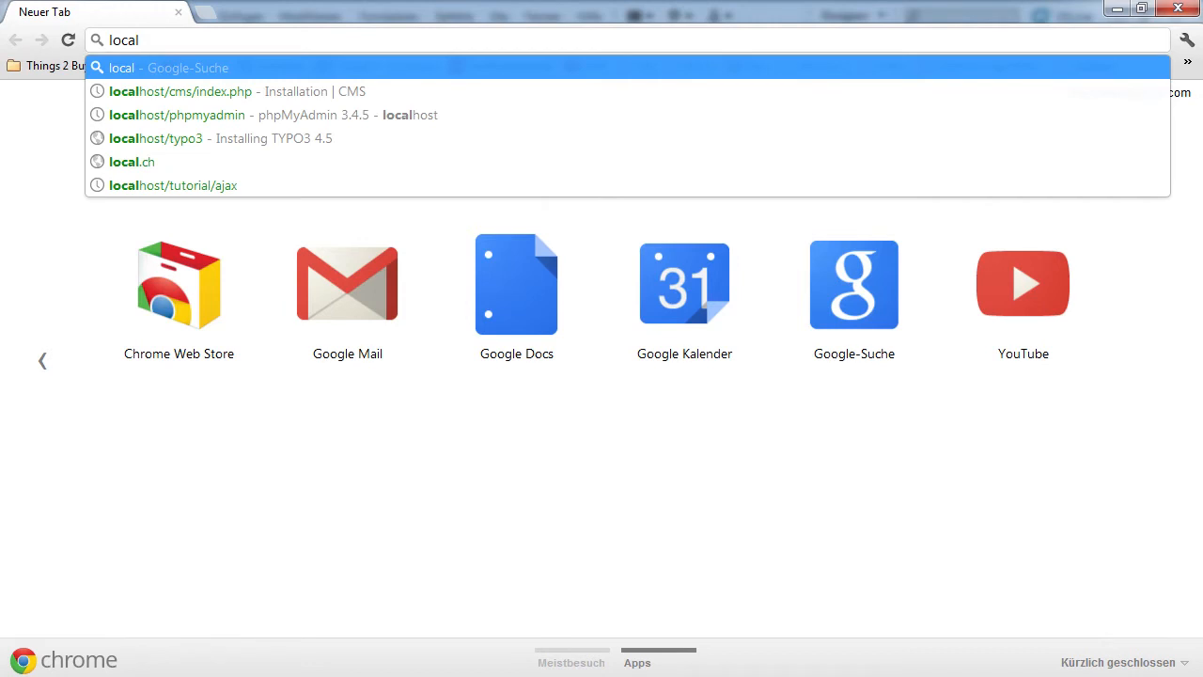
click(173, 185)
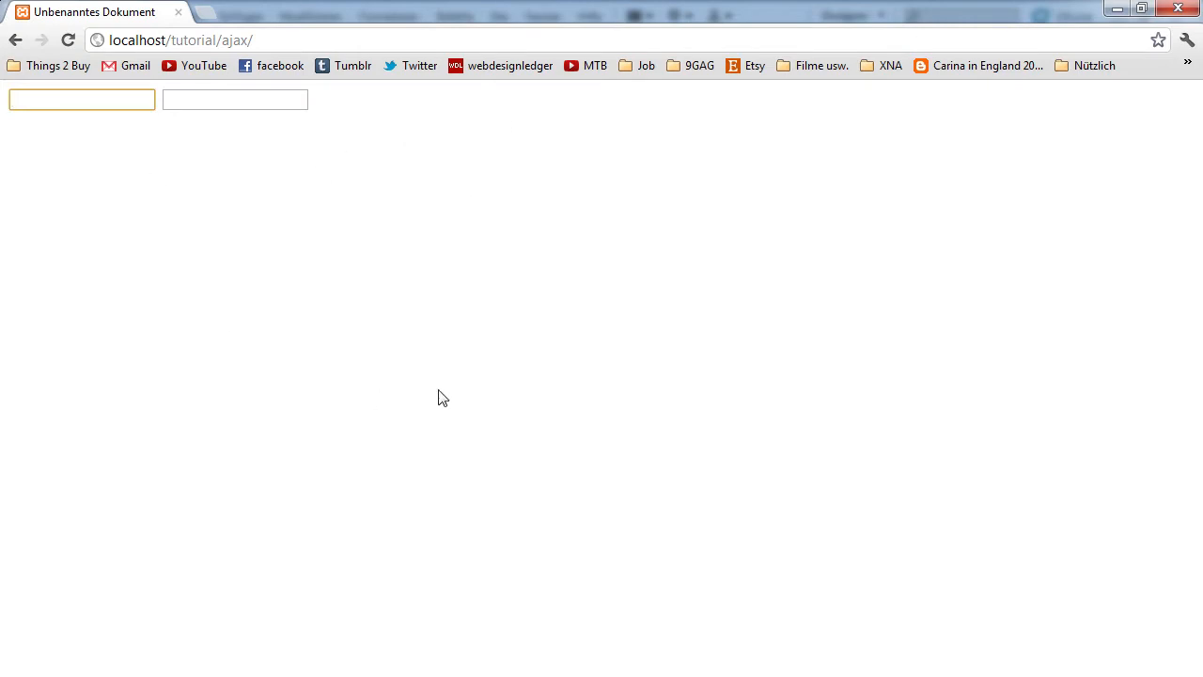
text(asdf)
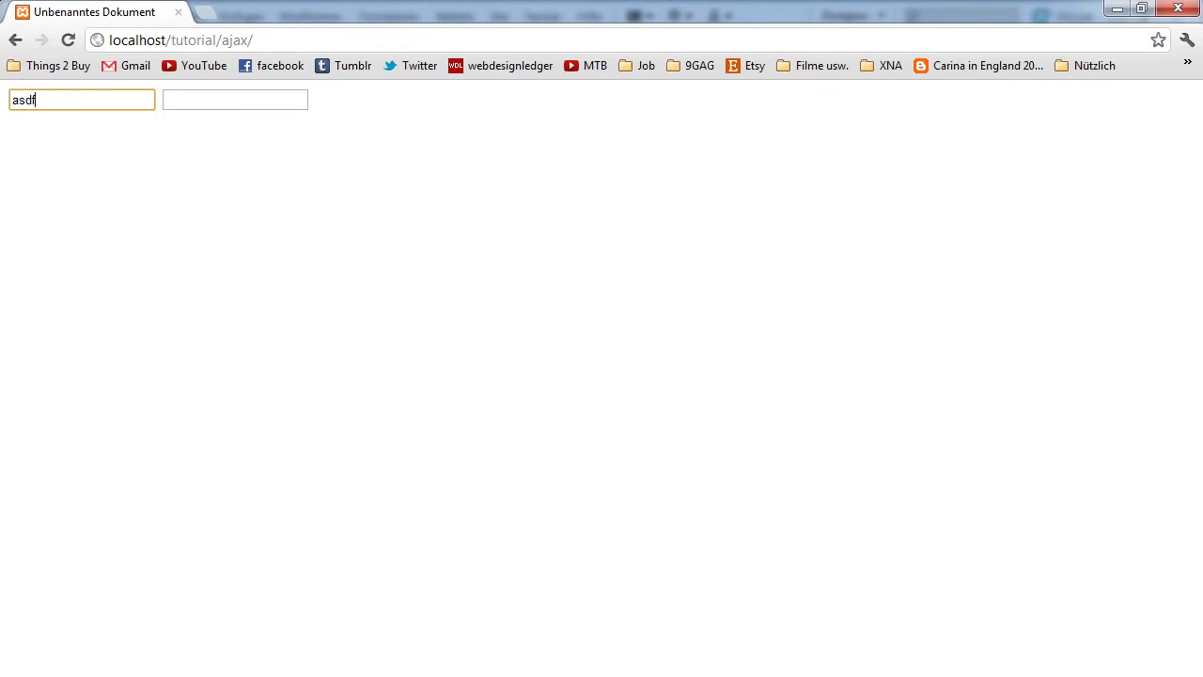
click(234, 100)
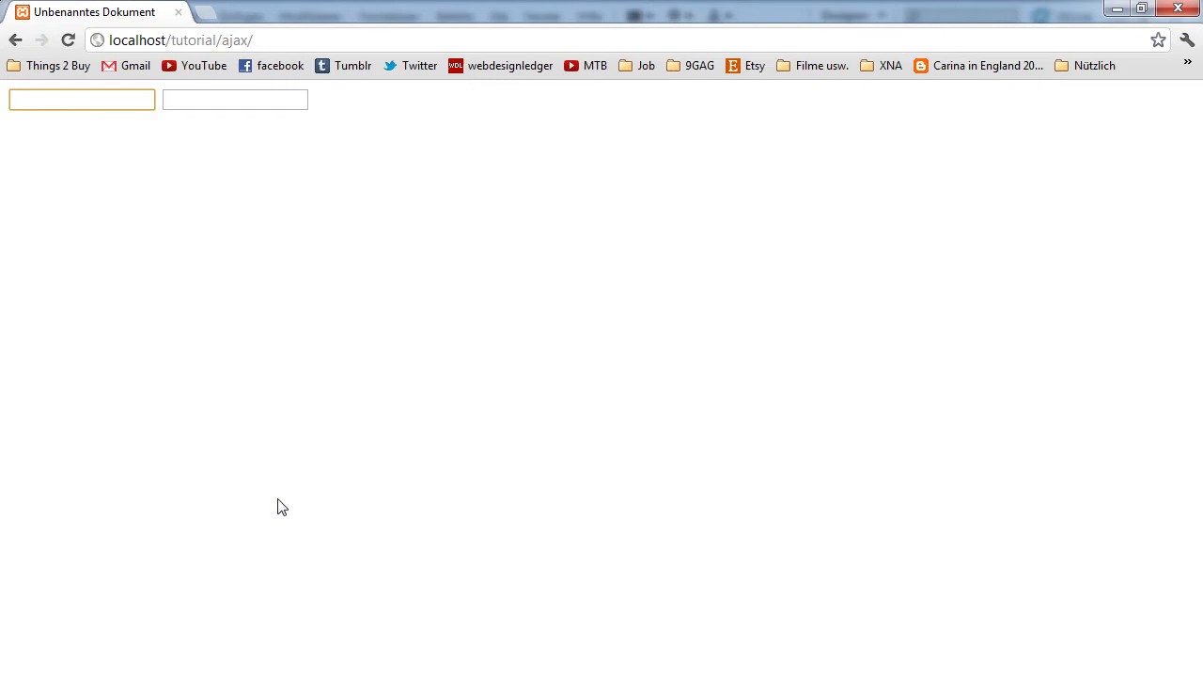
mouse_move(422, 674)
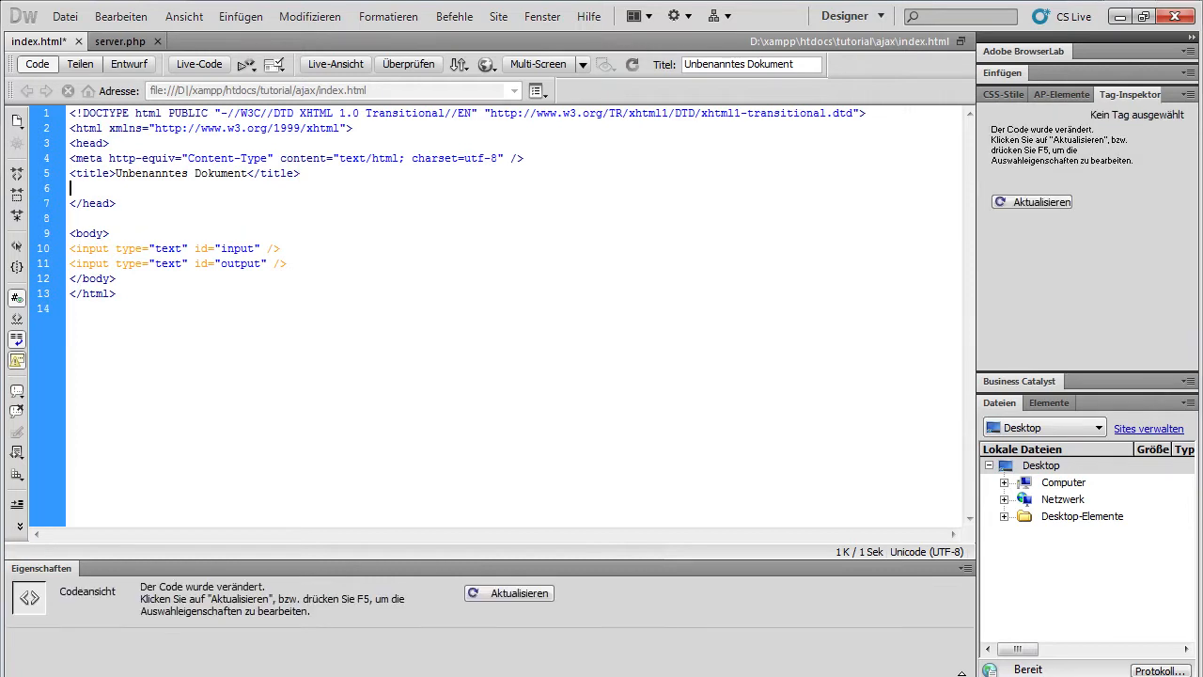
Type an empty <script type="text/javascript"></script> block in the head of index.html
text(<scrip)
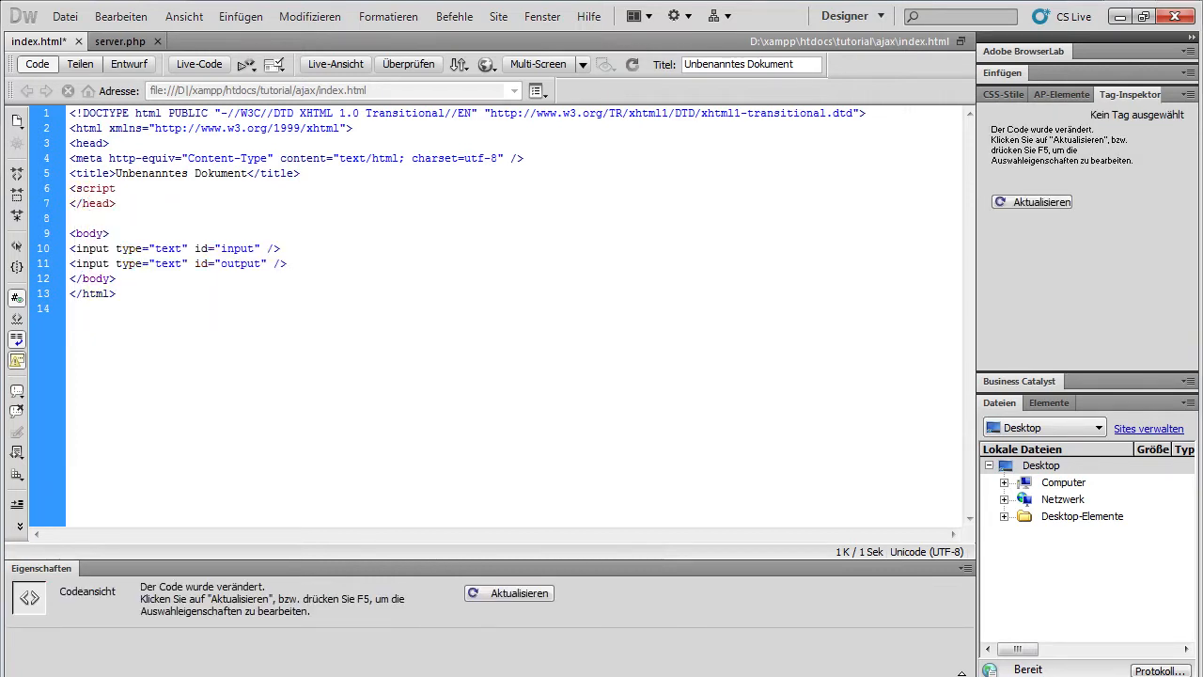
text(type="text/javascript">)
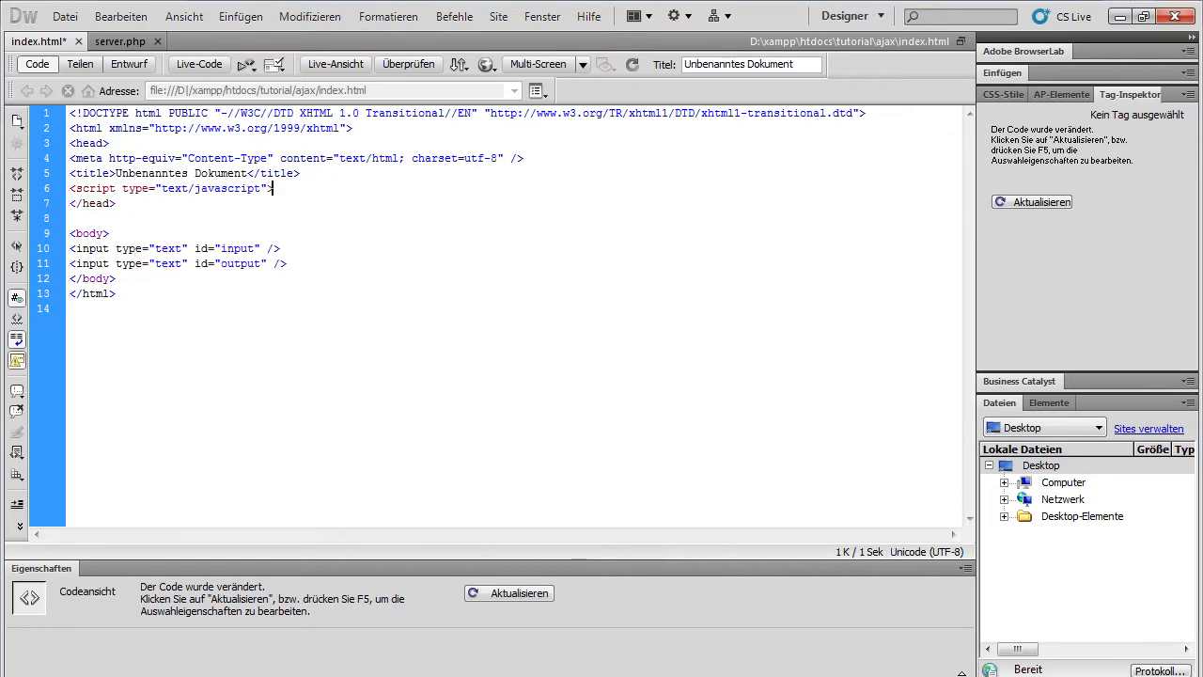
text(</script>)
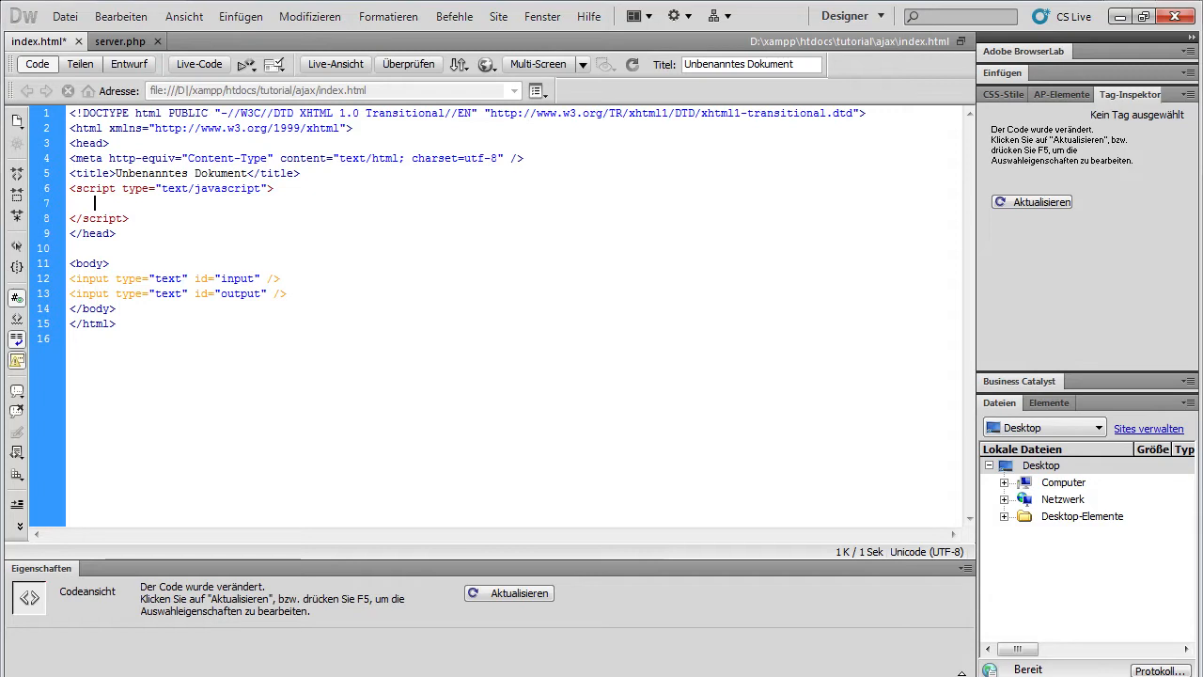
Declare var resObject = new XMLHttpRequest(); in the script block
text(var)
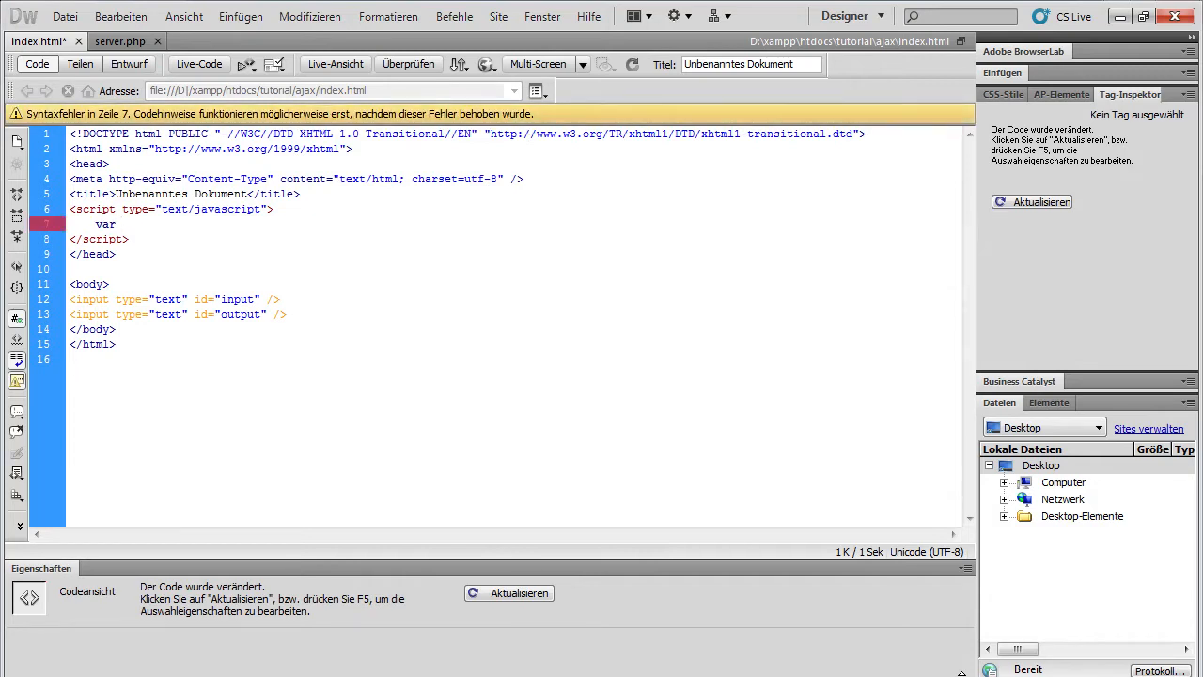
text(resObjec)
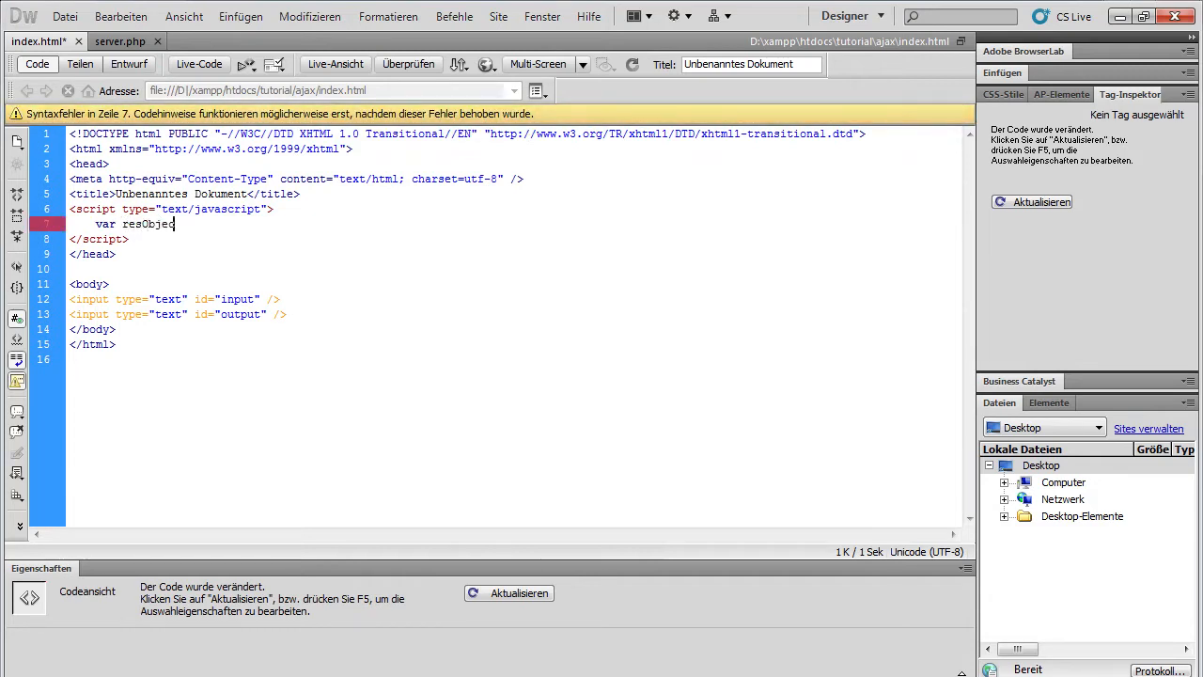
text(= new)
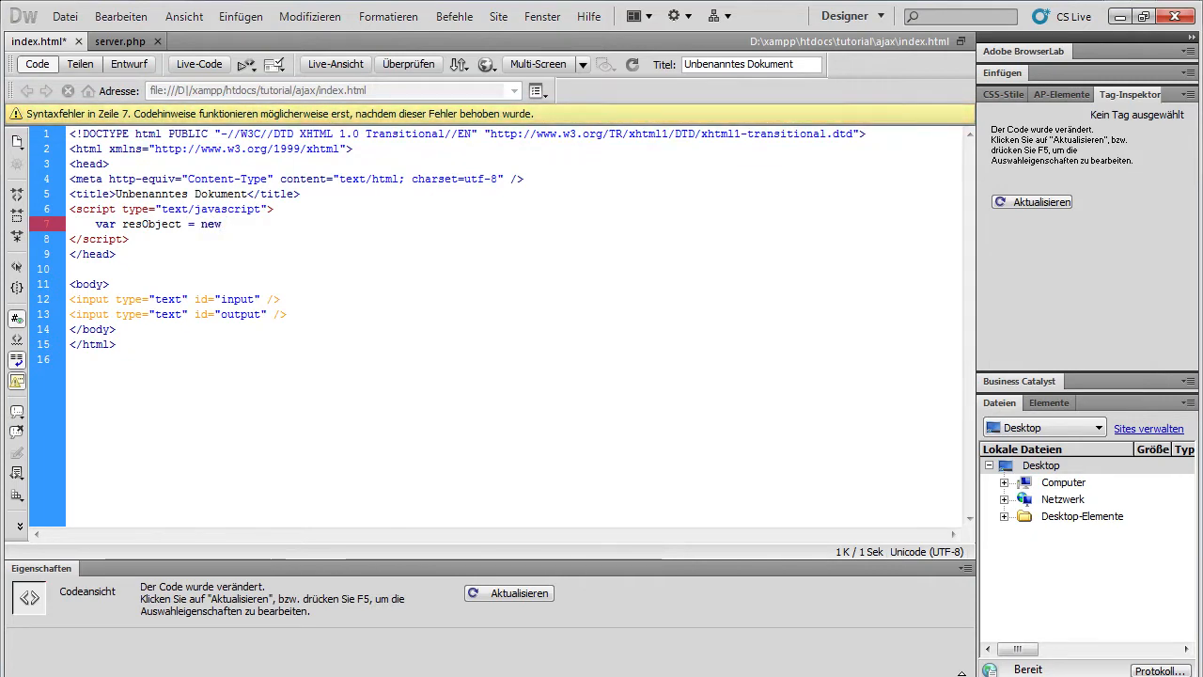
text(XMLH)
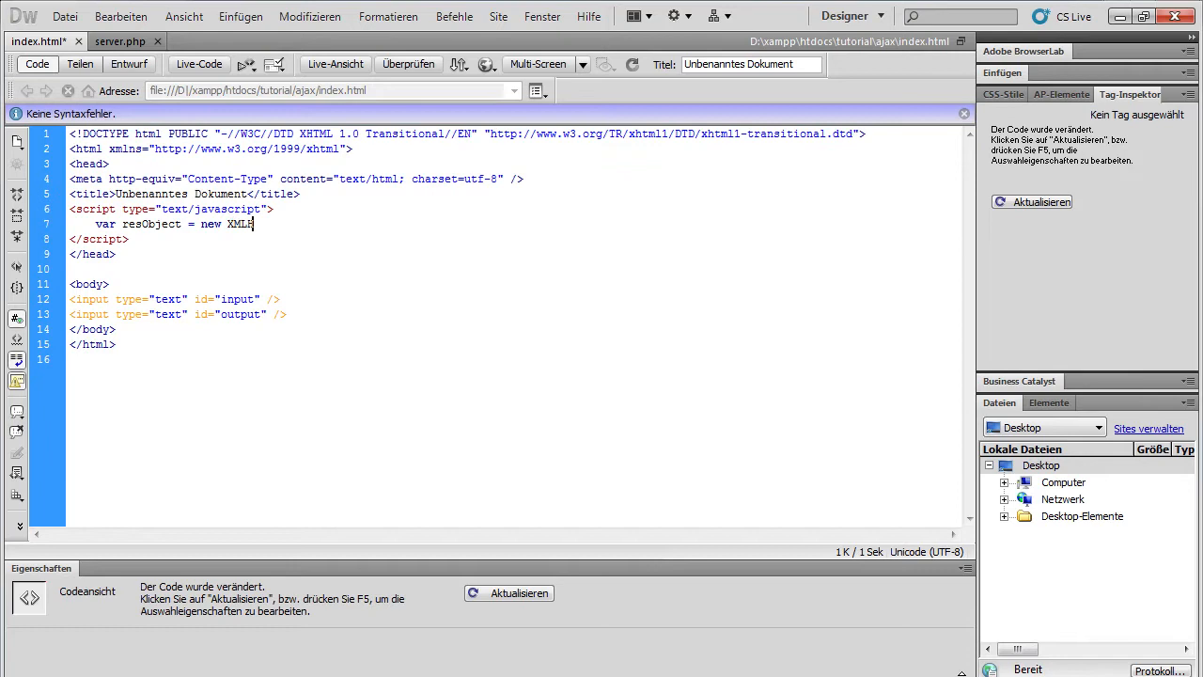
text(ttpRequest();)
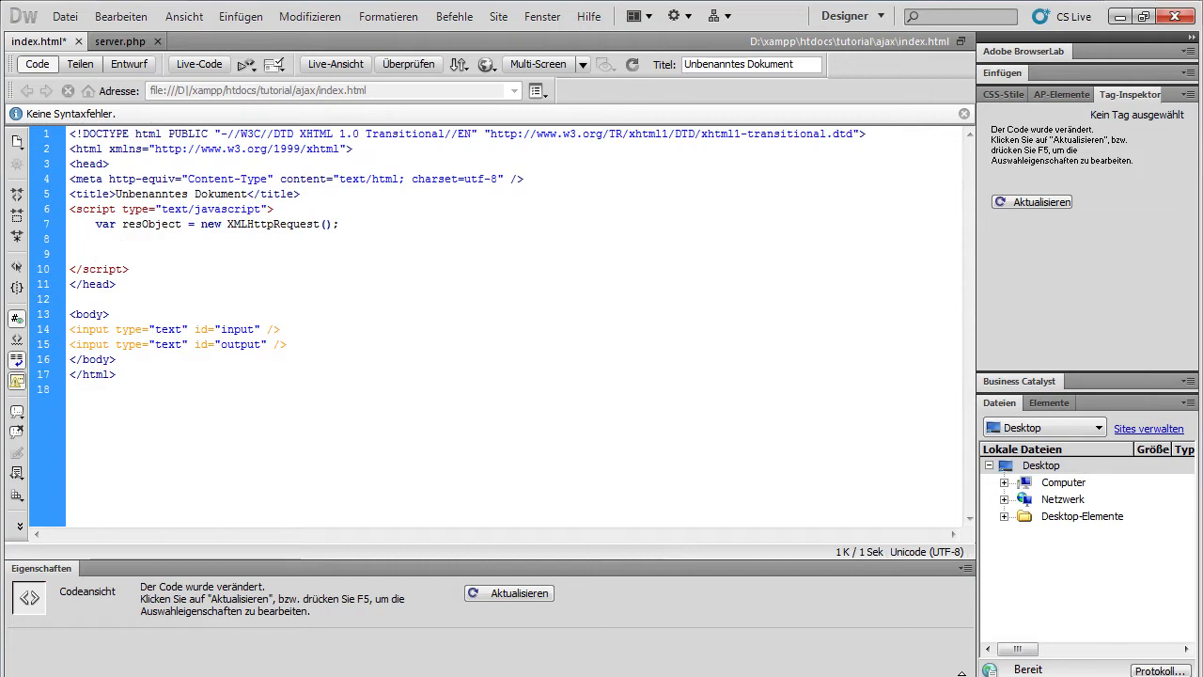
Add an empty function process(){ } below the variable
text(function)
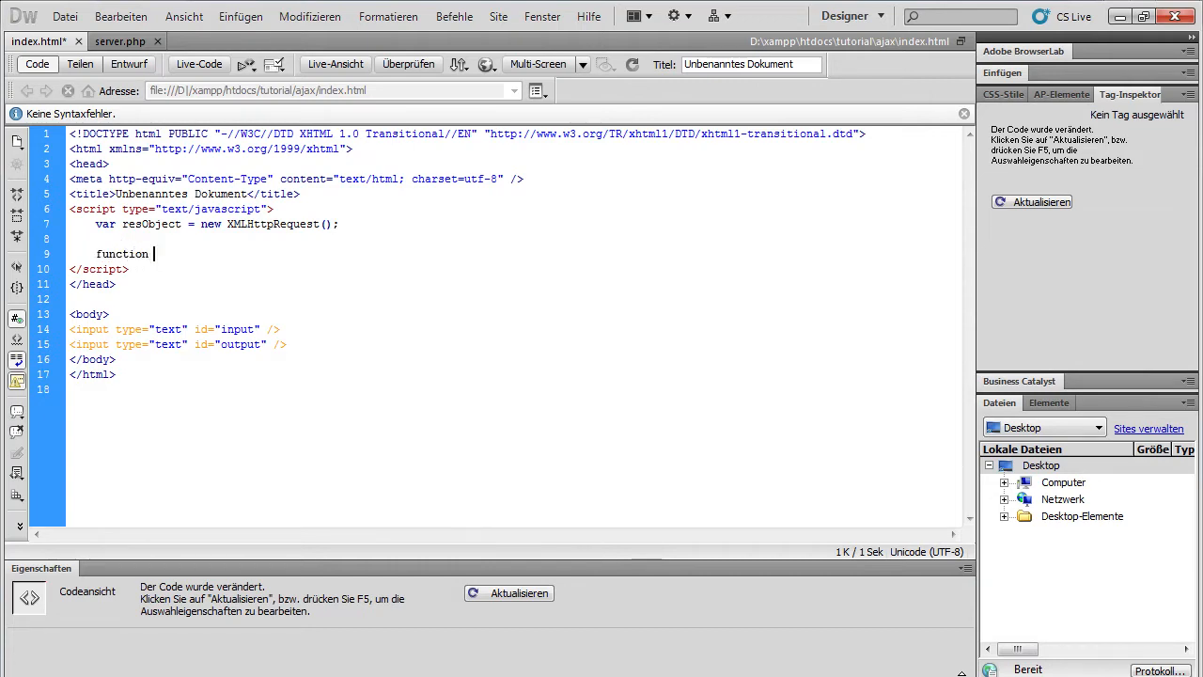
text(proc)
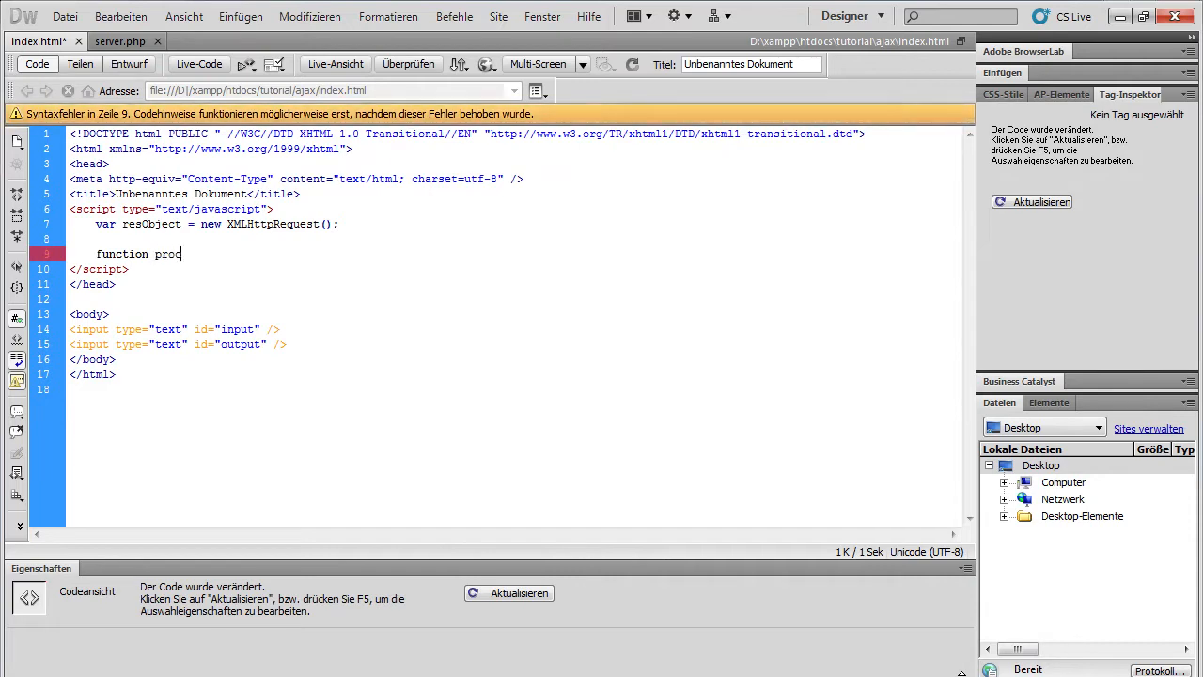
text(ess)
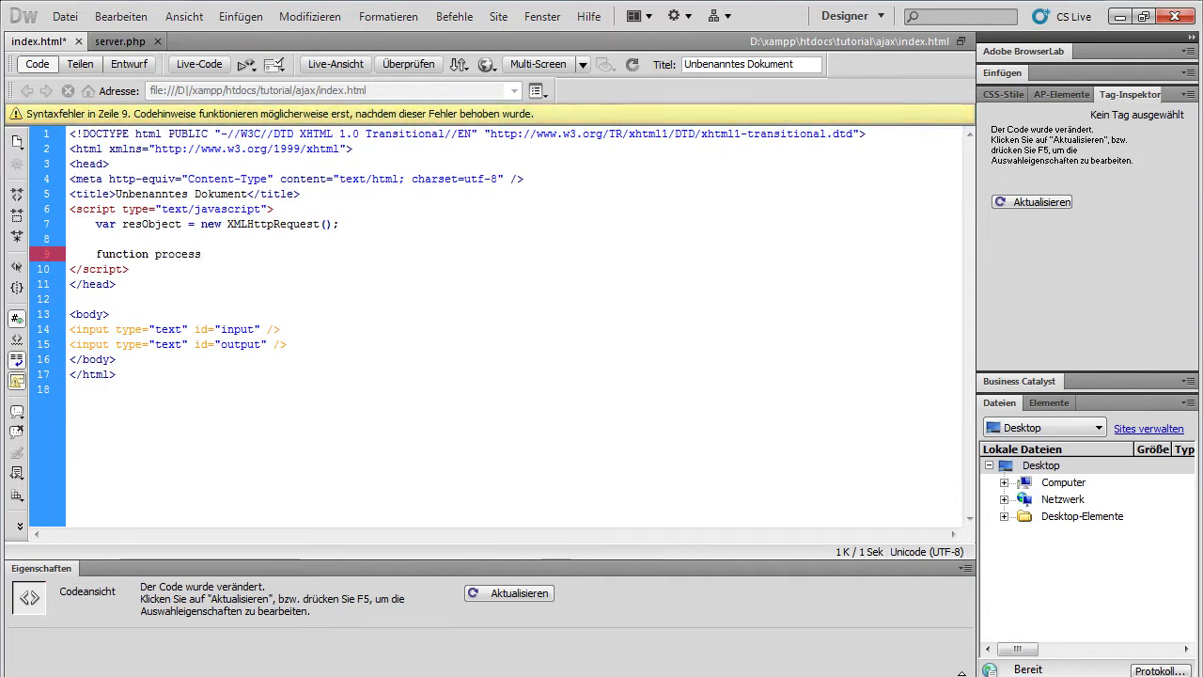
text(())
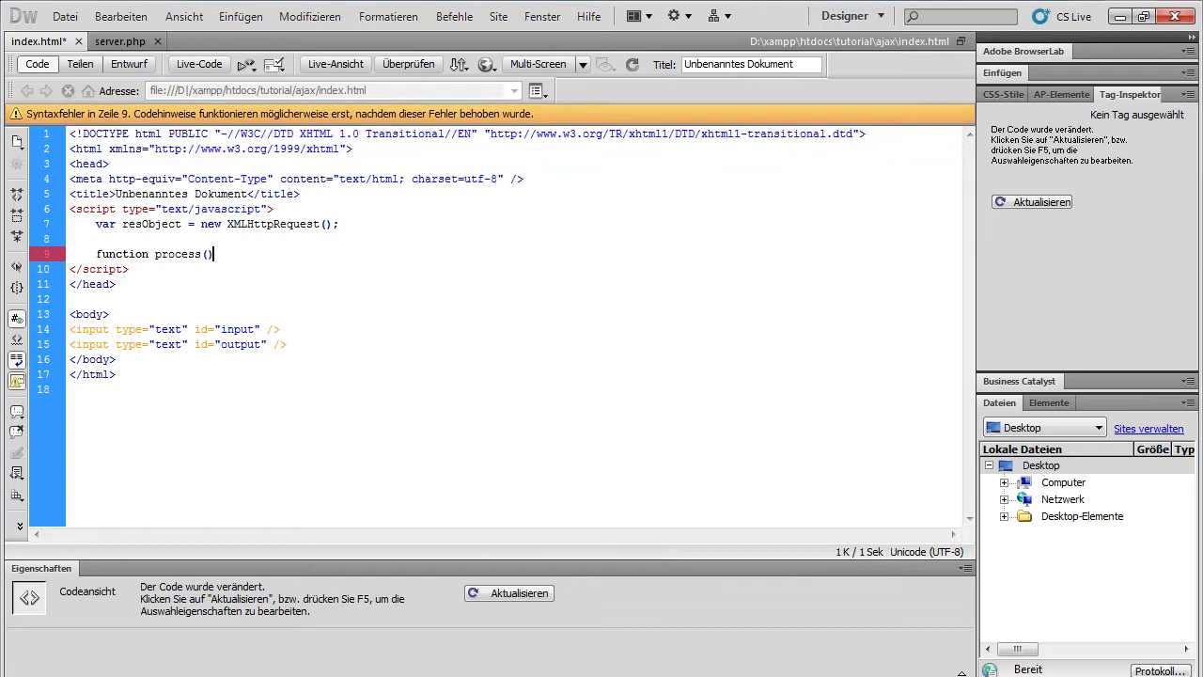
text({)
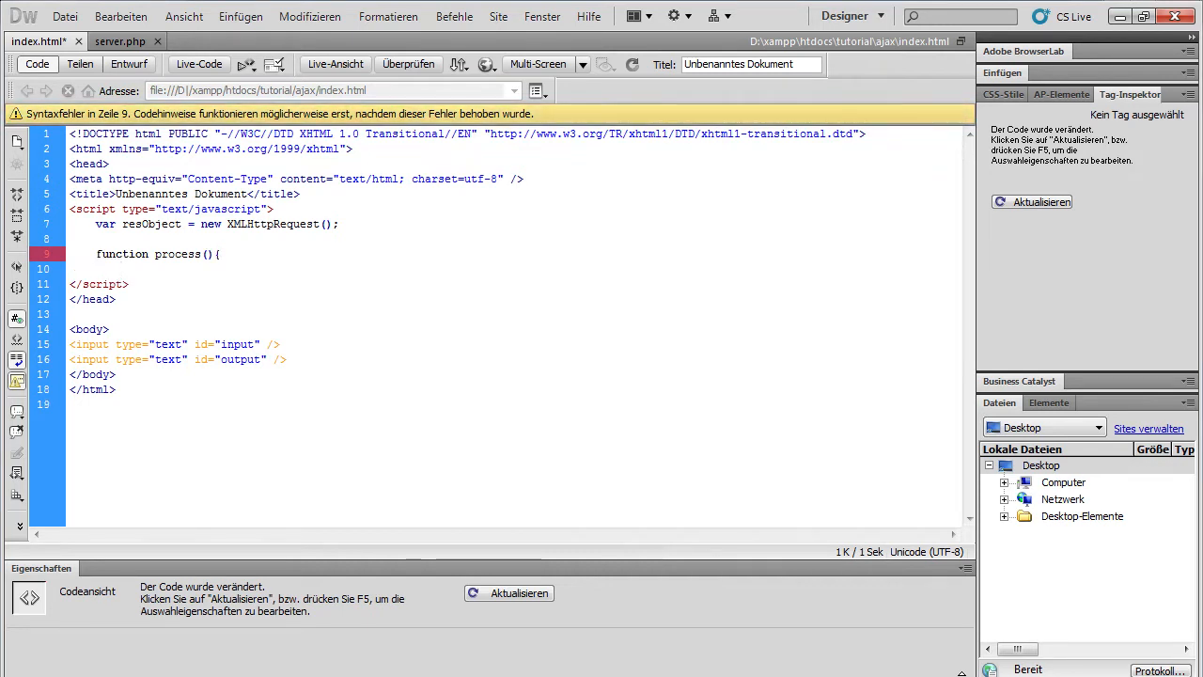
text(})
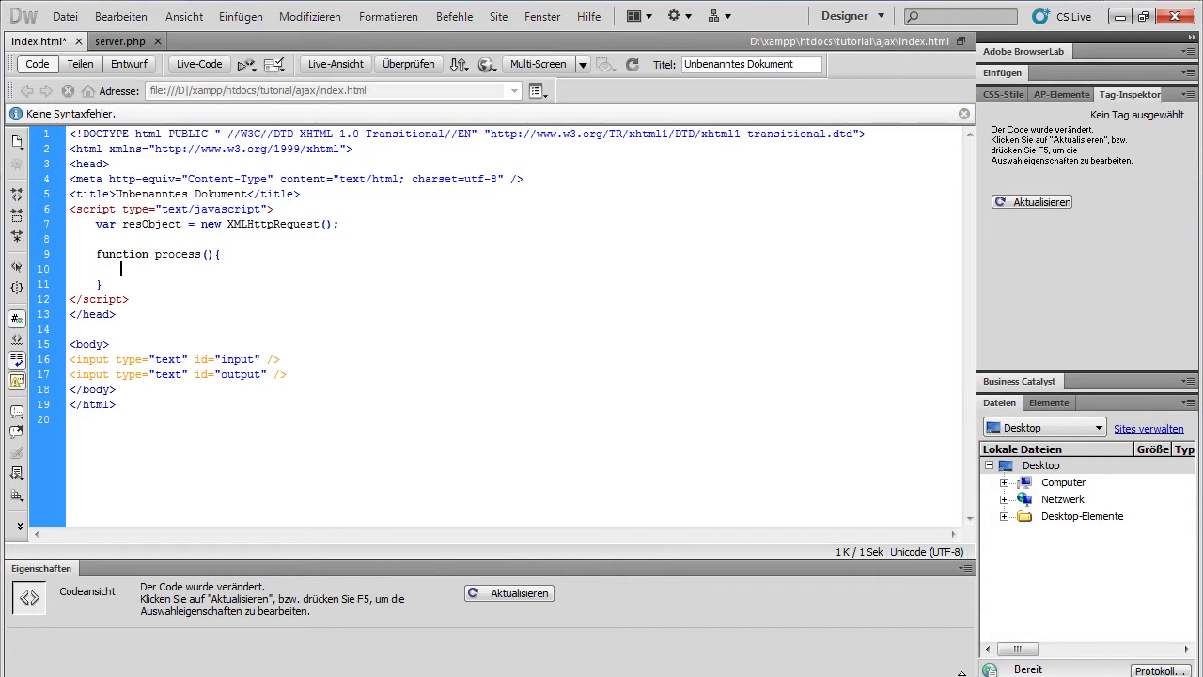
Begin resObject.open('GET','server.php?text=' on line 10 using code hints
text(res)
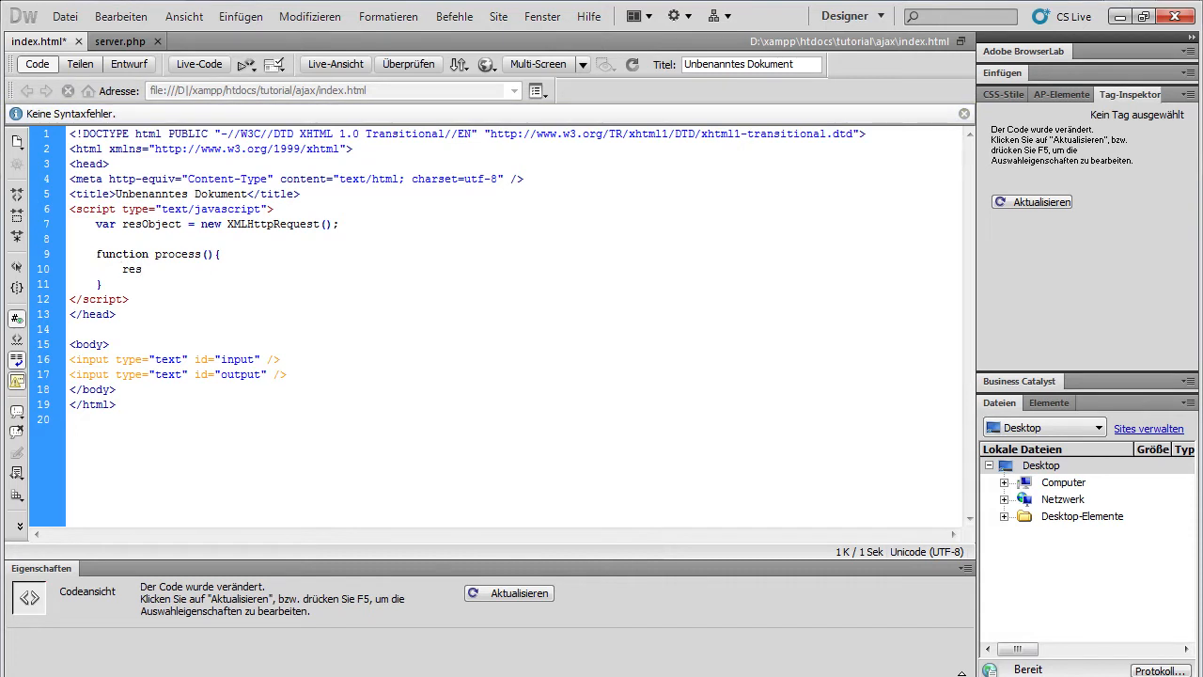
text(Object.)
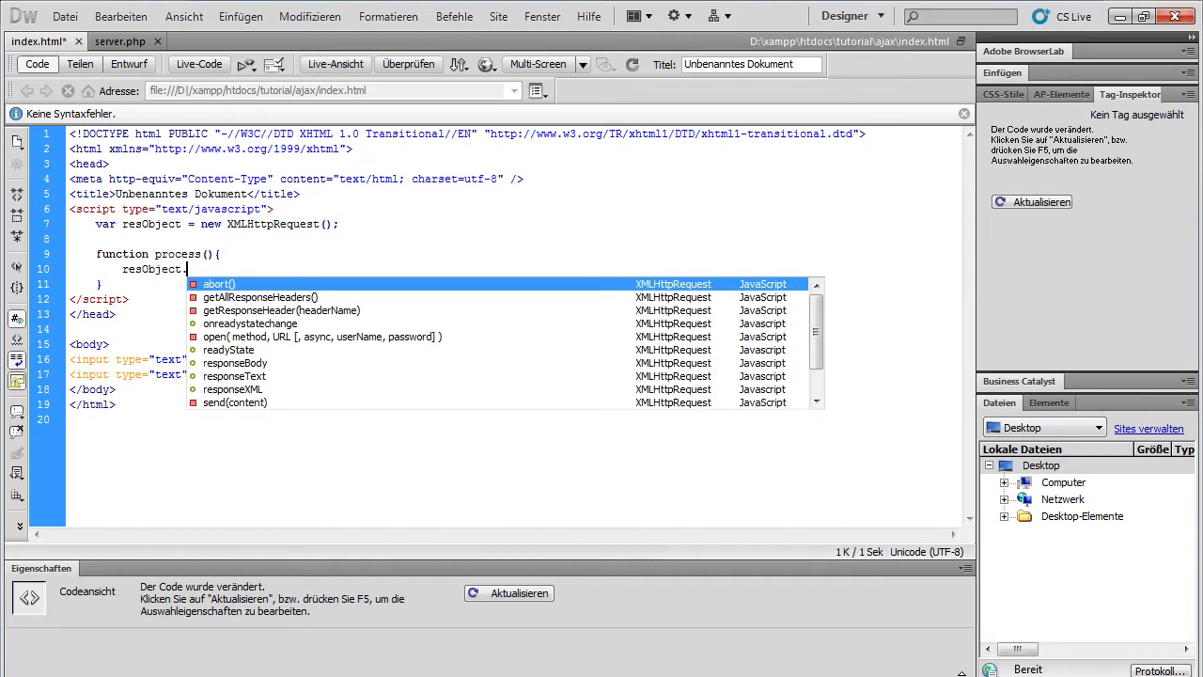
text(open()
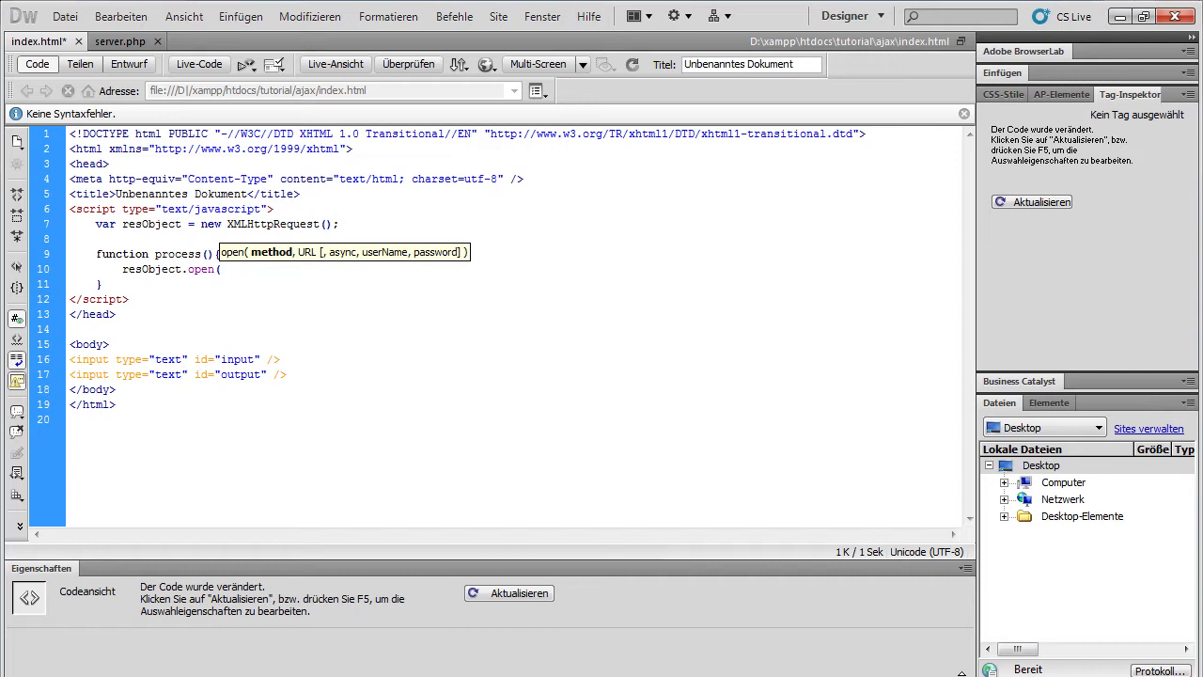
text('GET)
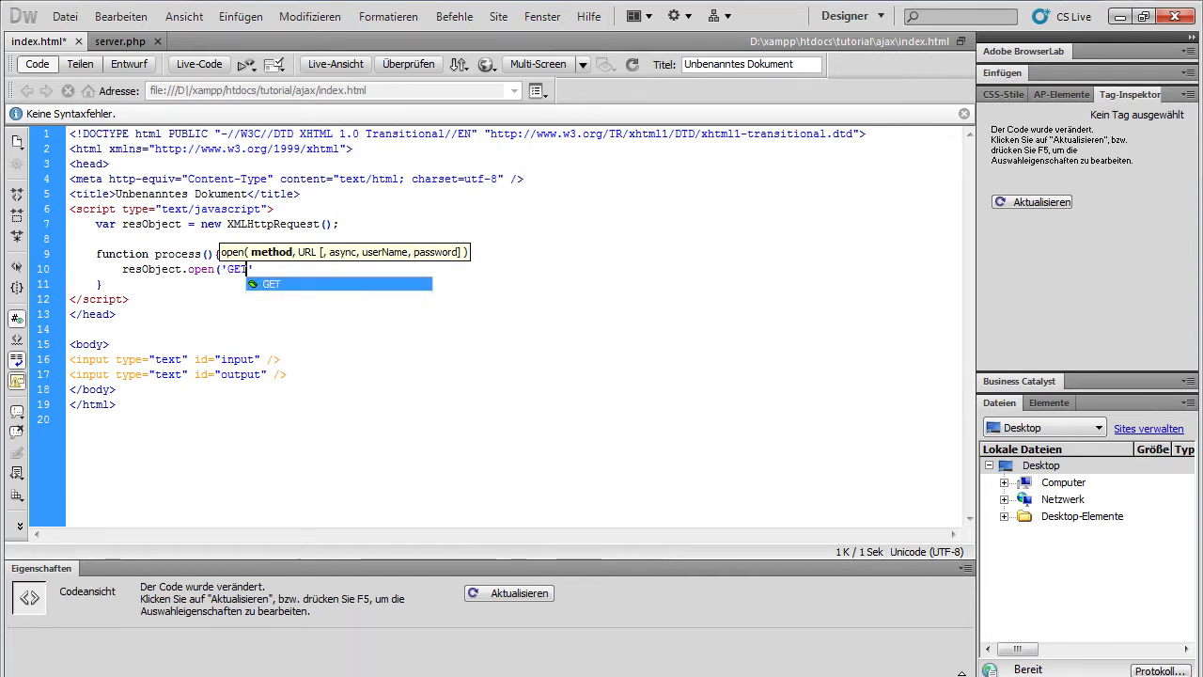
text(',)
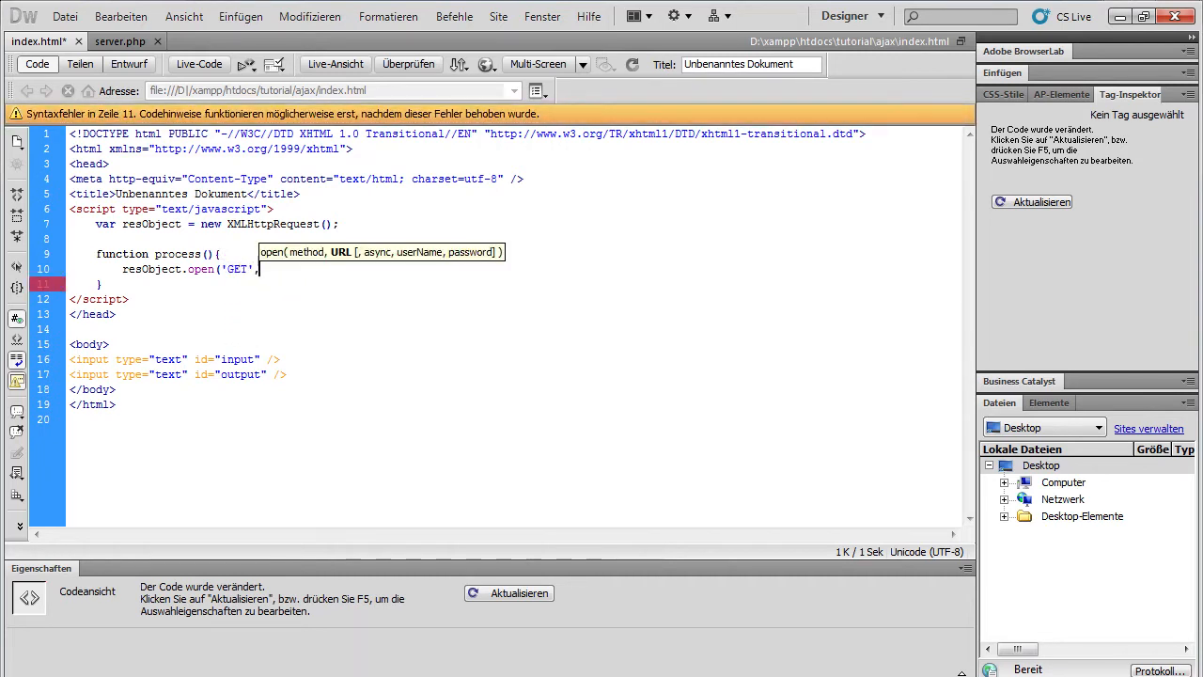
text(')
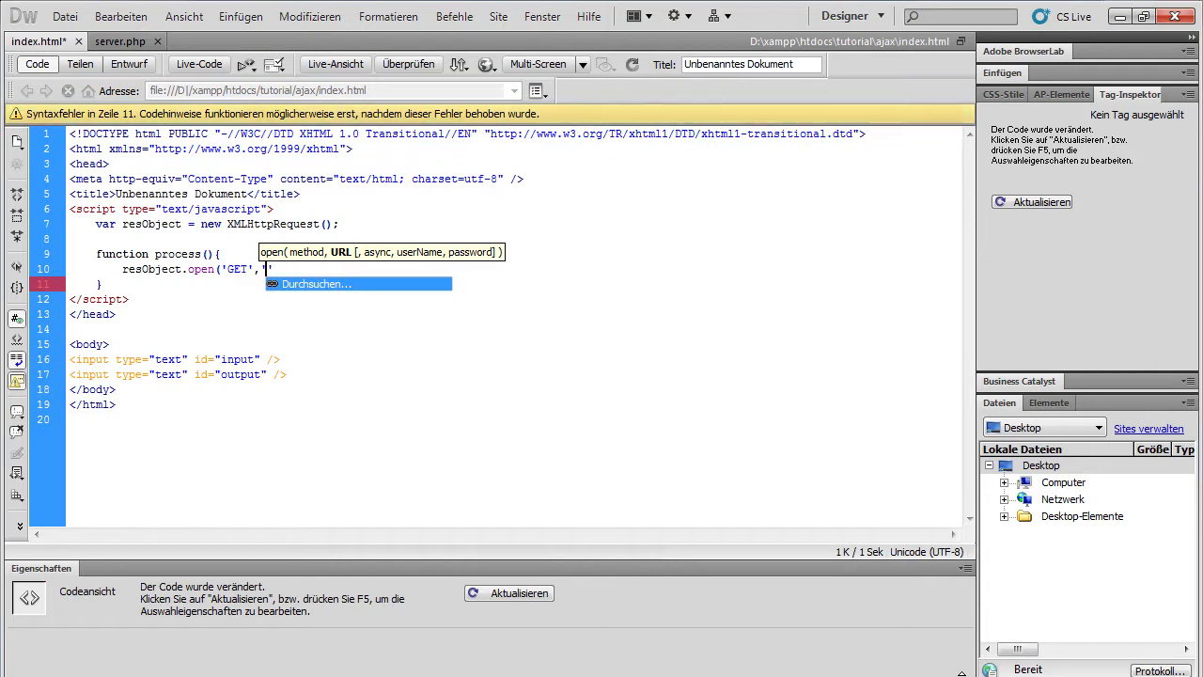
text(server.php)
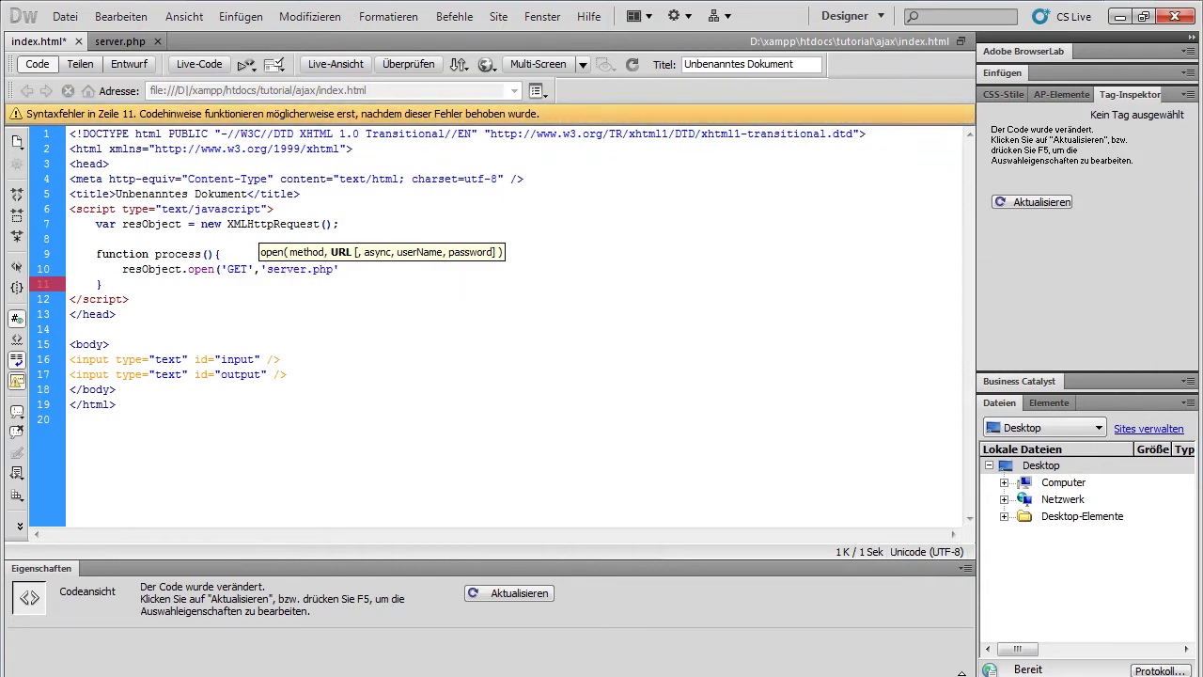
text(?)
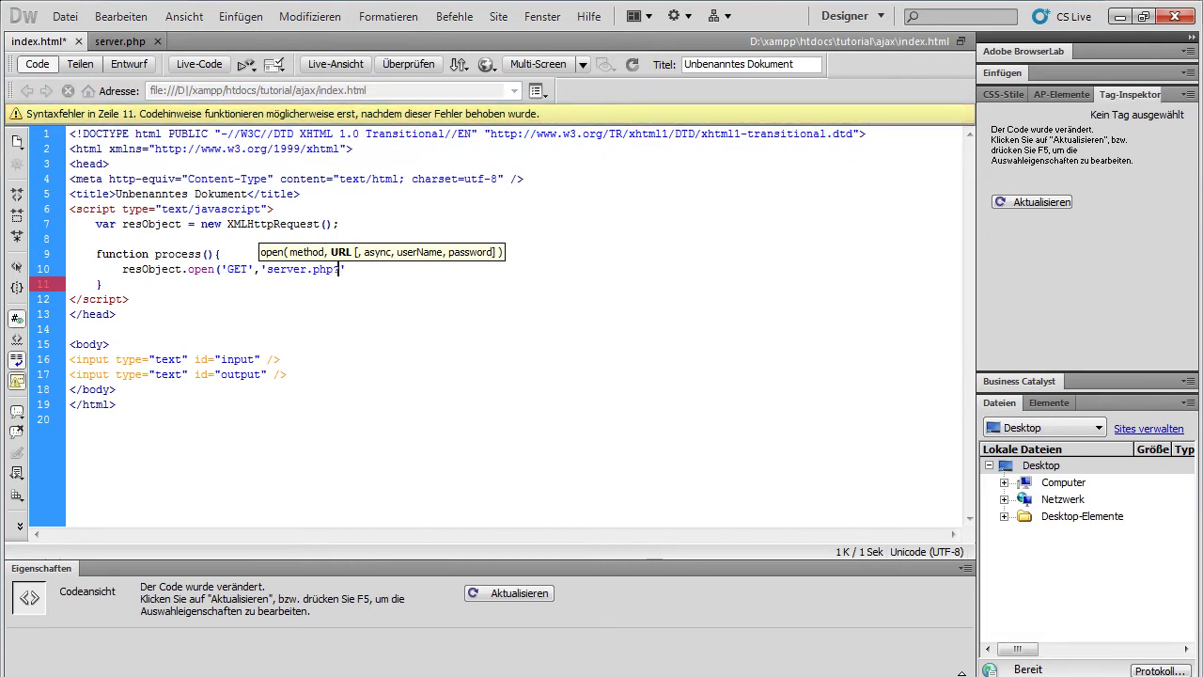
text(text=)
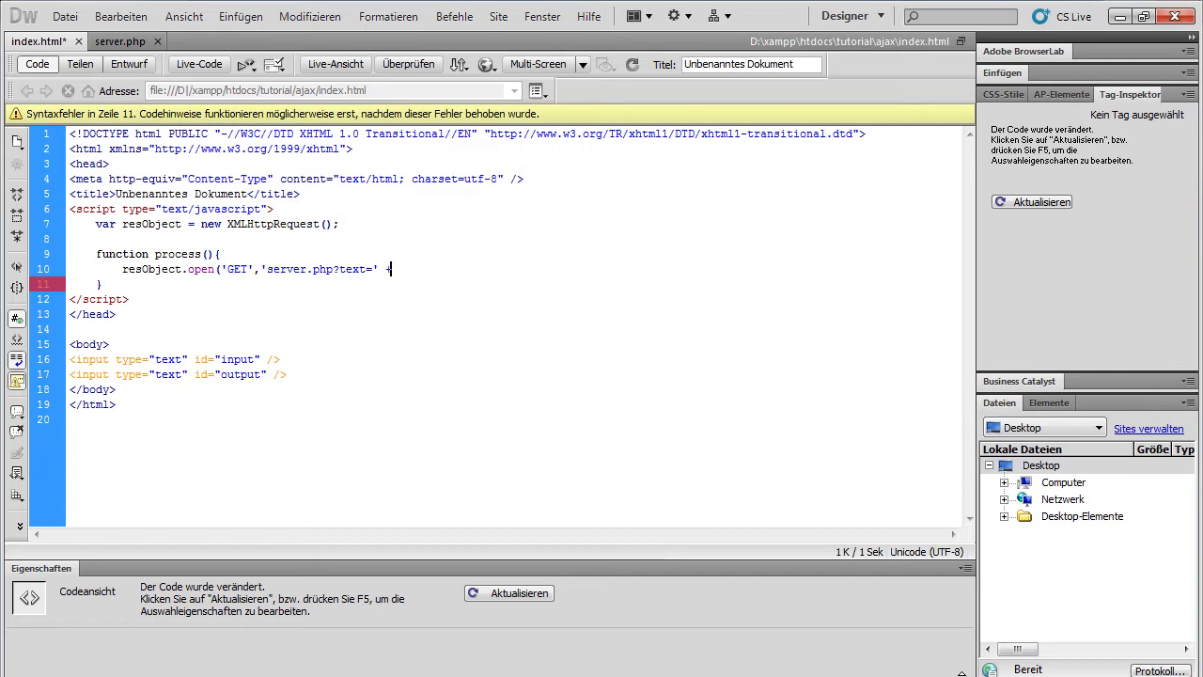
Append + document.getElementById("input").value and the true async argument to the open call
text(+ document.)
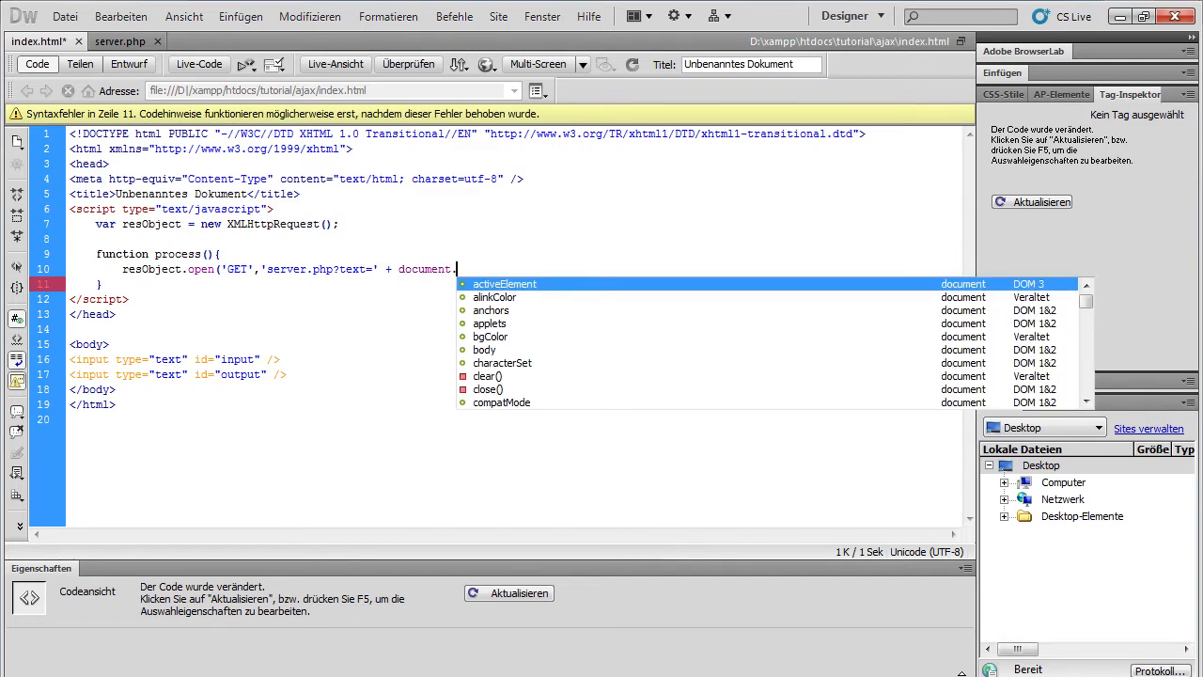
text(getElementById()
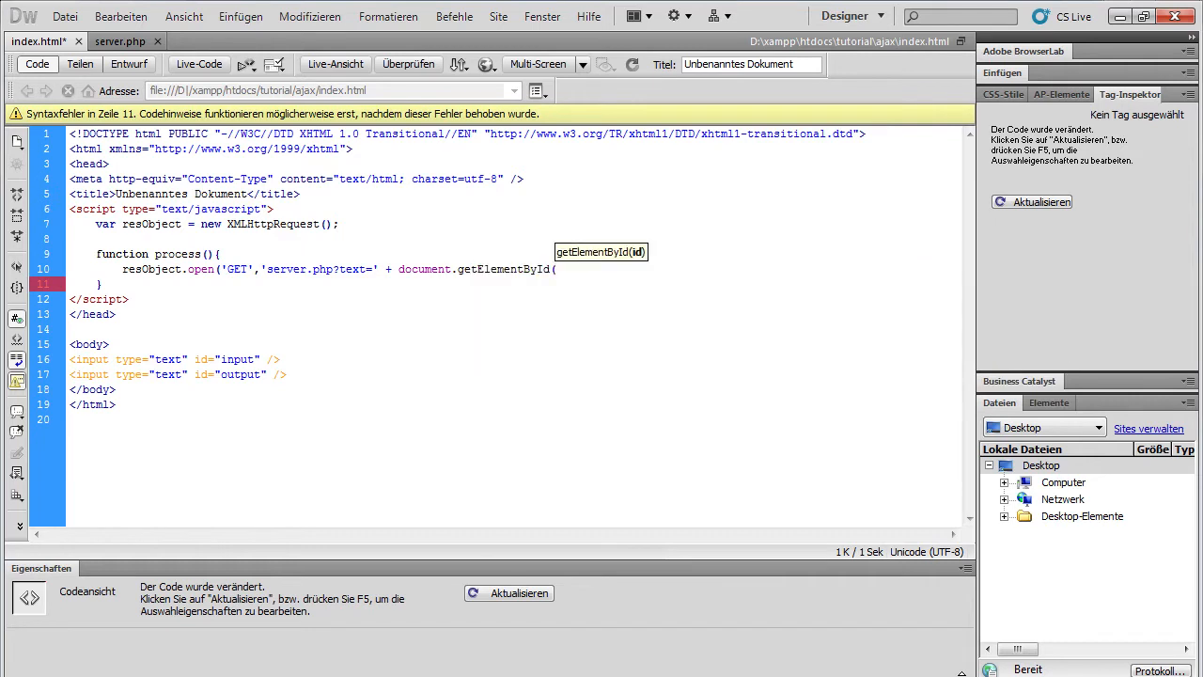
text("")
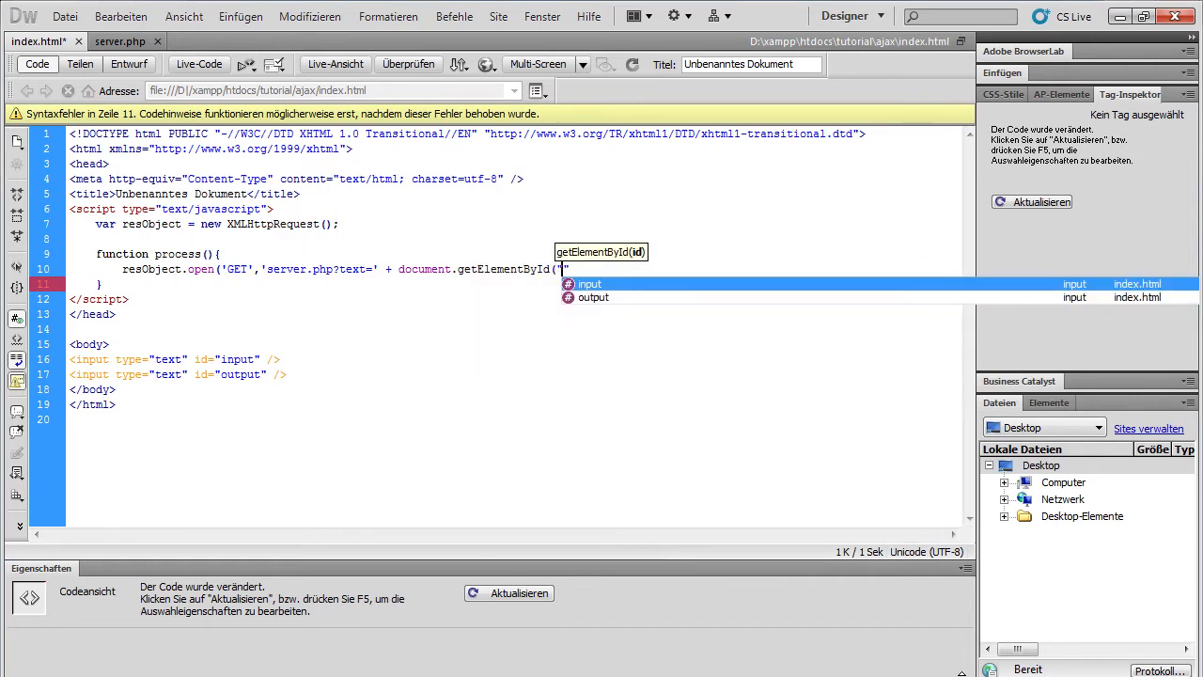
click(589, 283)
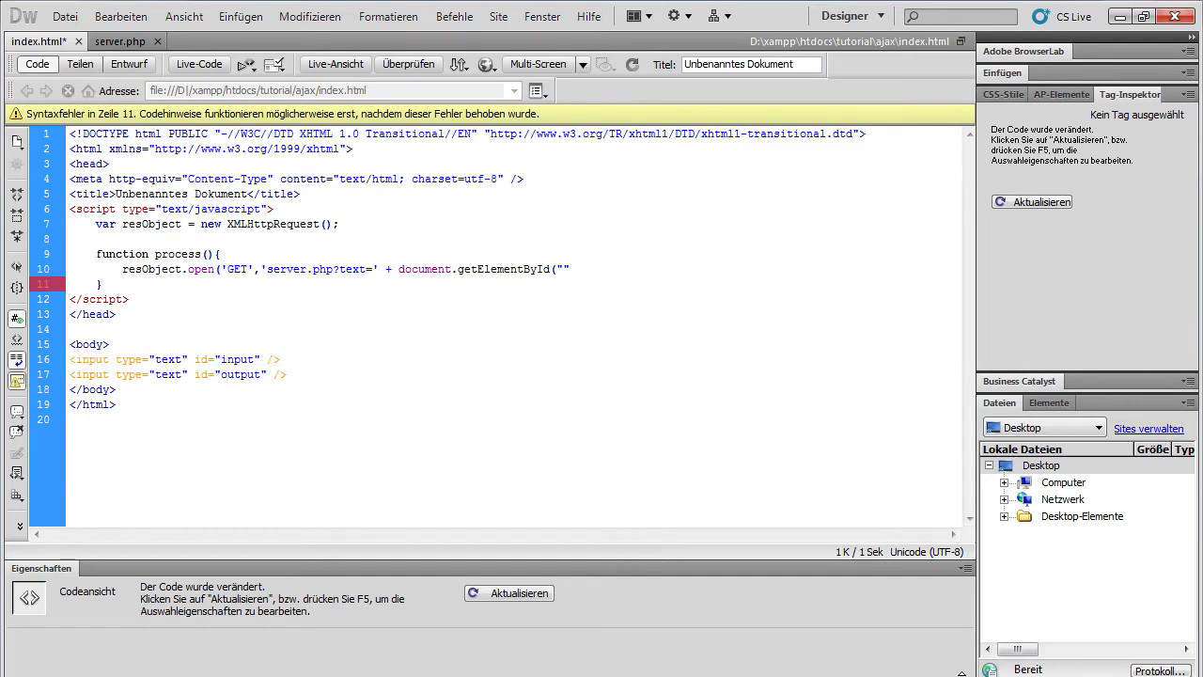
text(in)
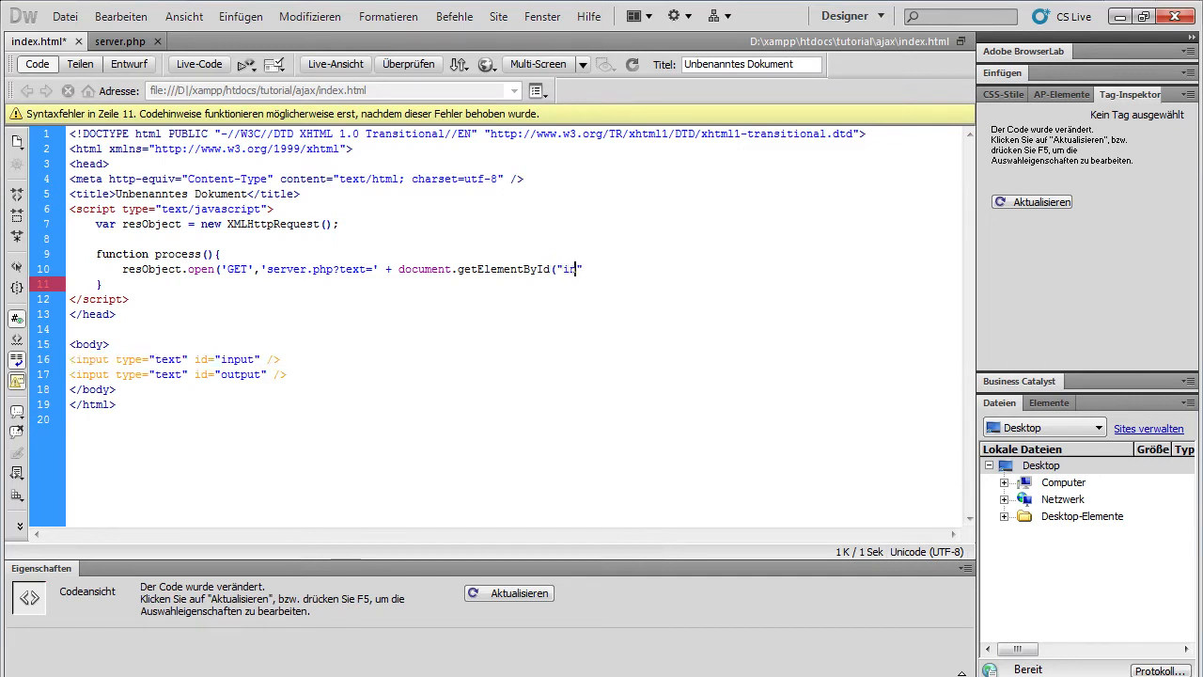
text(put)
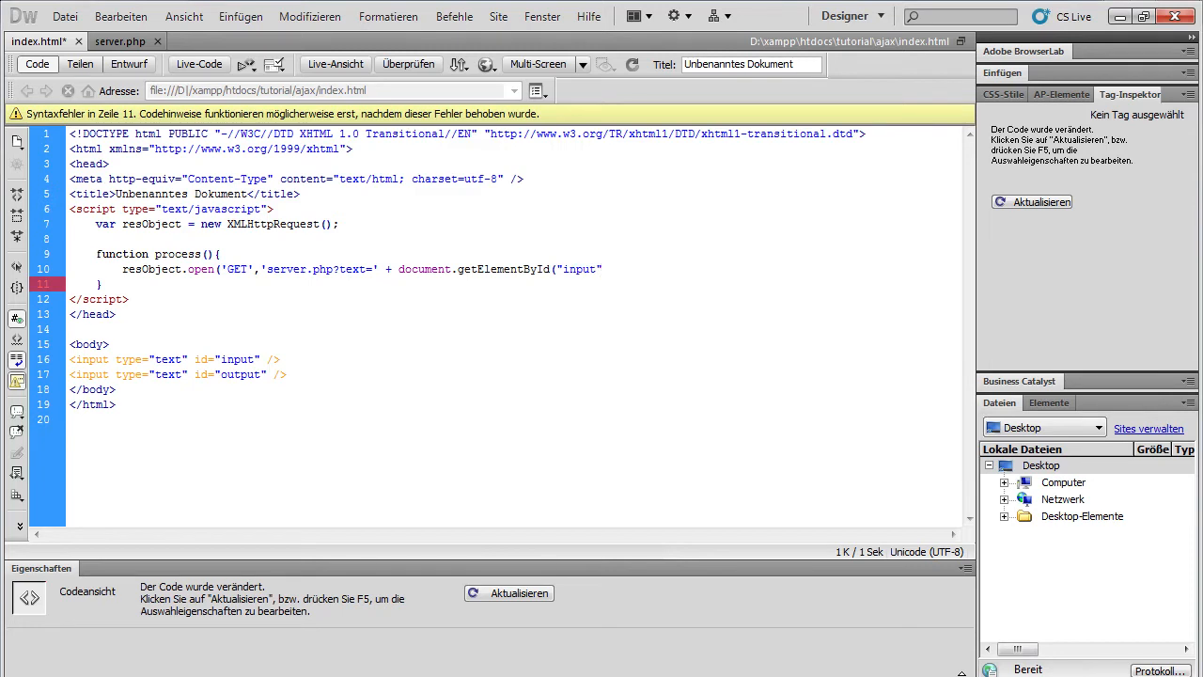
text(.va)
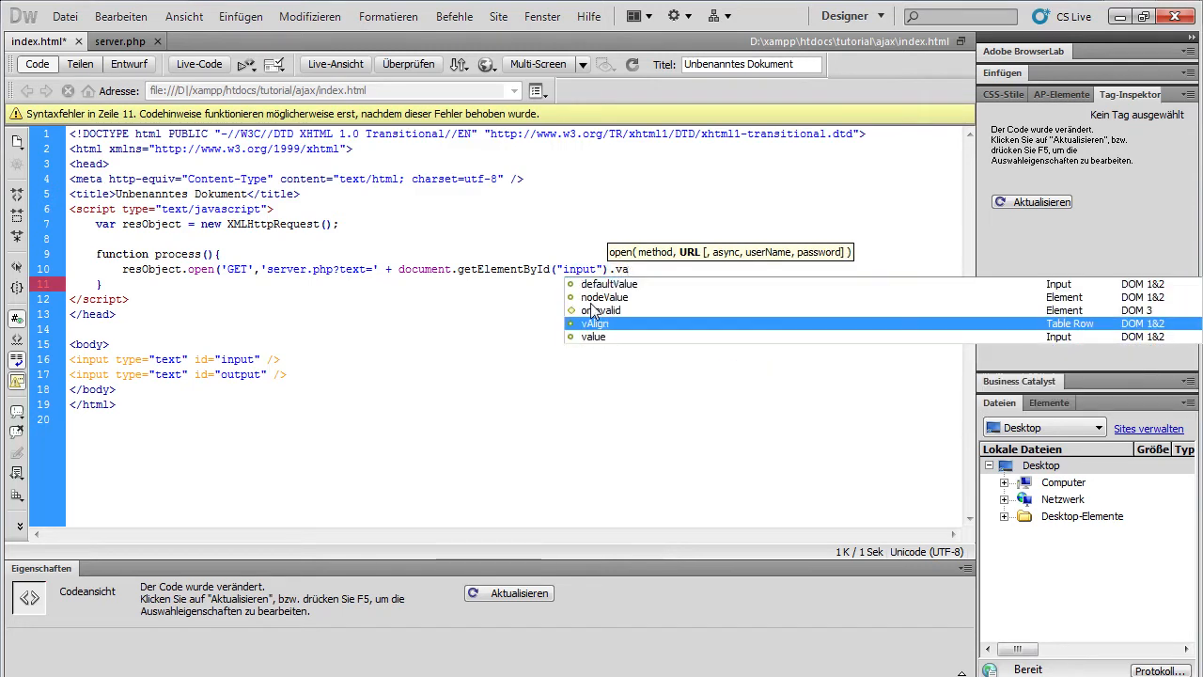
click(593, 337)
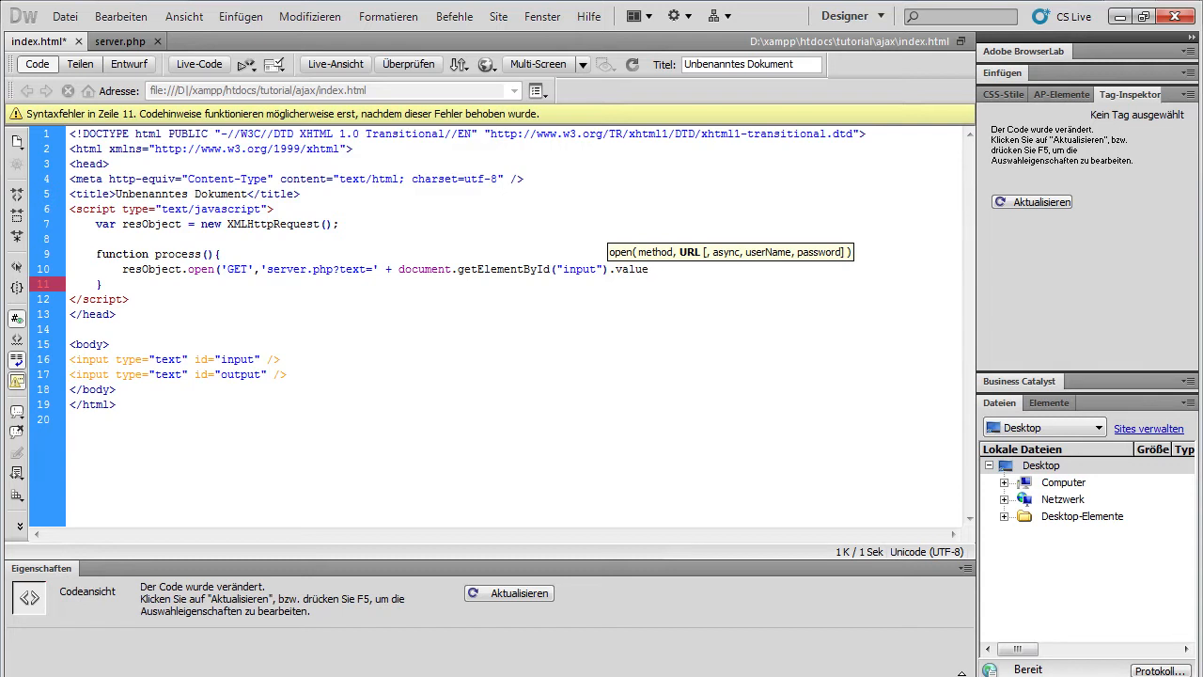
text(,true)
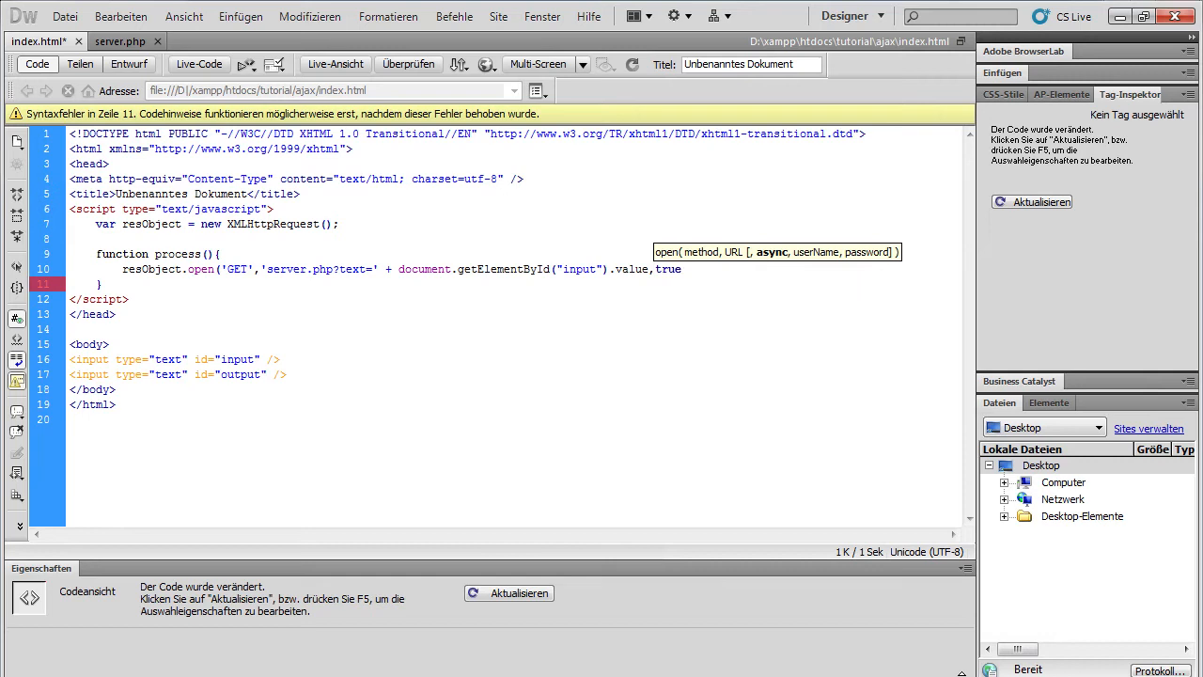
text();)
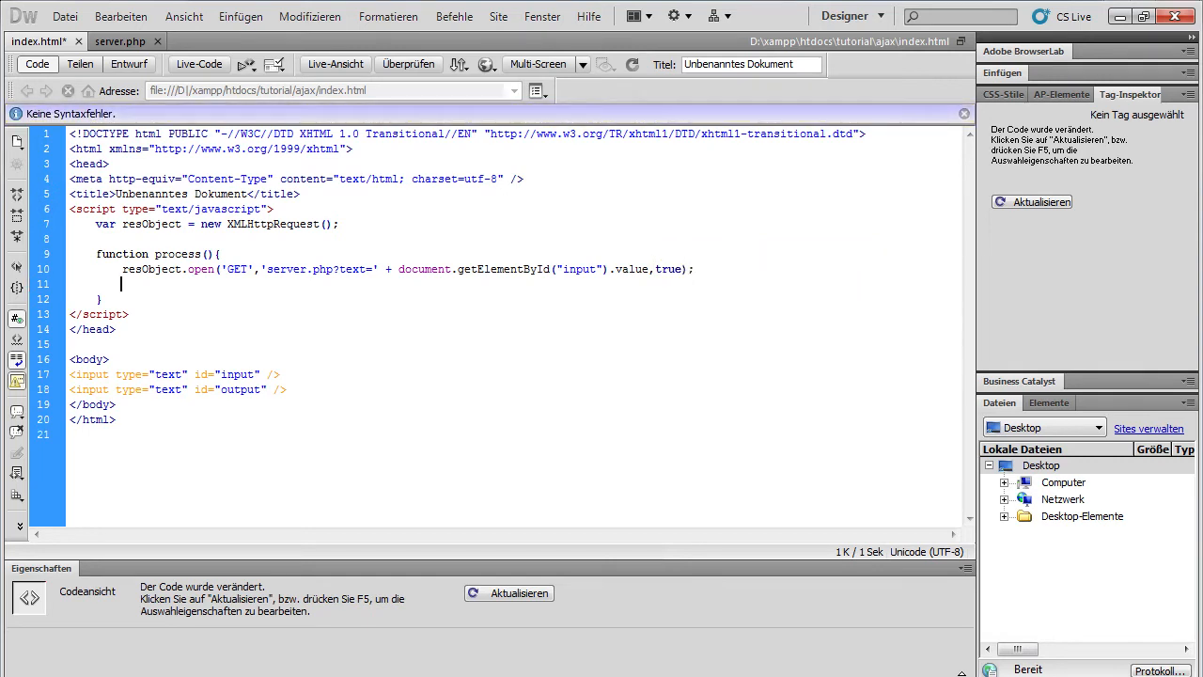
Add resObject.onreadystatechange=gettext; on a new line after the open call
text(resObject.)
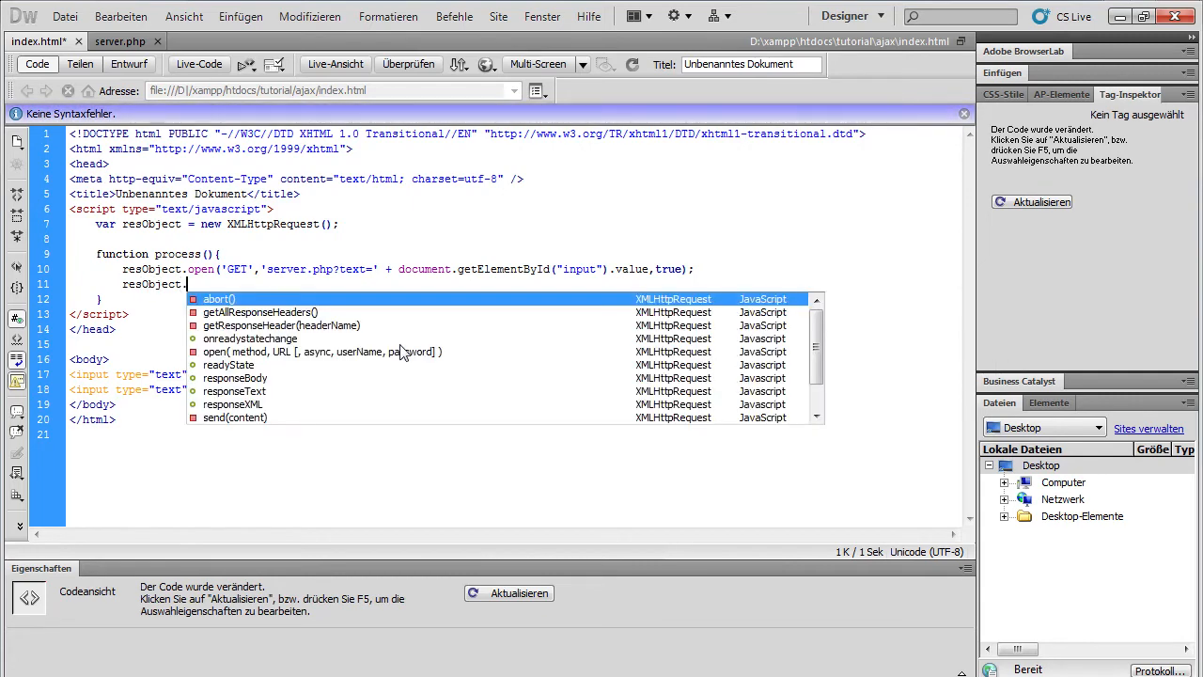
text(c)
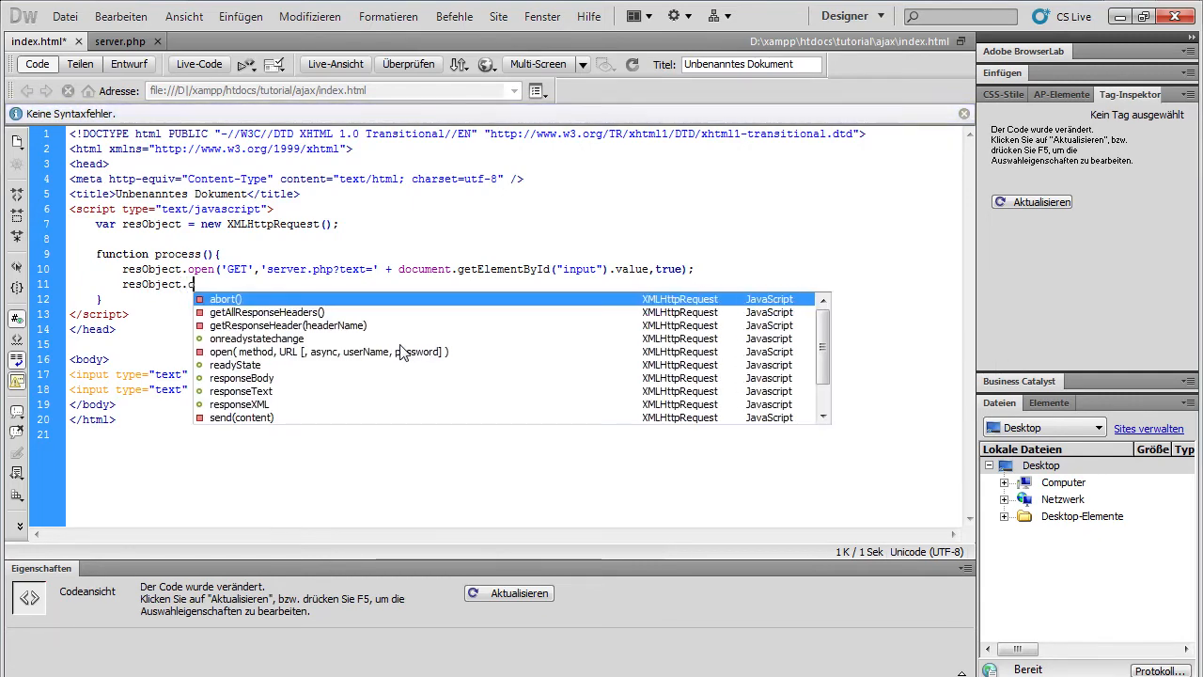
text(on)
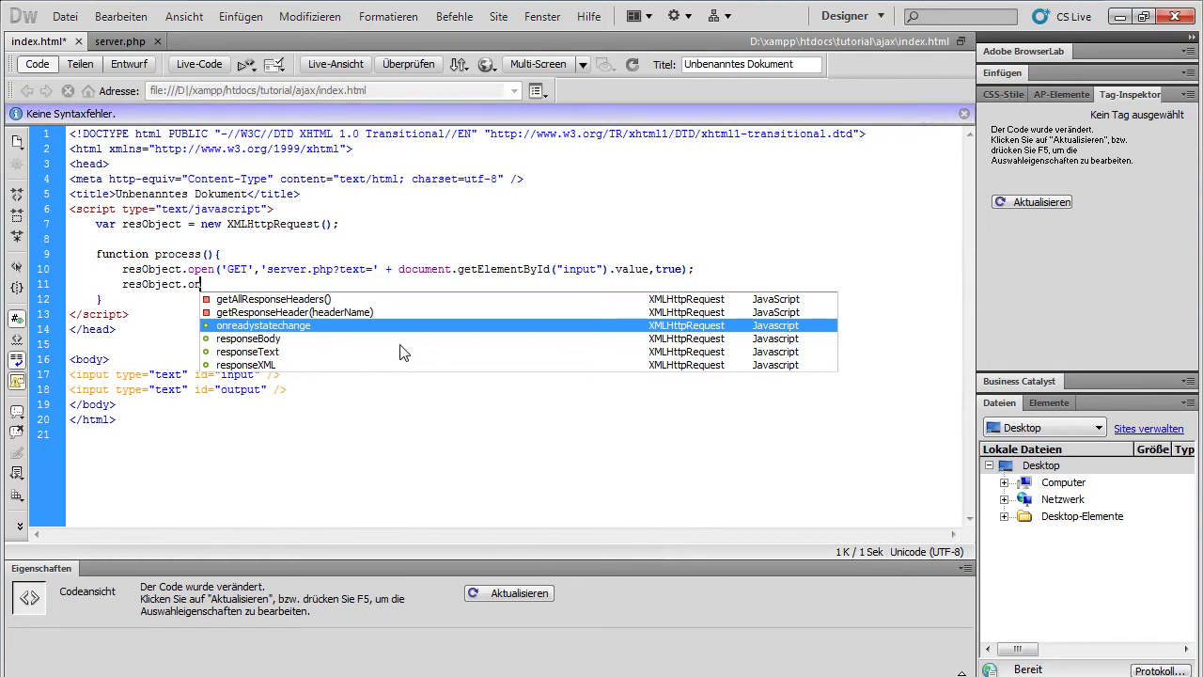
click(263, 325)
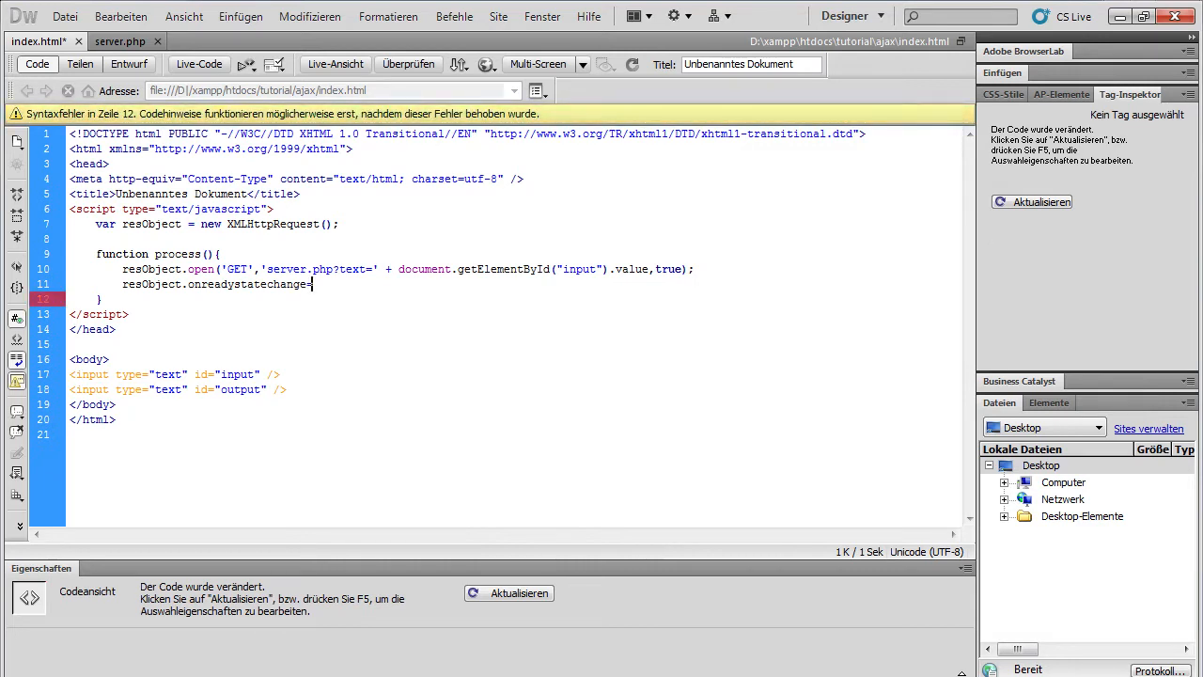
text(gette)
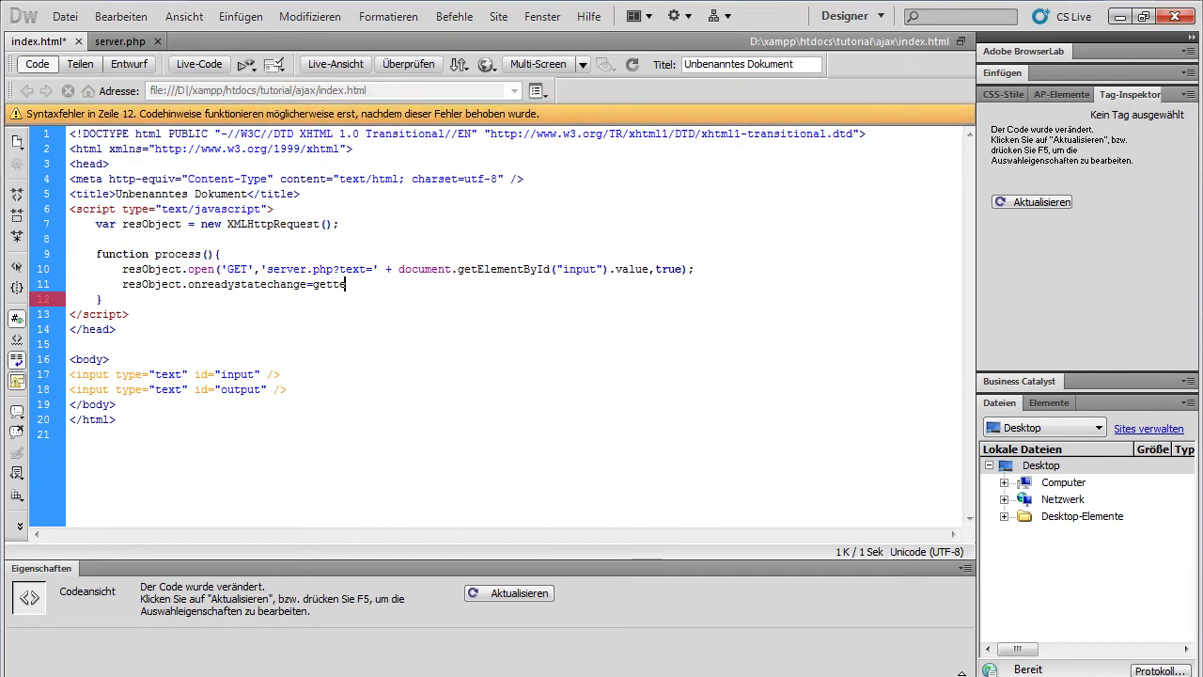
text(xt)
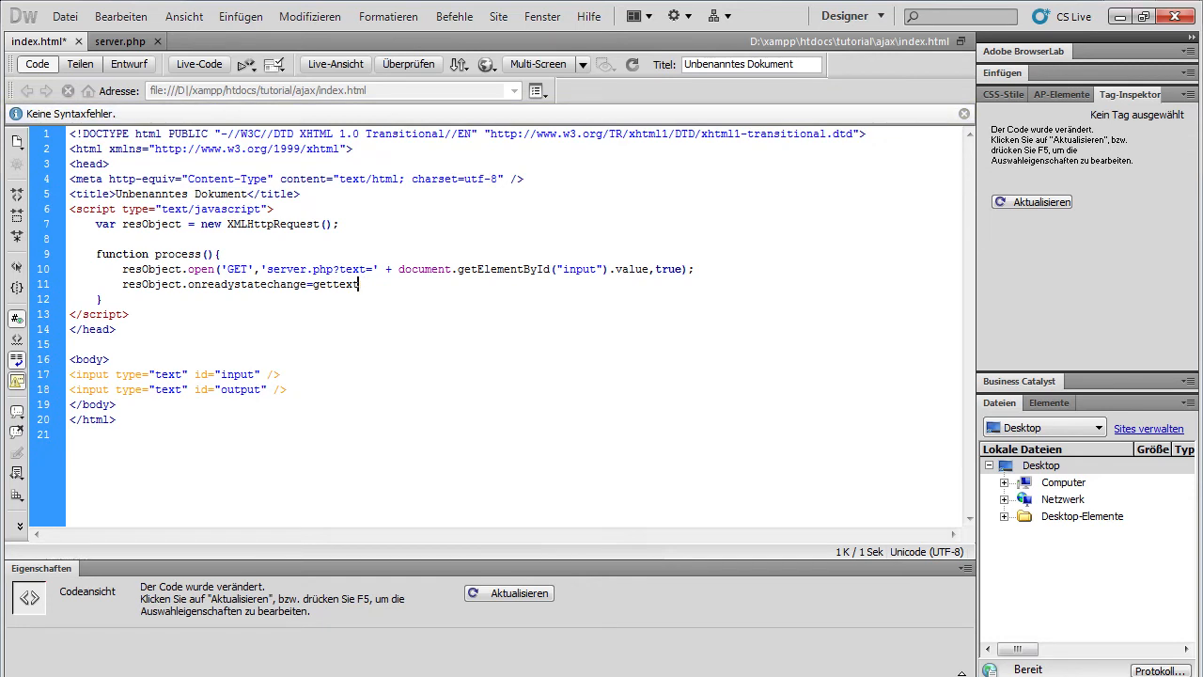
text(;)
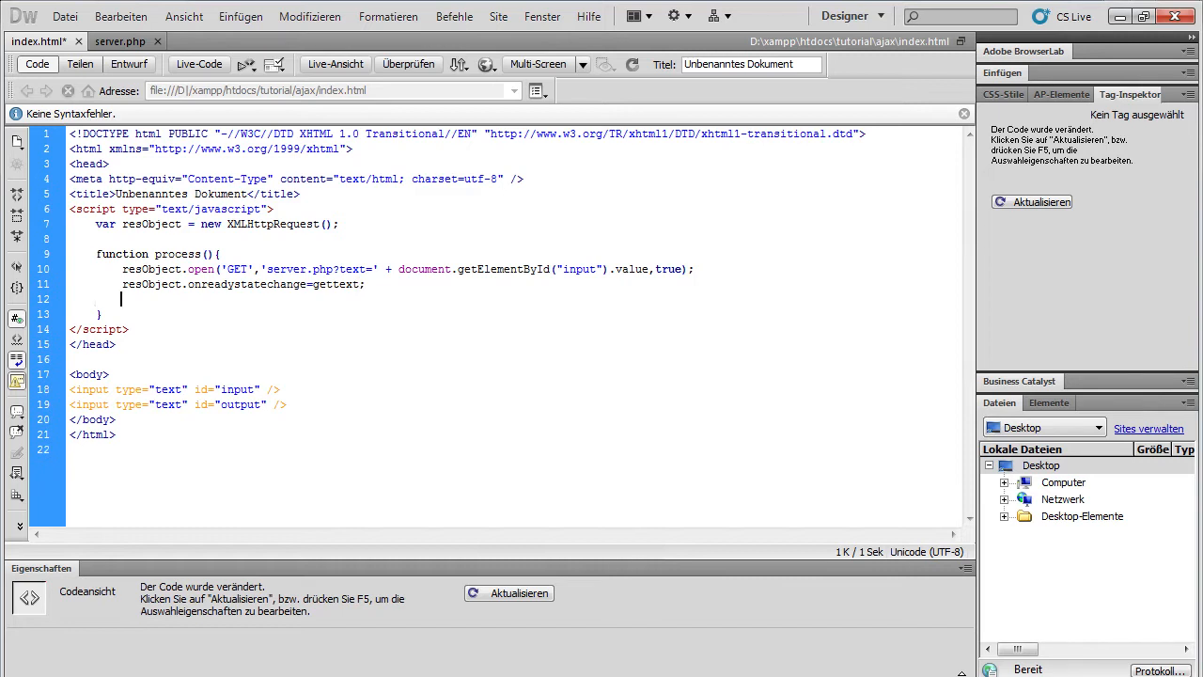
Correct the misspelled object name and add resObject.send(); to process()
text(resObejct.)
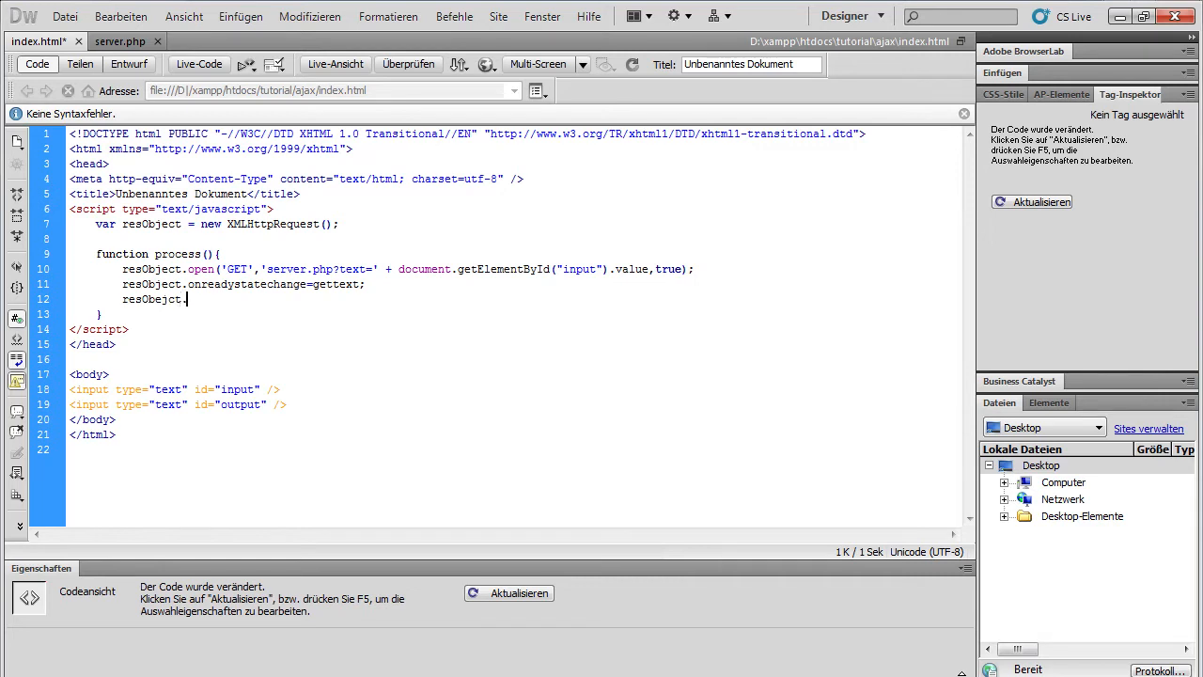
text(se)
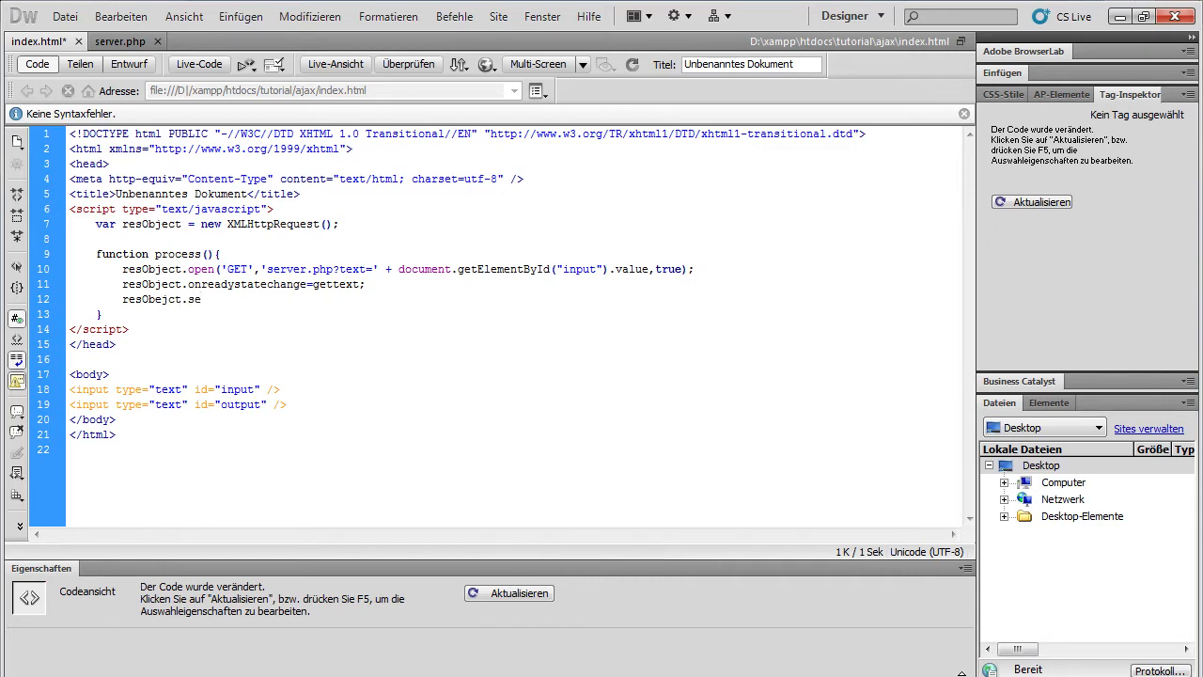
key(BackSpace)
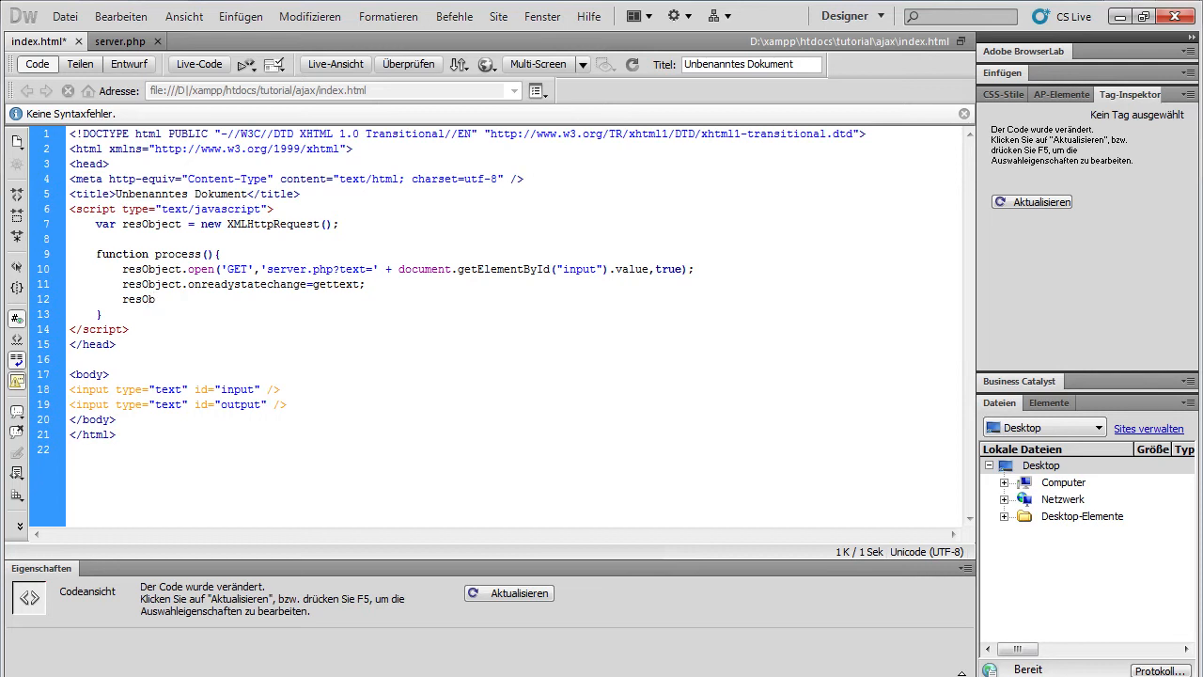
text(.send();)
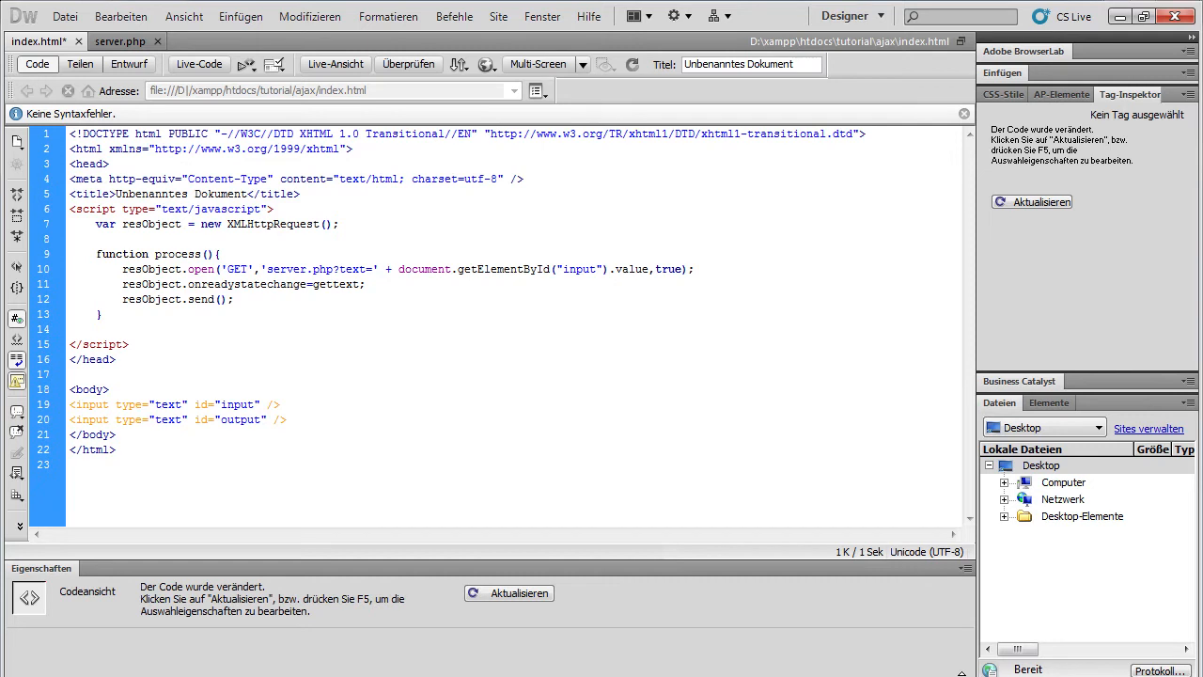
text(kl)
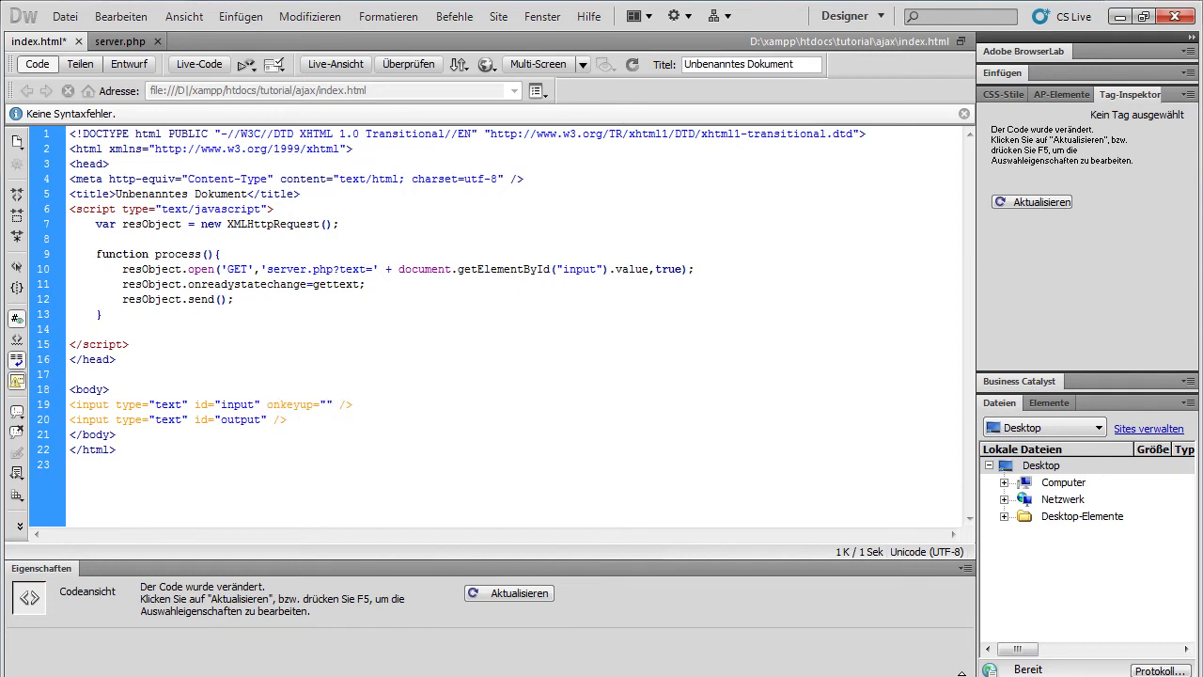
Fill the input tag's onkeyup attribute with process()
text(proce)
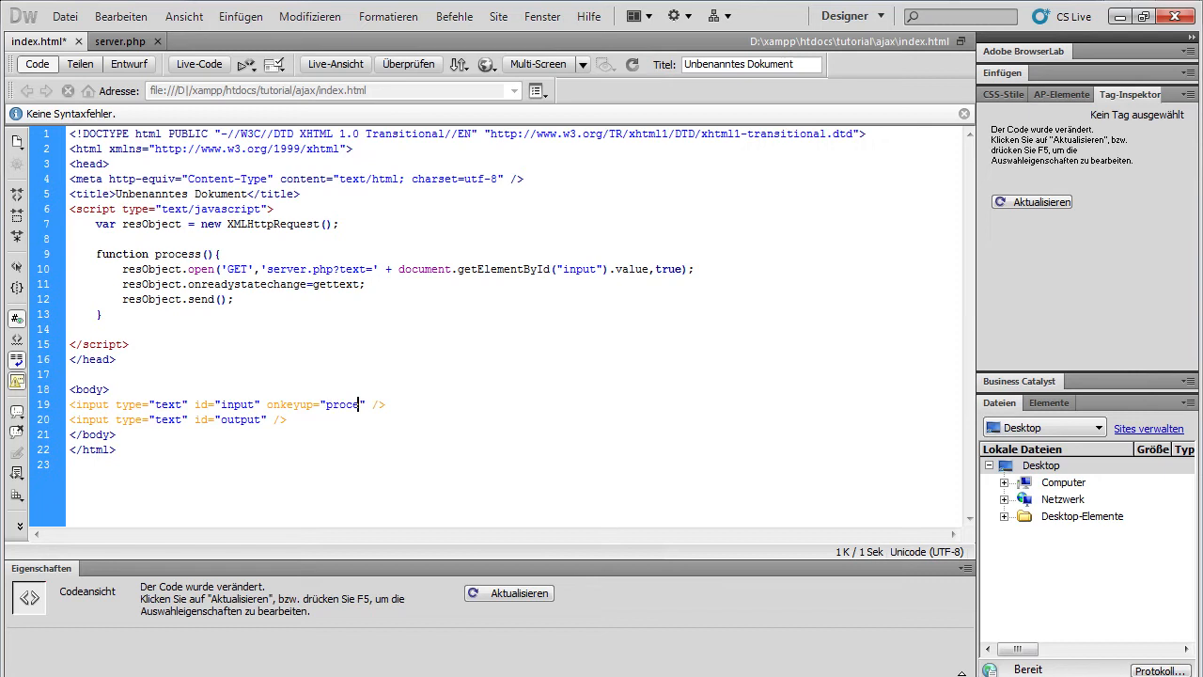
text(ss())
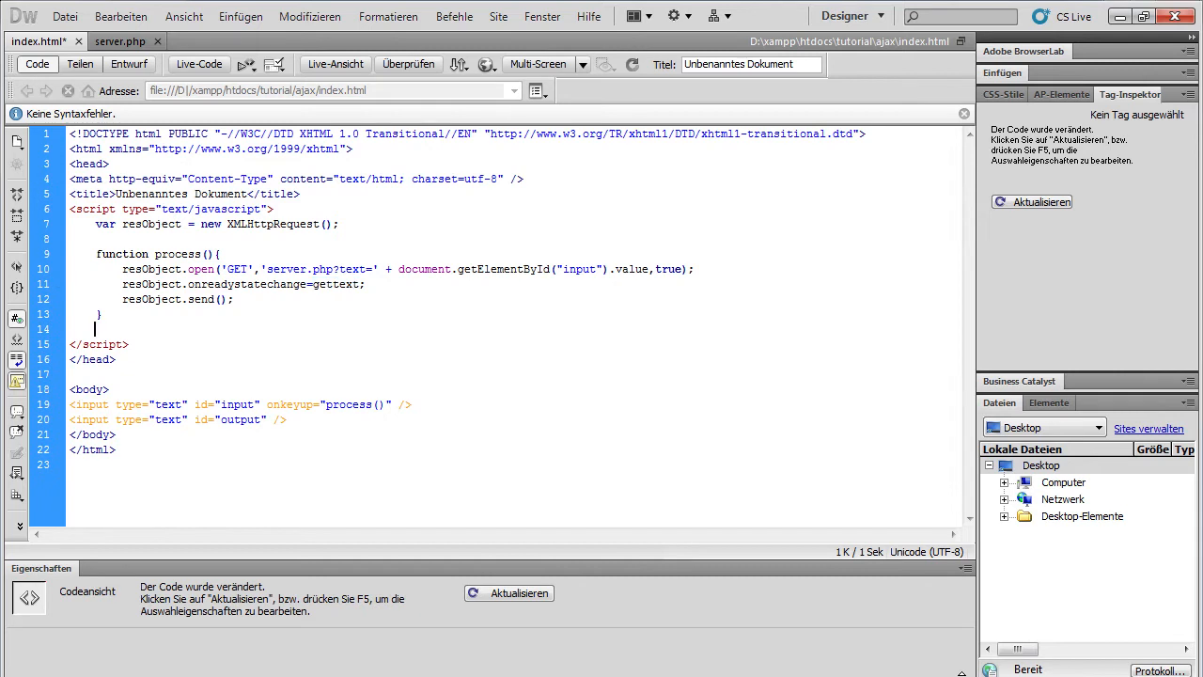
Write a gettext() function writing resObject.responseText into the output field, then switch to server.php
text(function g)
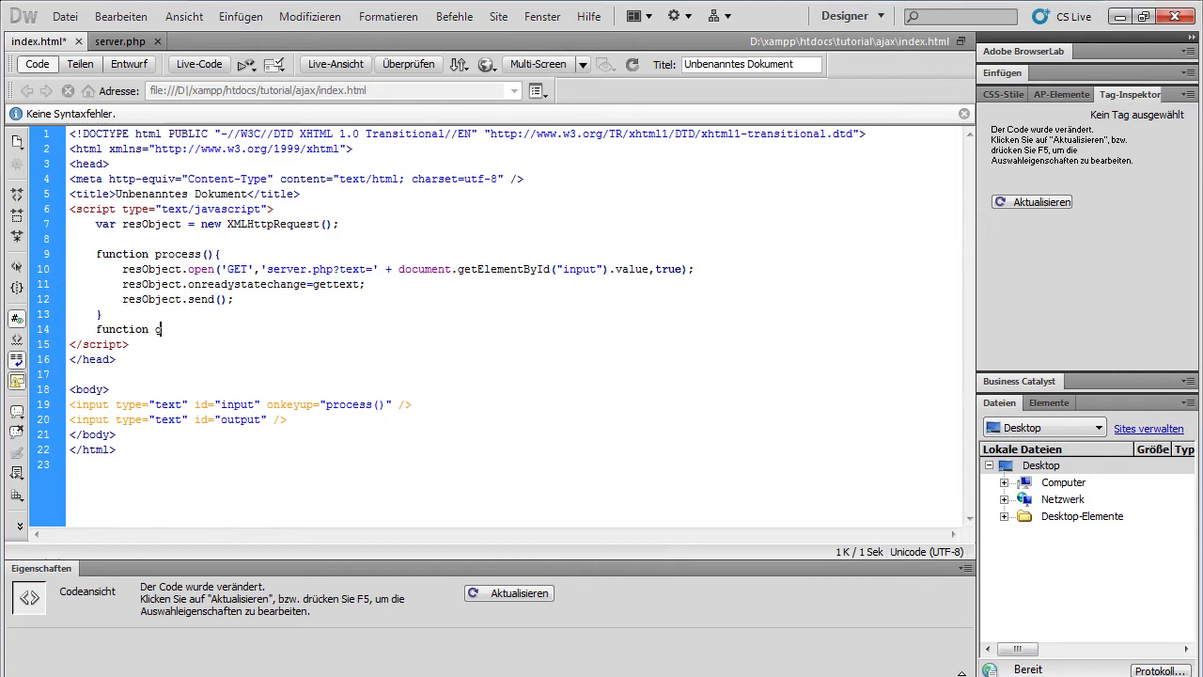
text(ettext())
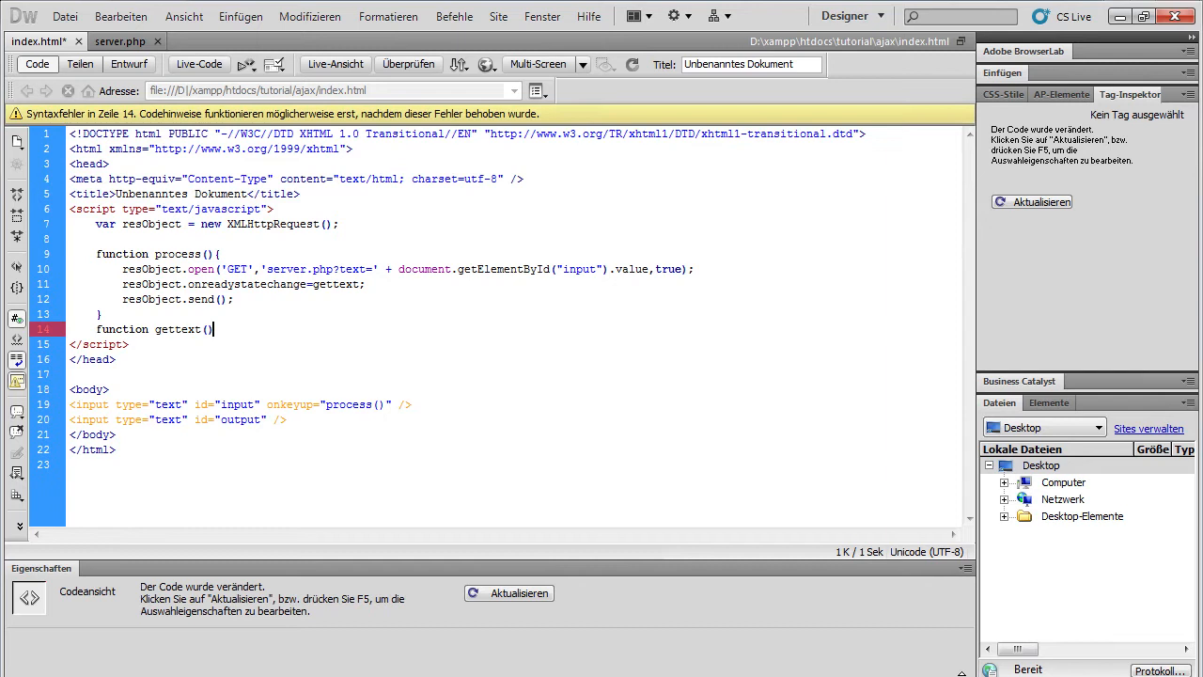
text({)
text(c)
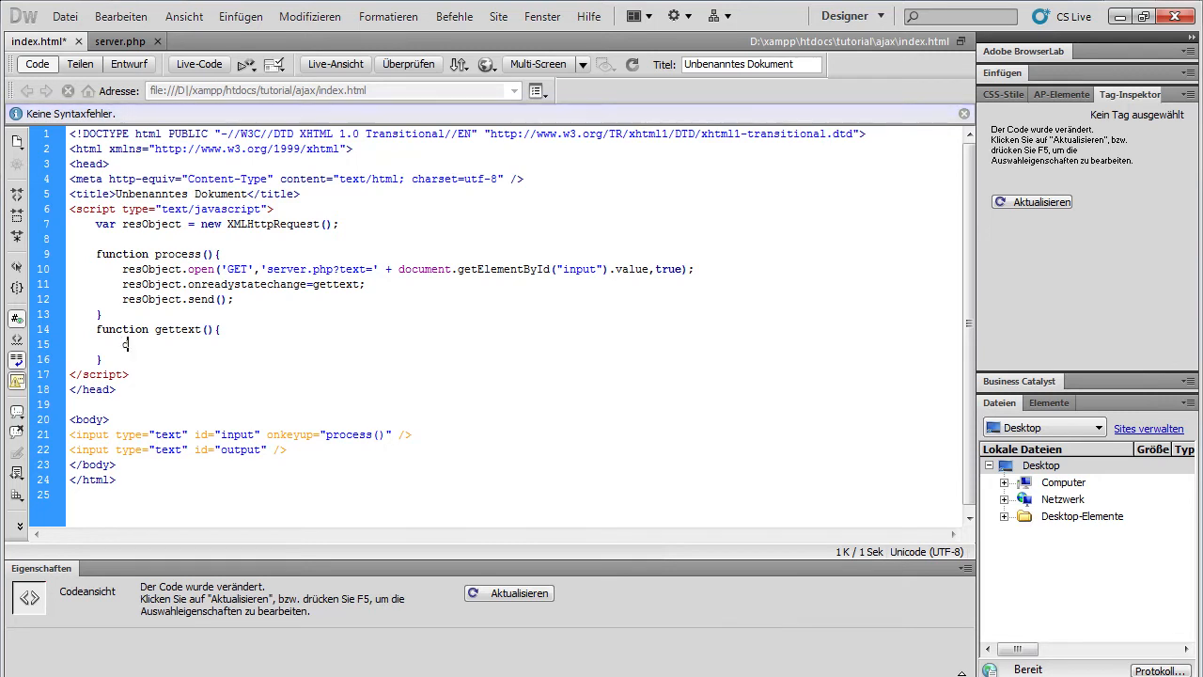
text(decoument)
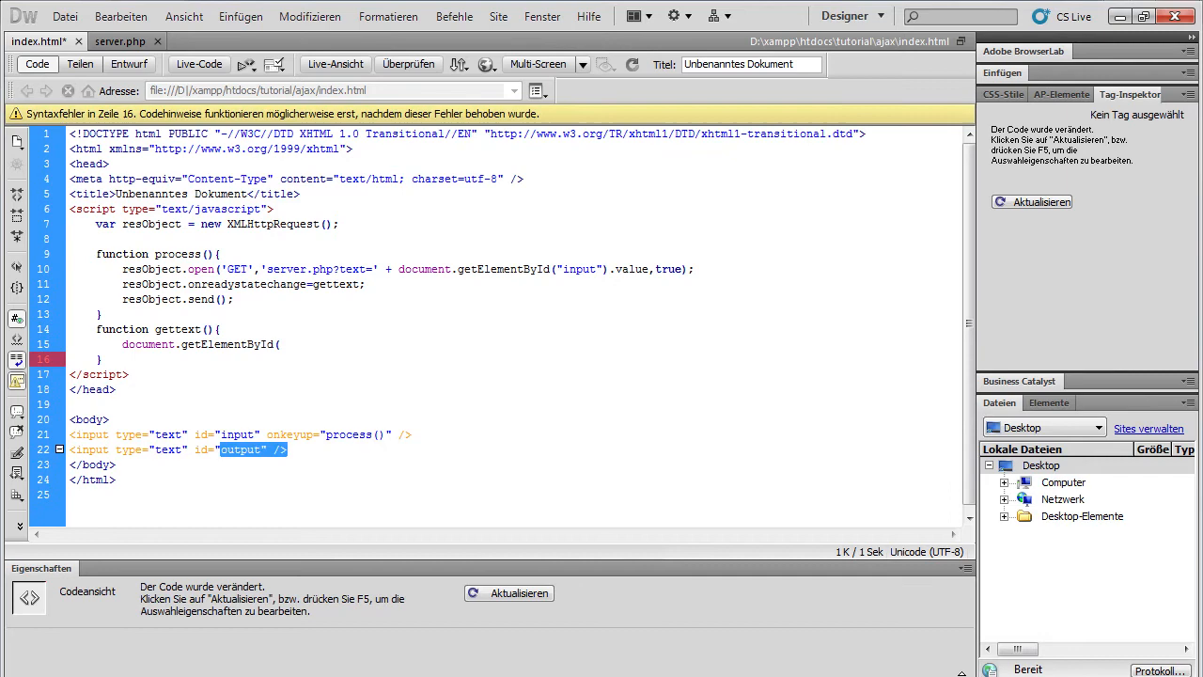
text(("output)
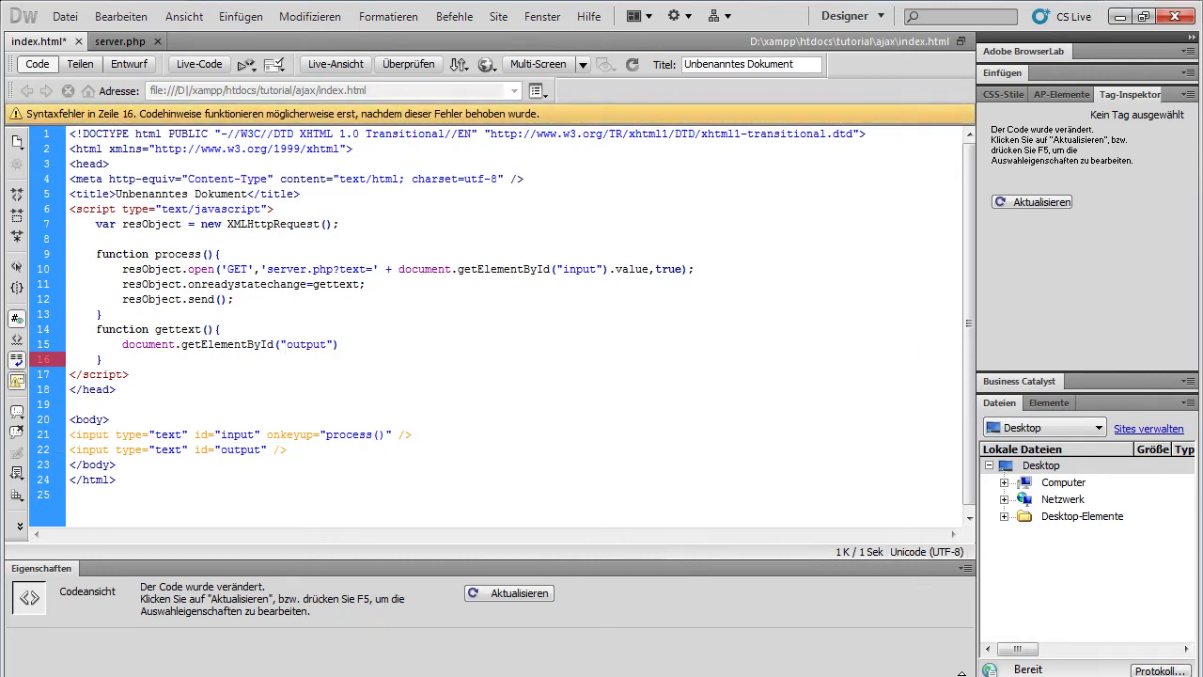
text(.)
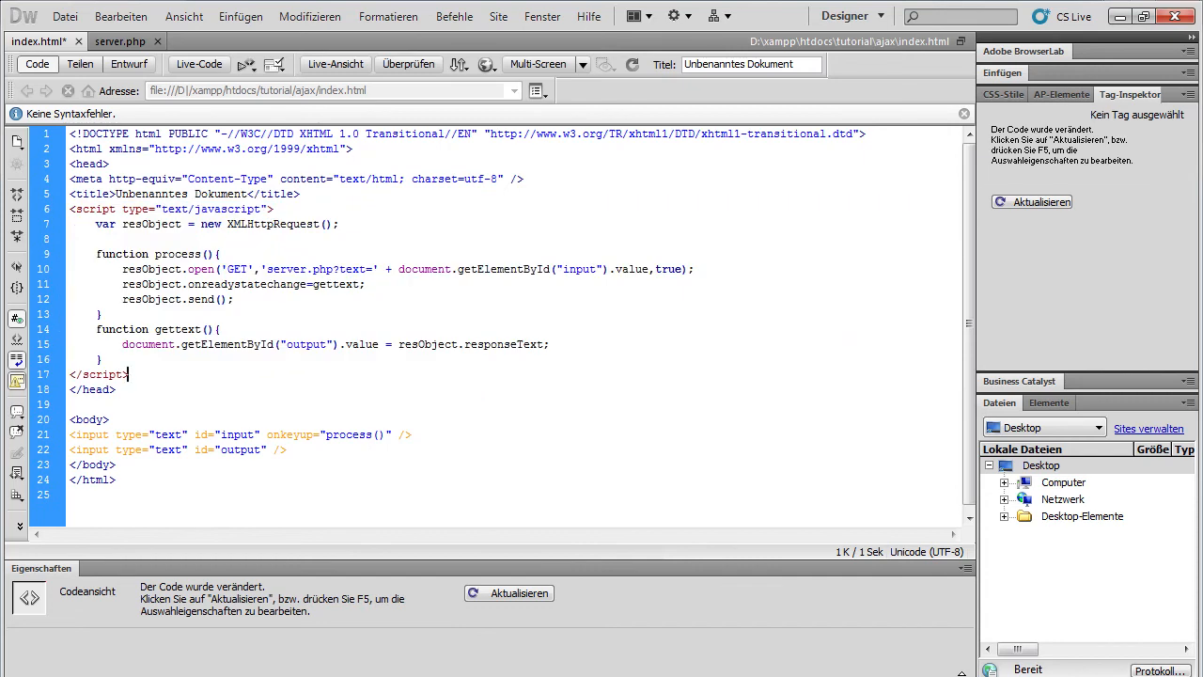
click(115, 41)
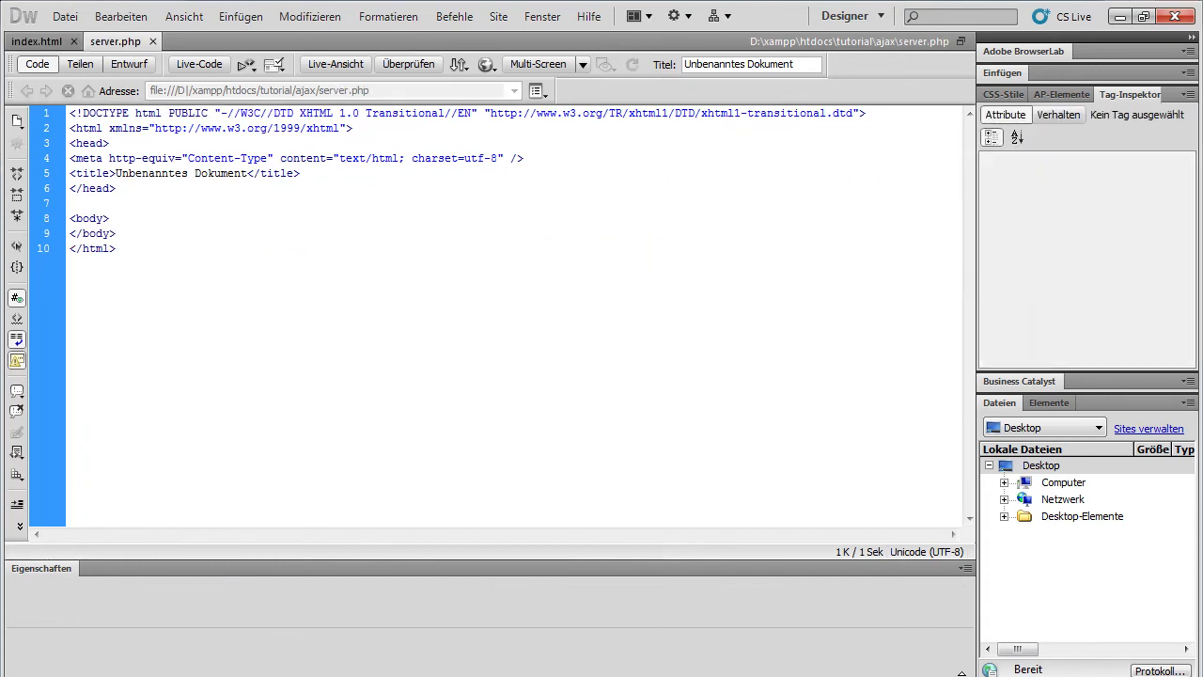
Replace server.php contents with the single block <?php echo $_GET["text"]; ?>
text(<?e)
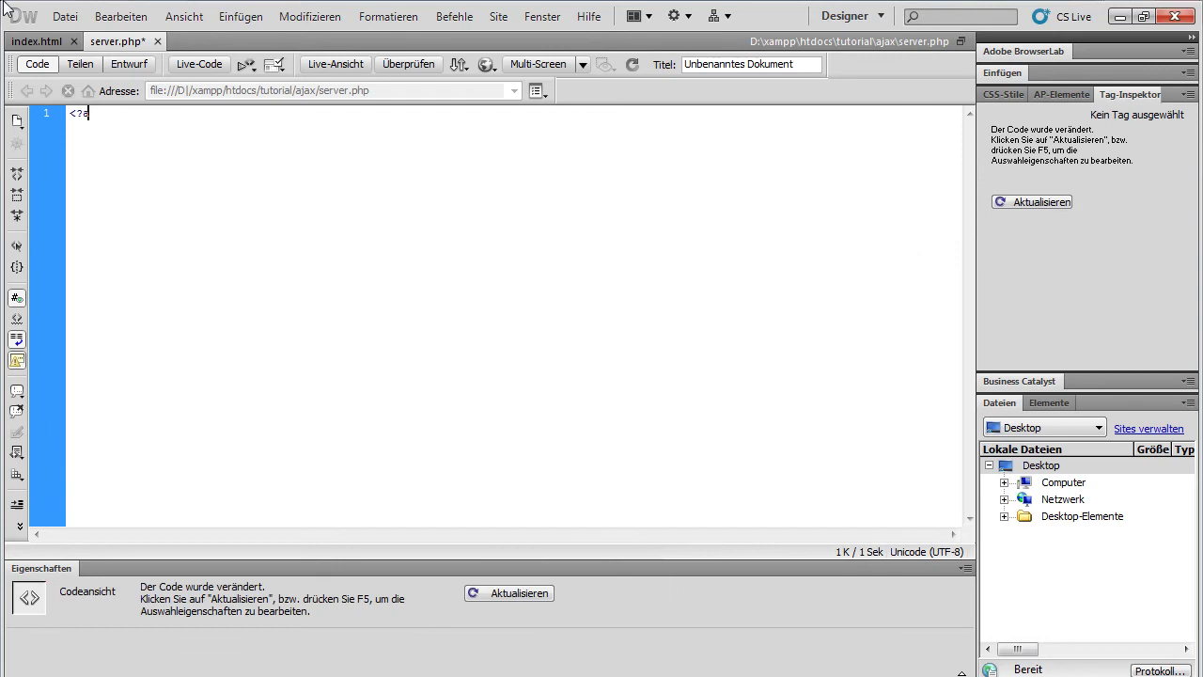
text(php)
text(?>)
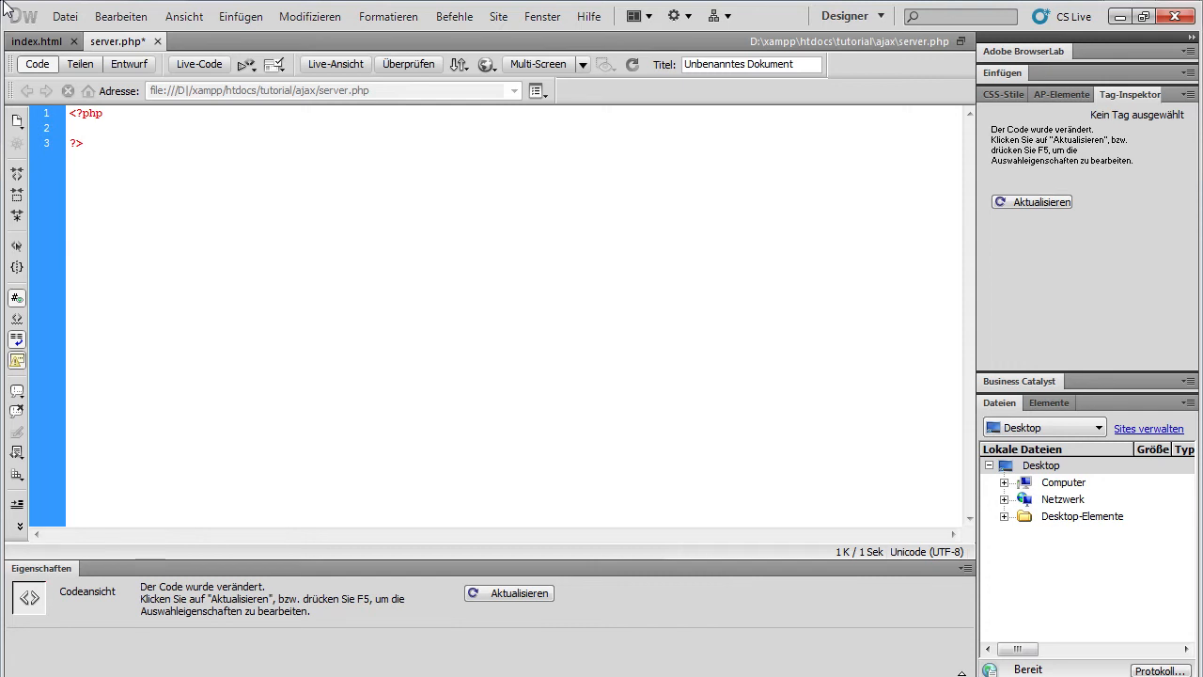
text($_GET)
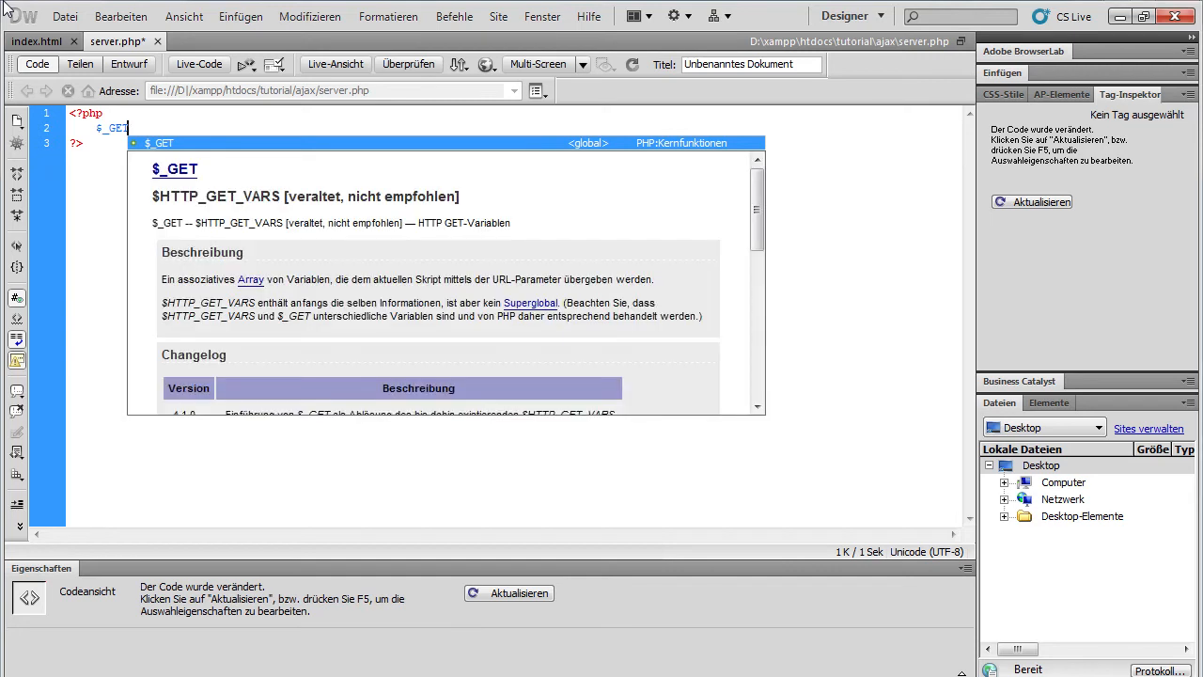
text([)
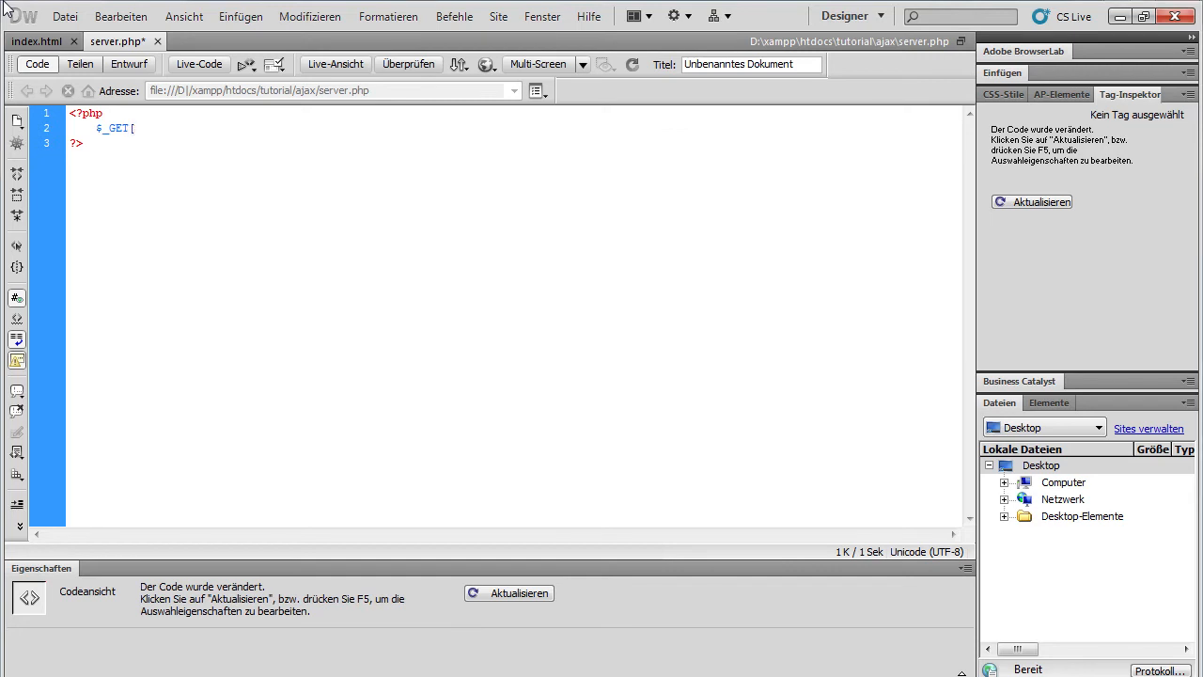
text("tes)
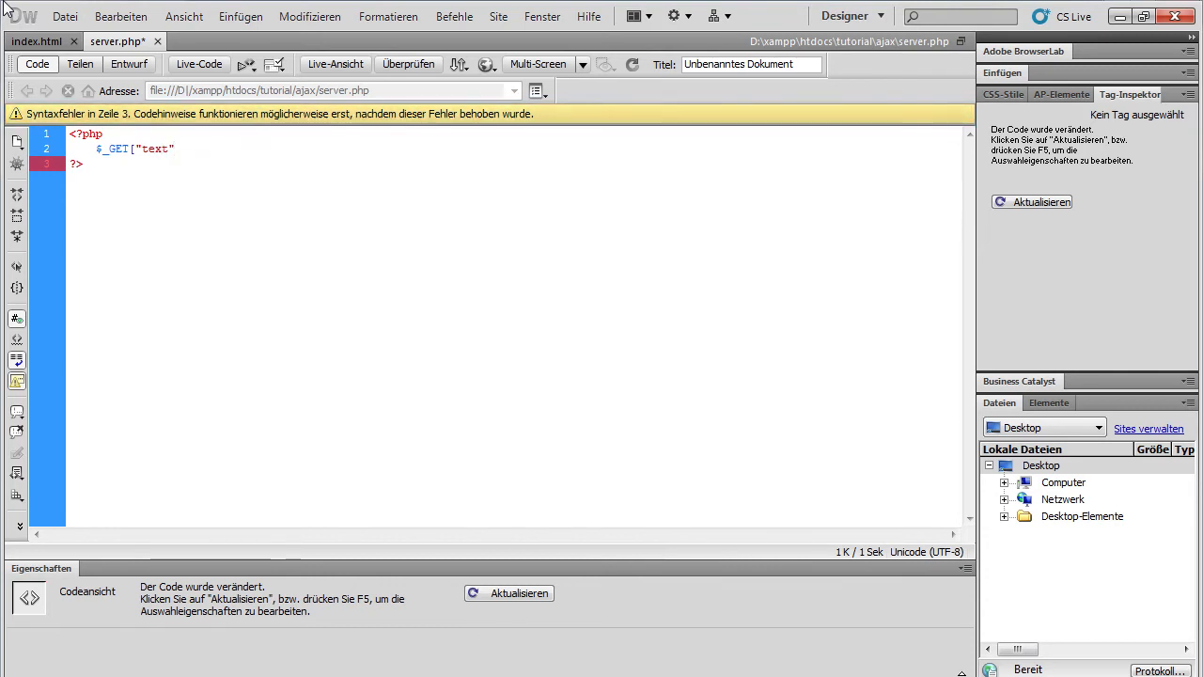
text(];)
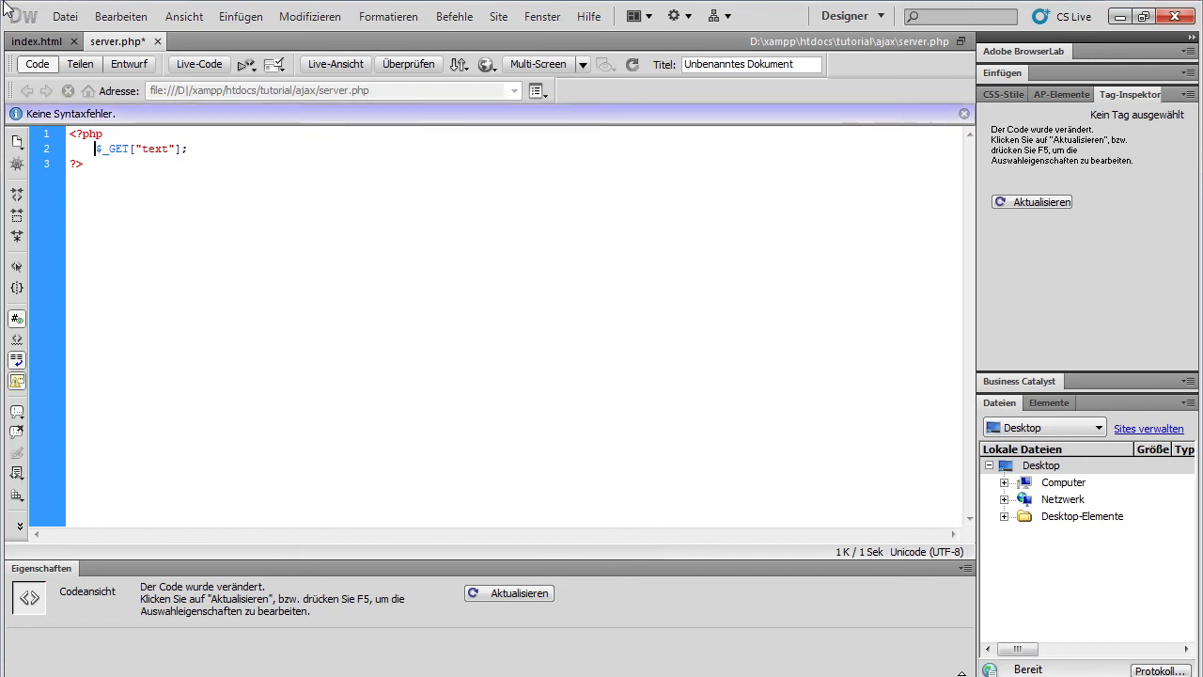
text(echo)
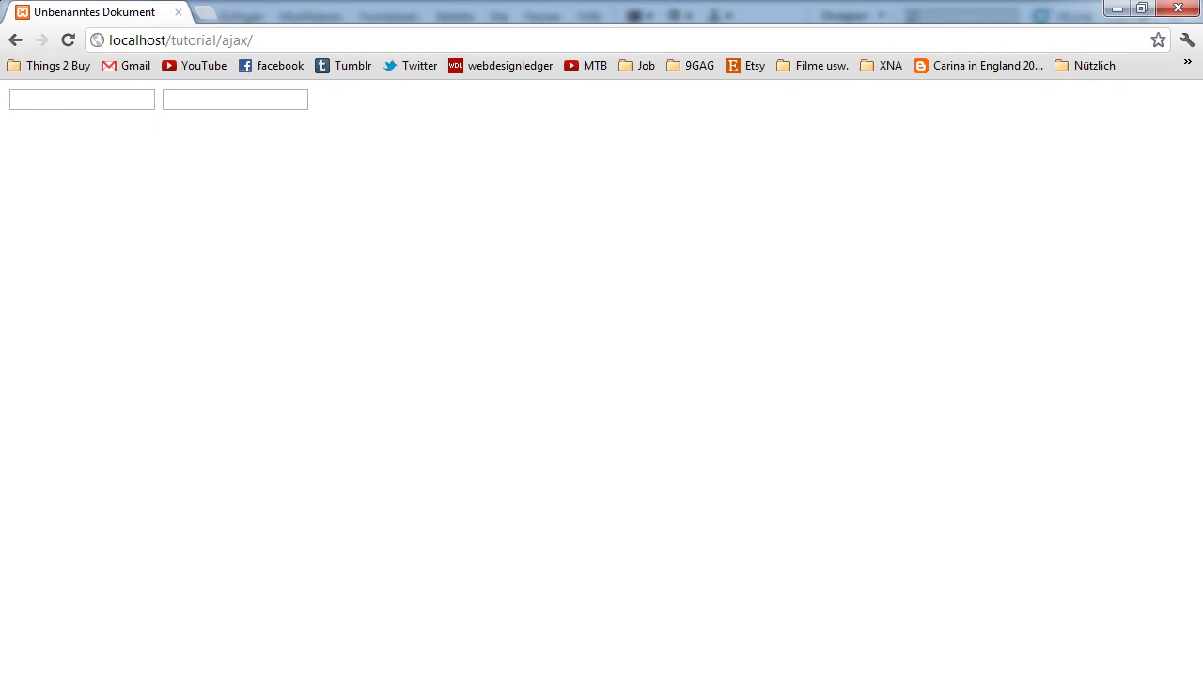
Type 'asdf' and 'aa' into the first field and watch the second field echo them
text(asdf)
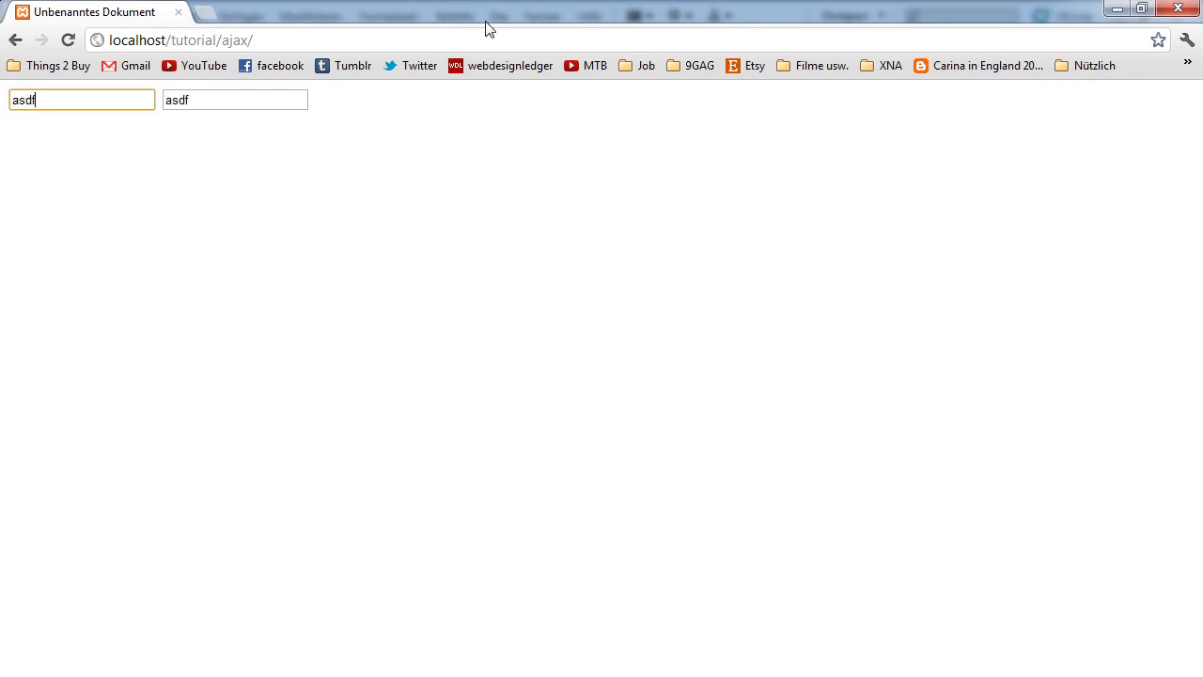
text(asdfasdf)
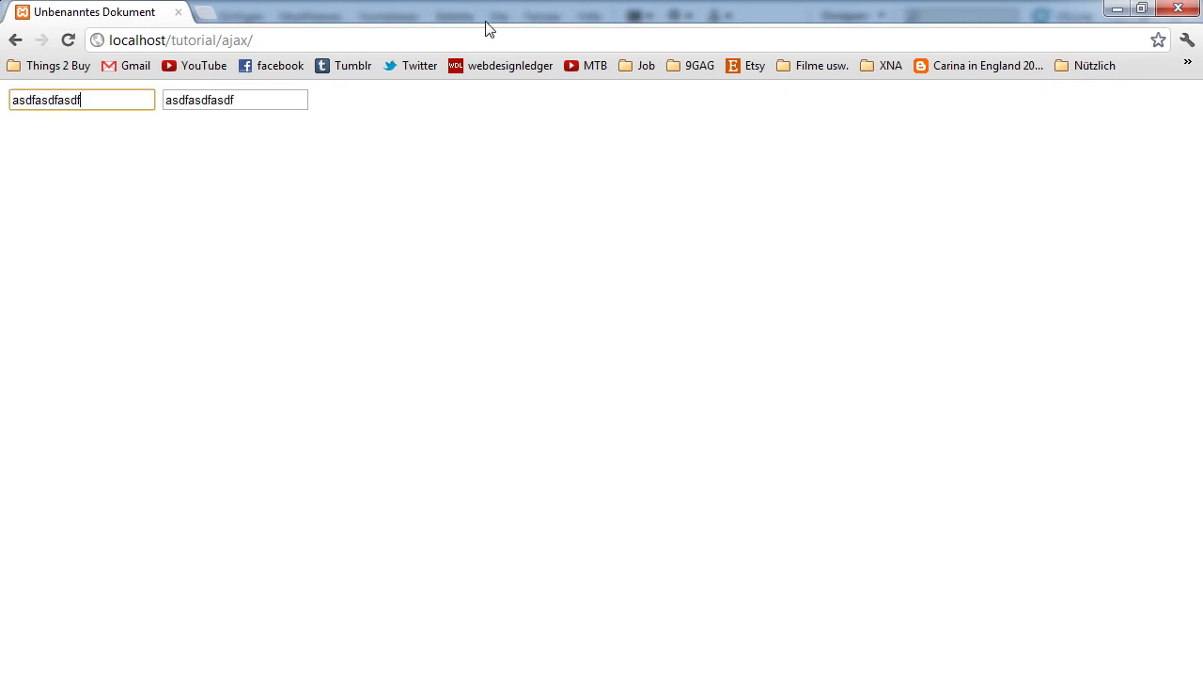
text(aaaa)
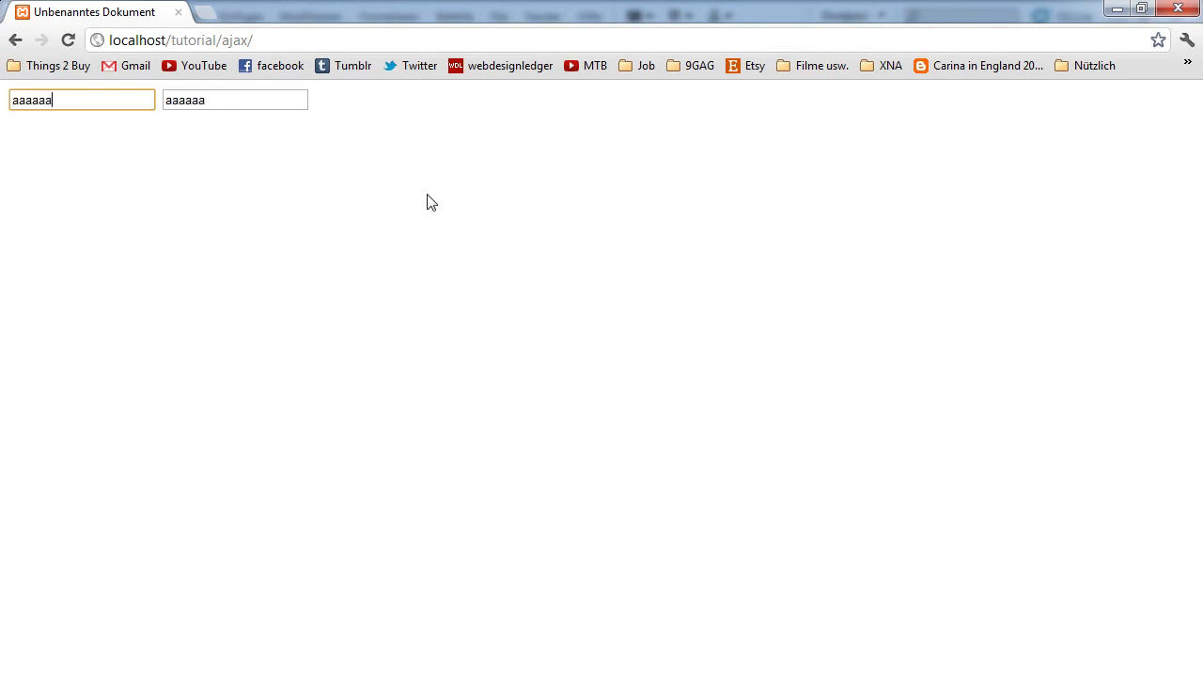
text(aa)
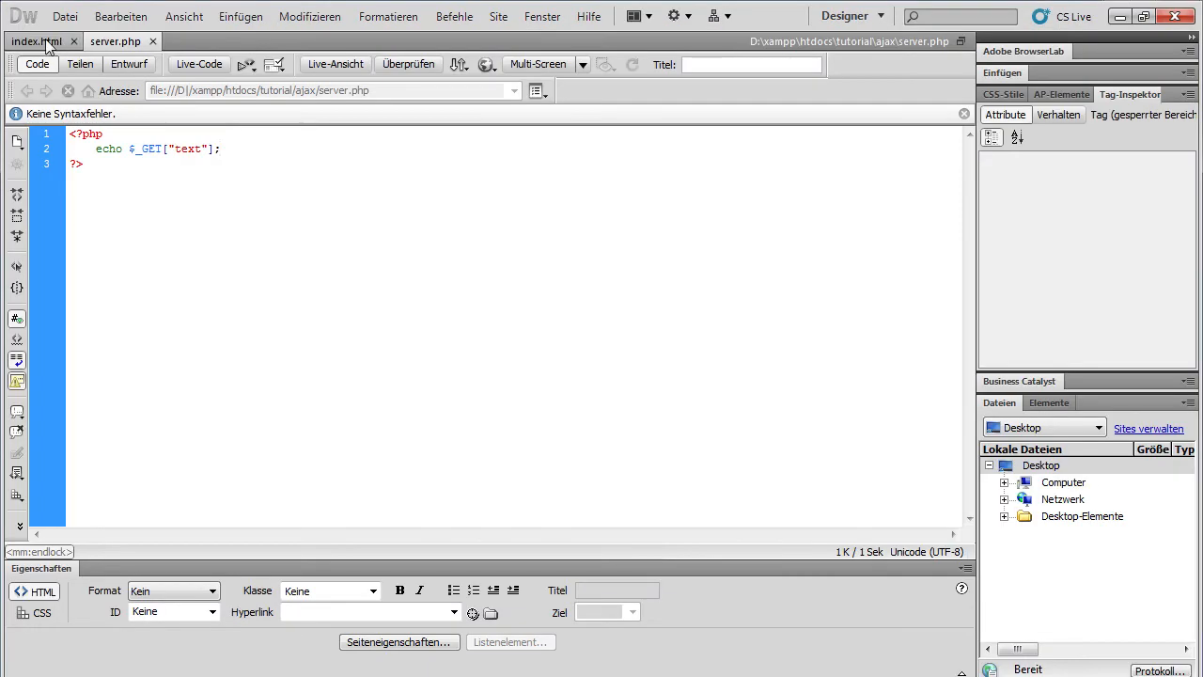
Return to index.html and highlight the process() function to explain it
click(35, 41)
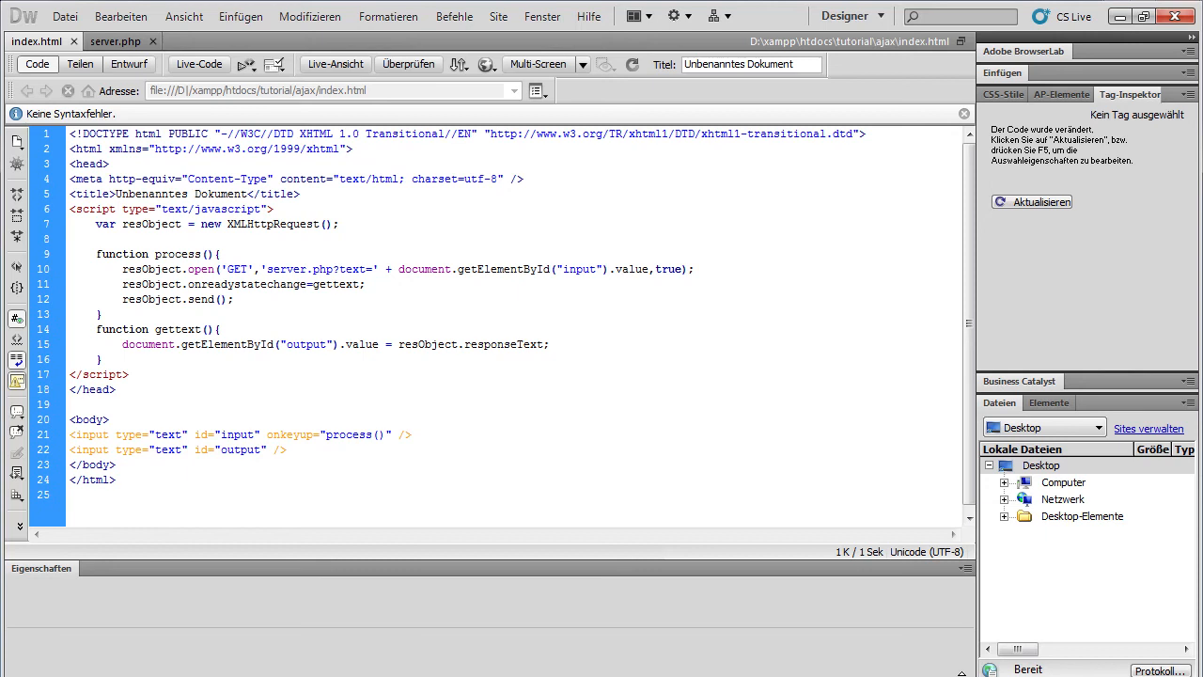
drag(96, 254, 99, 313)
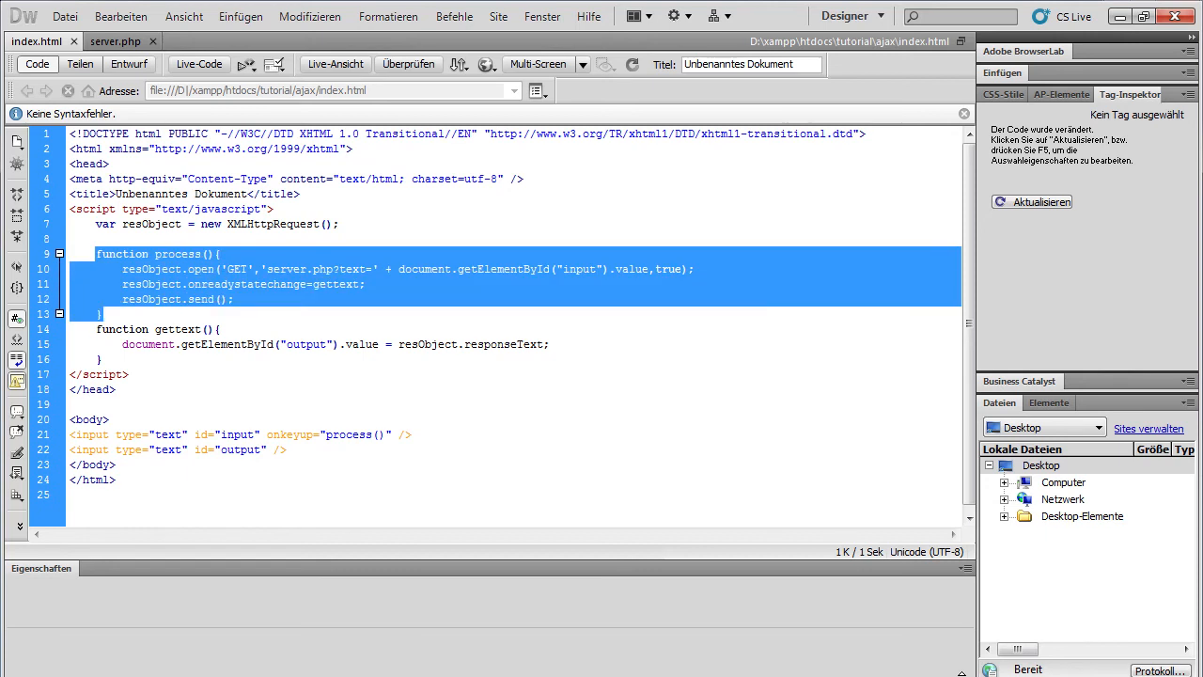
mouse_move(299, 293)
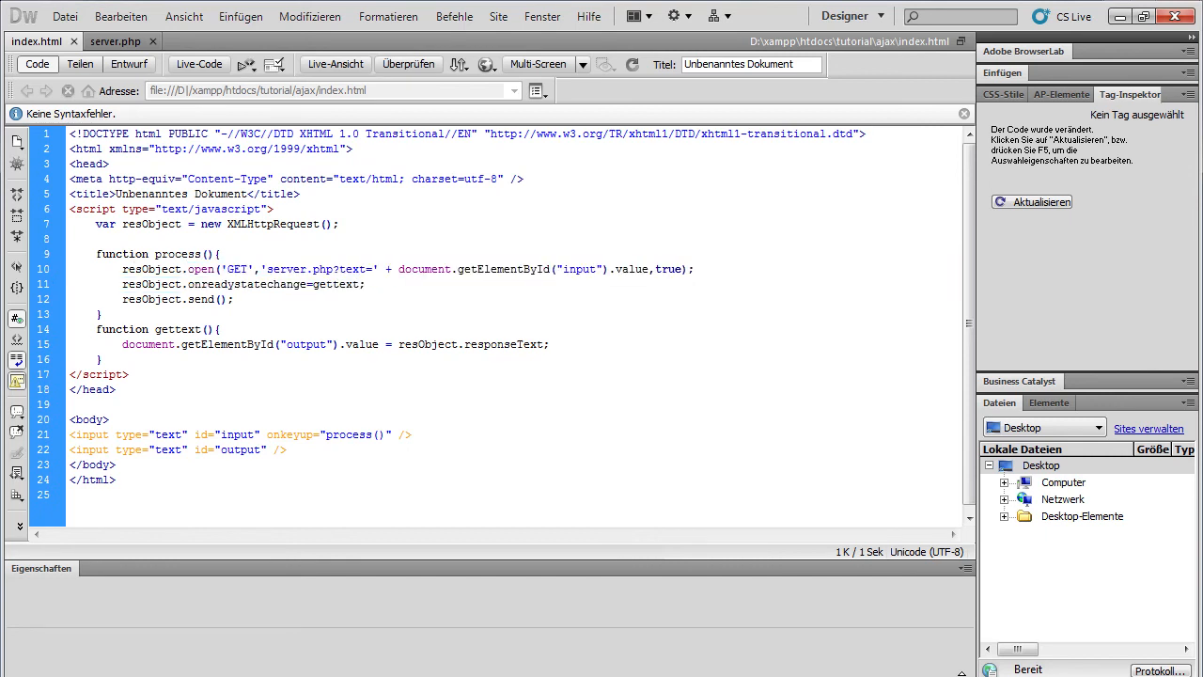
double_click(299, 269)
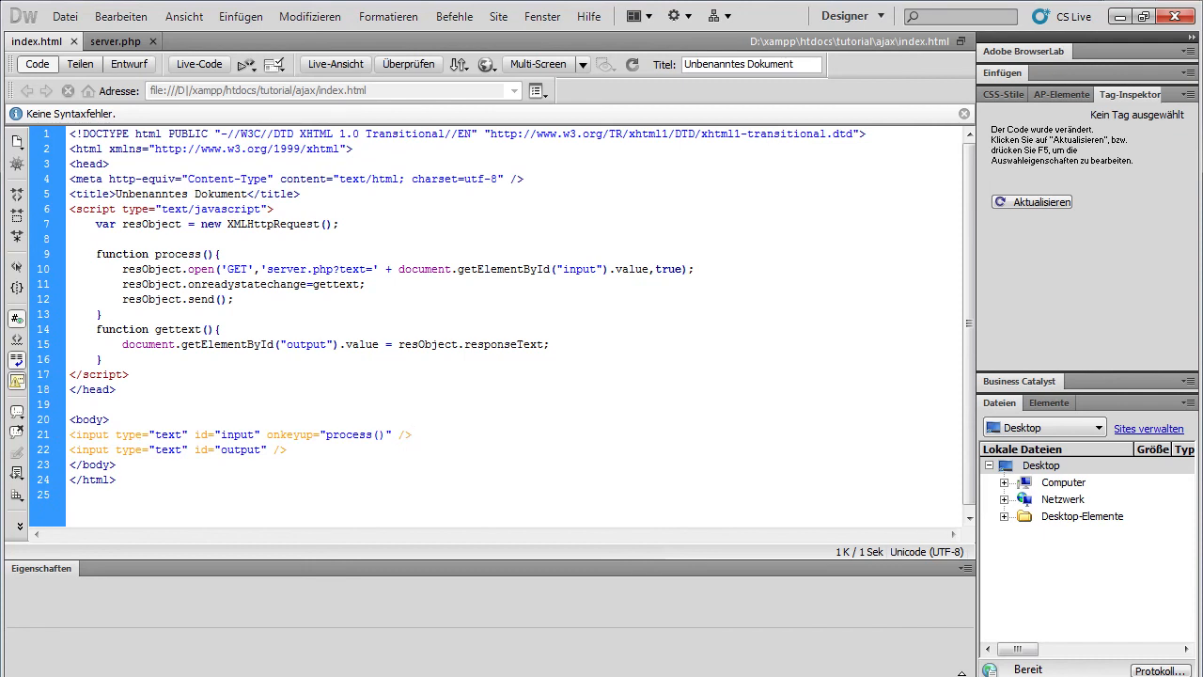
Point out the onkeyup call on the input field and resObject in gettext()
click(409, 435)
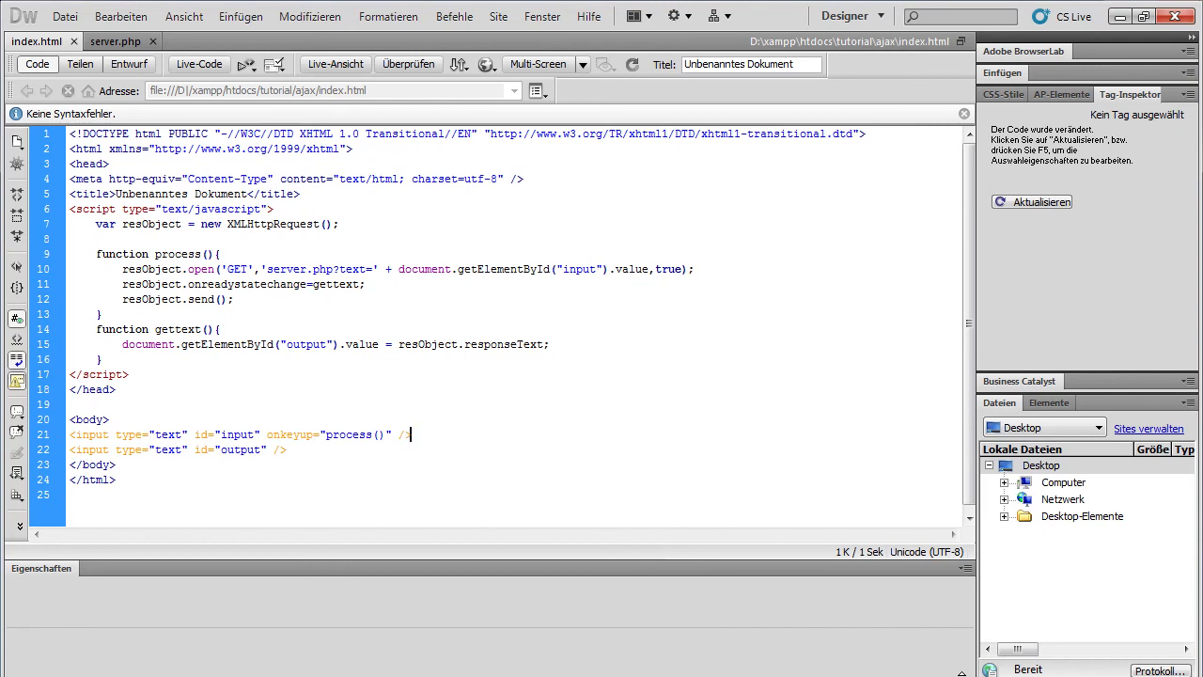
double_click(332, 284)
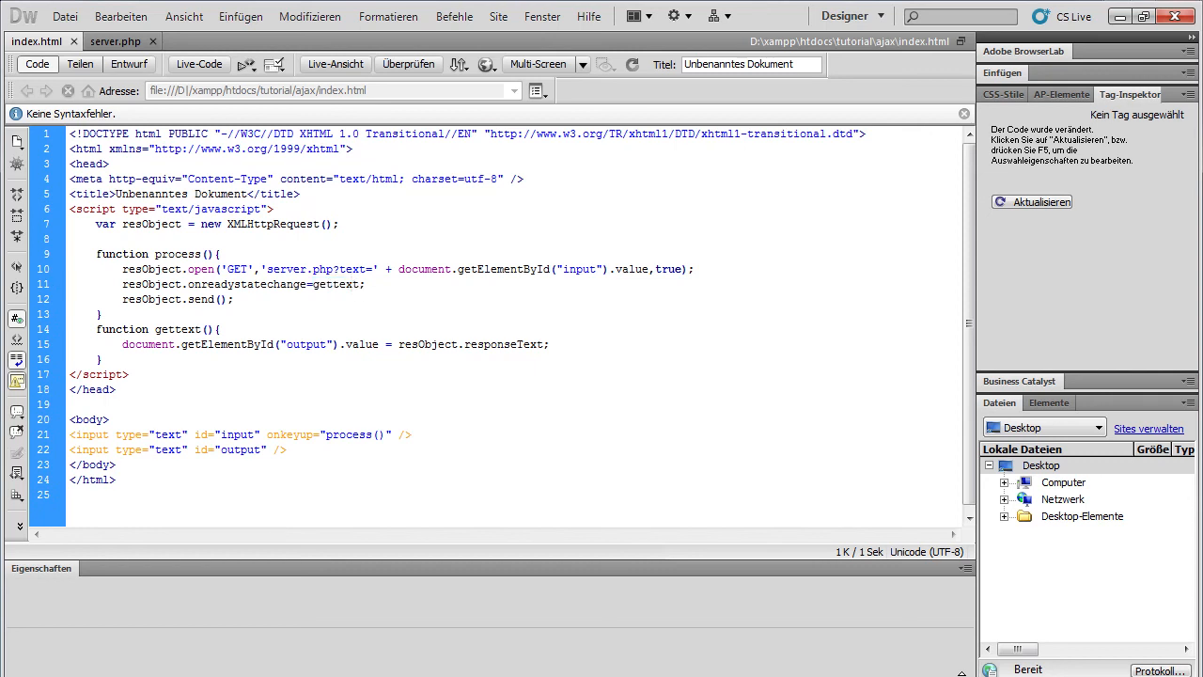
drag(96, 329, 549, 358)
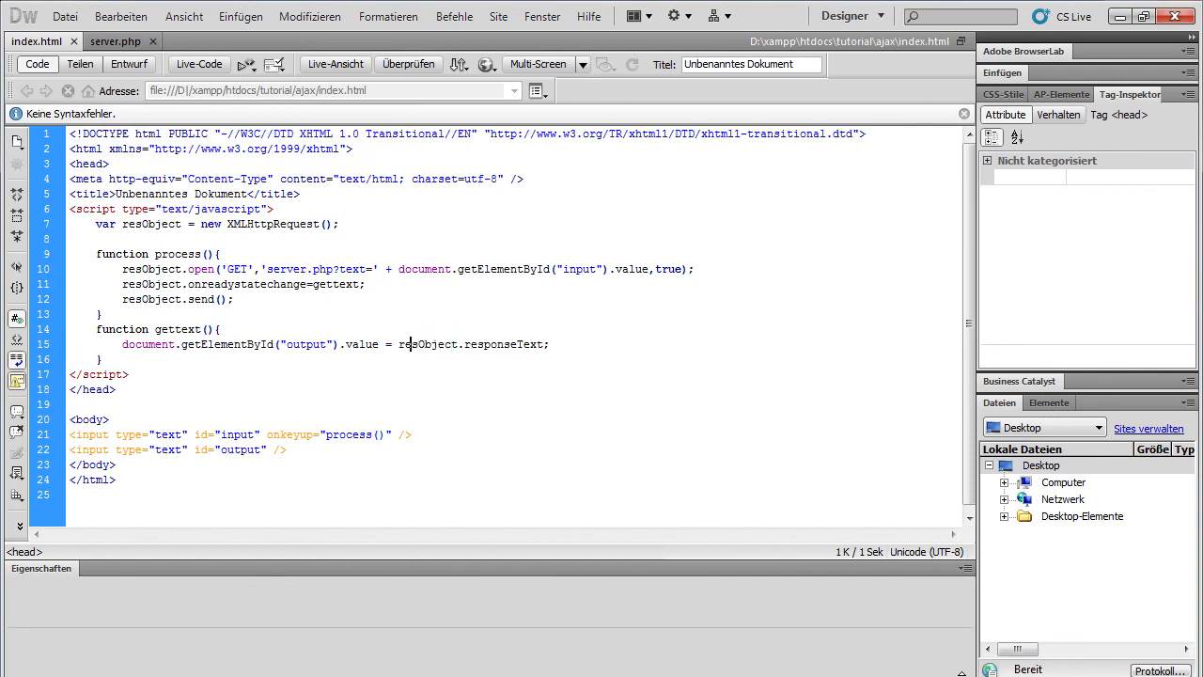
double_click(472, 344)
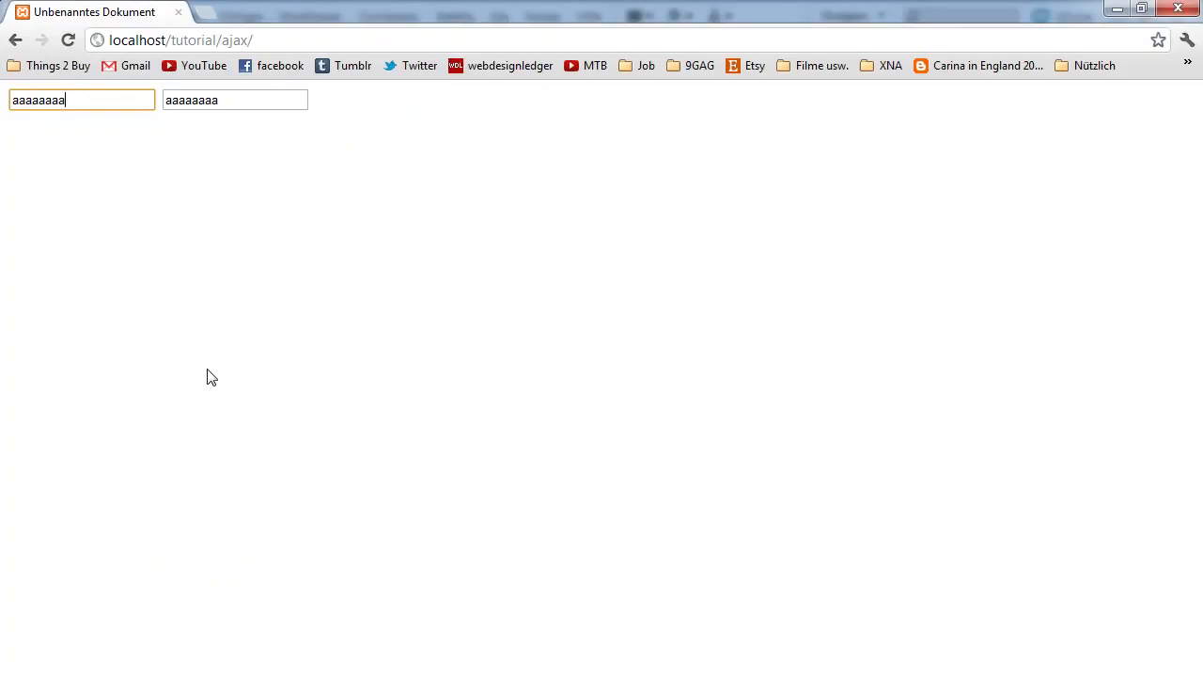
Type 'asdfasdf' into the first field and check that the second field mirrors it
text(asd)
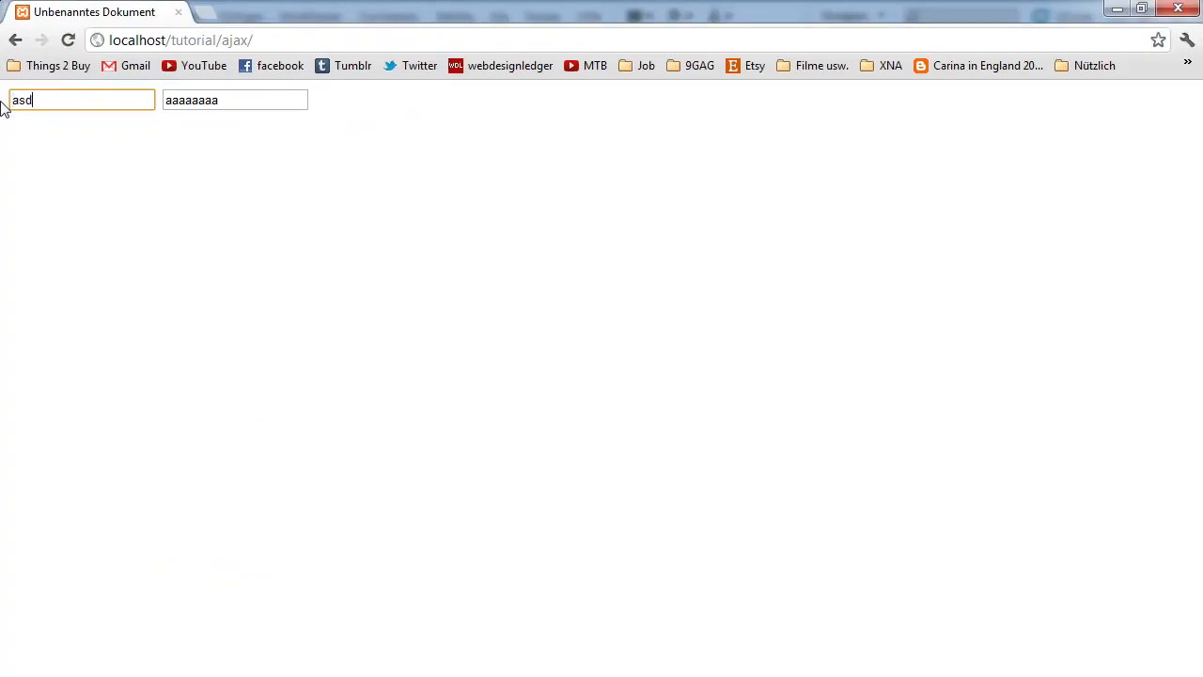
text(fasdf)
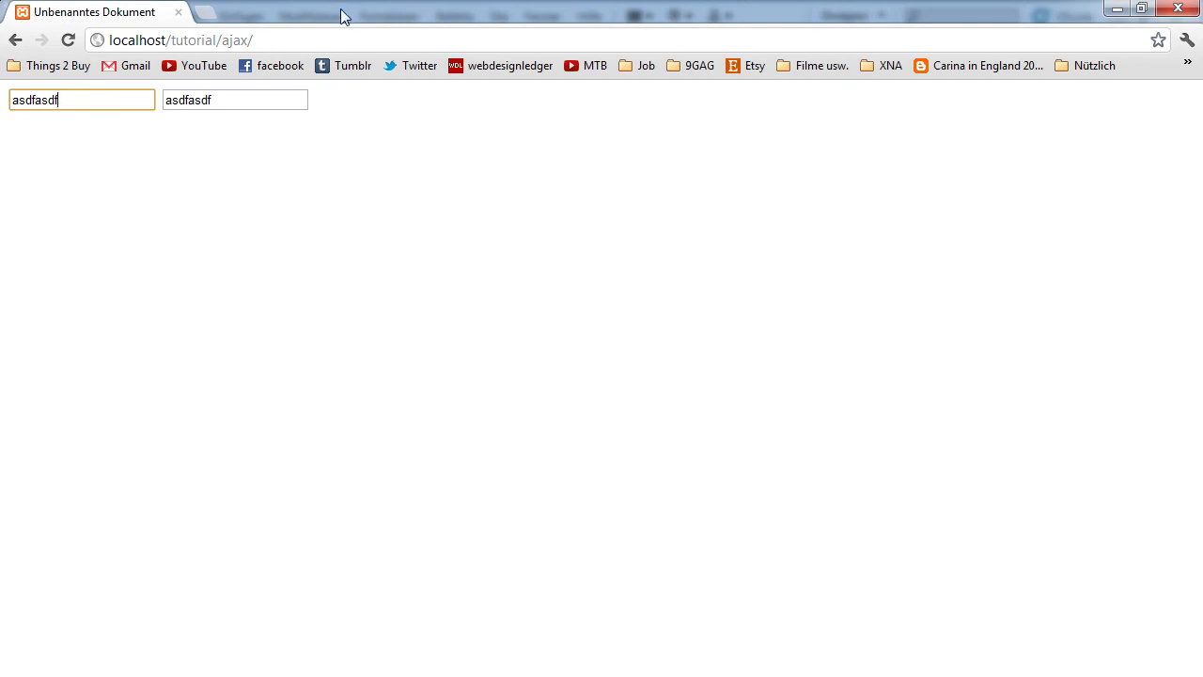
mouse_move(974, 423)
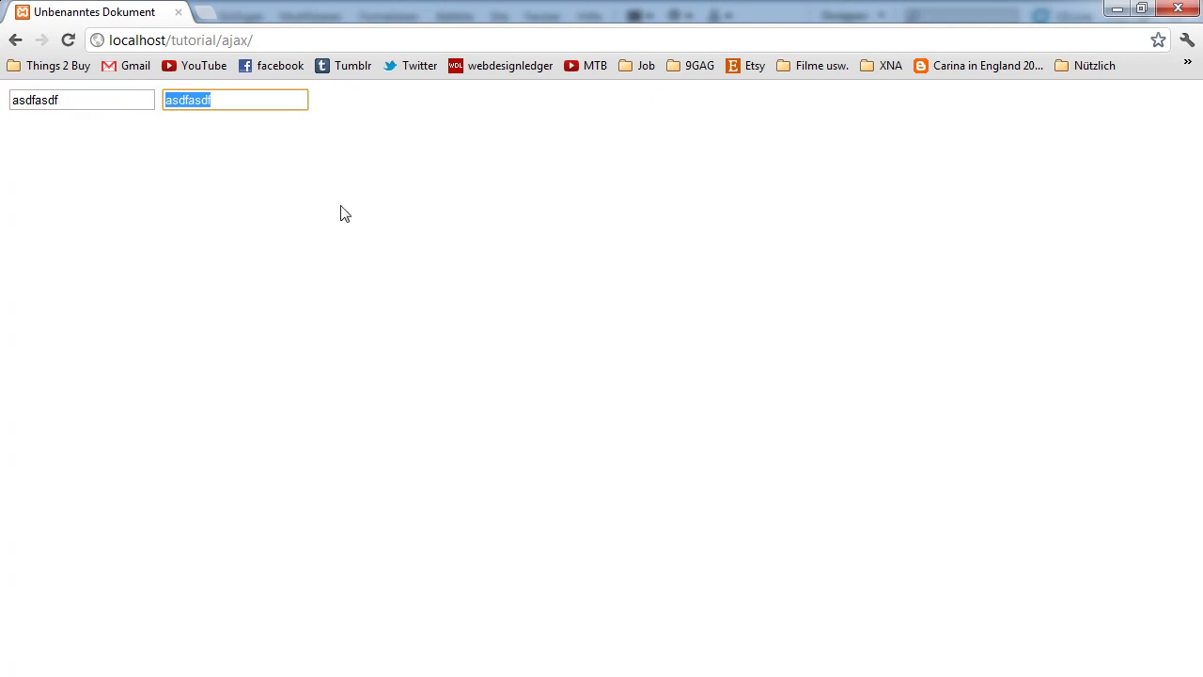
mouse_move(169, 129)
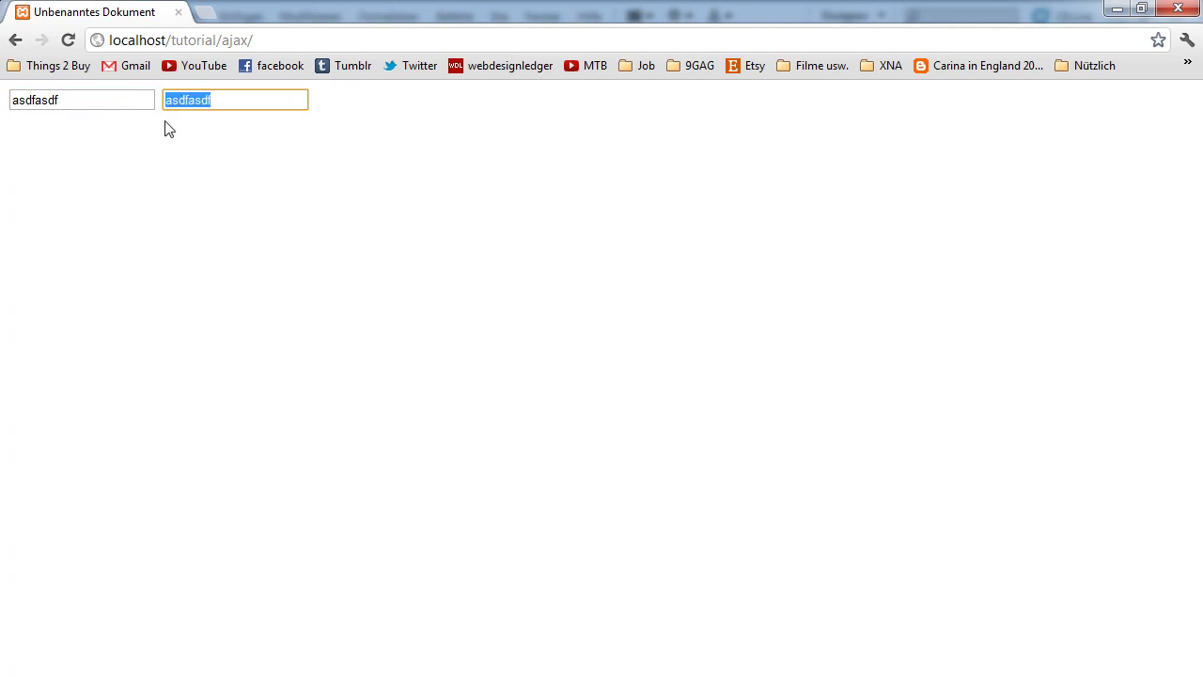